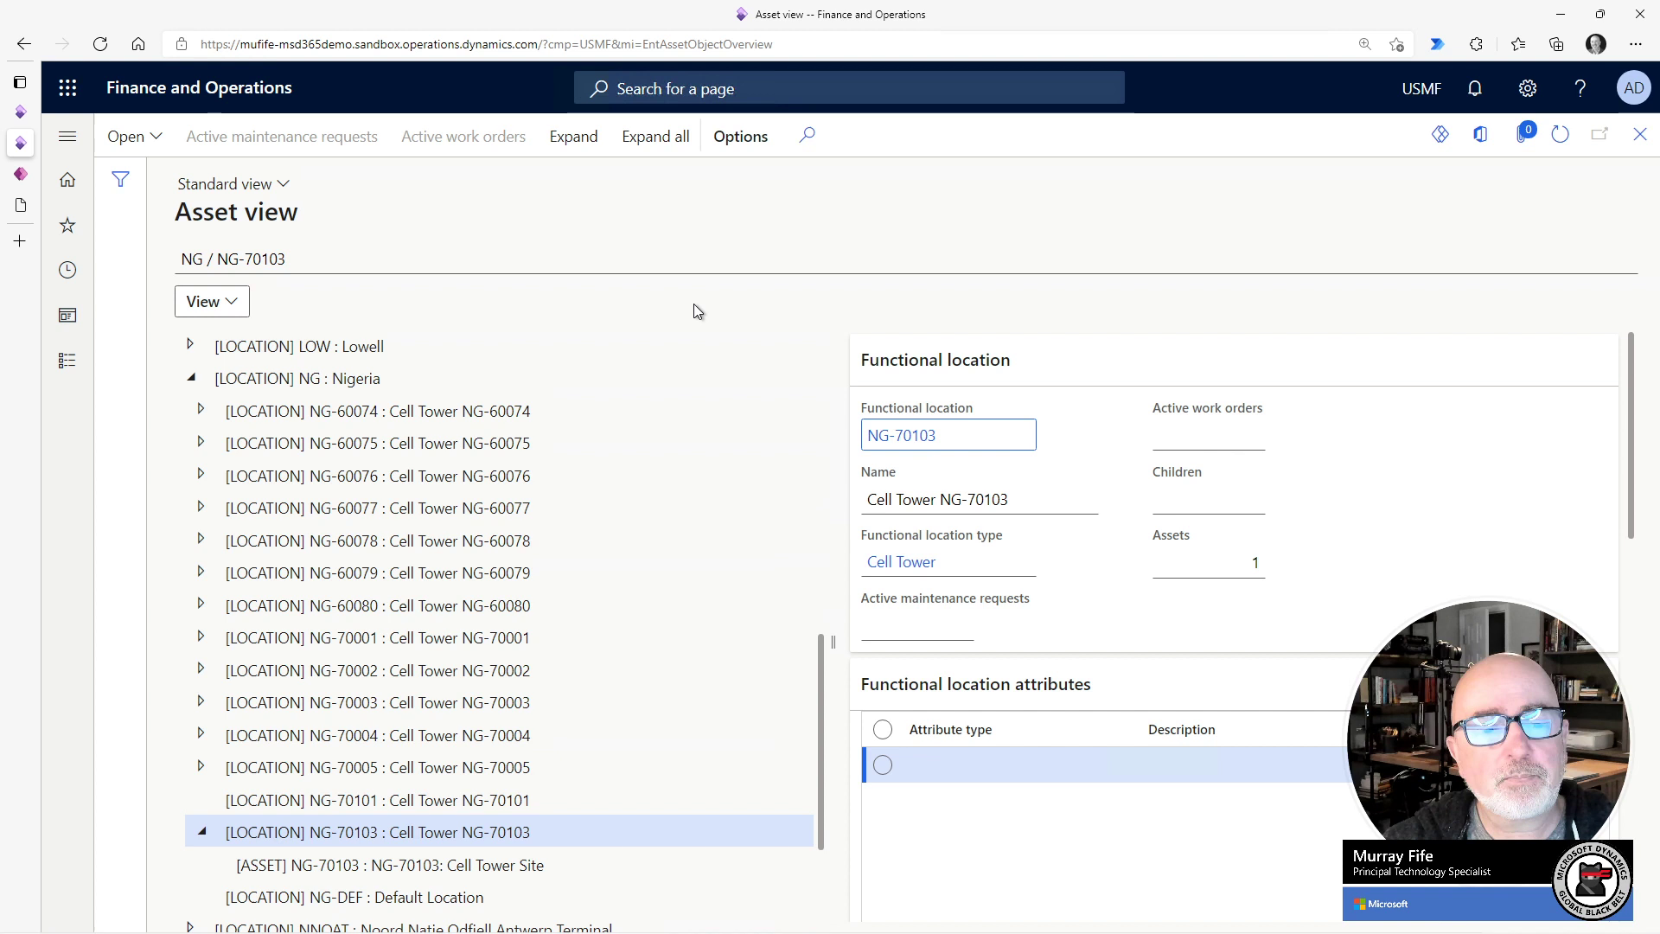
mouse_move(409, 377)
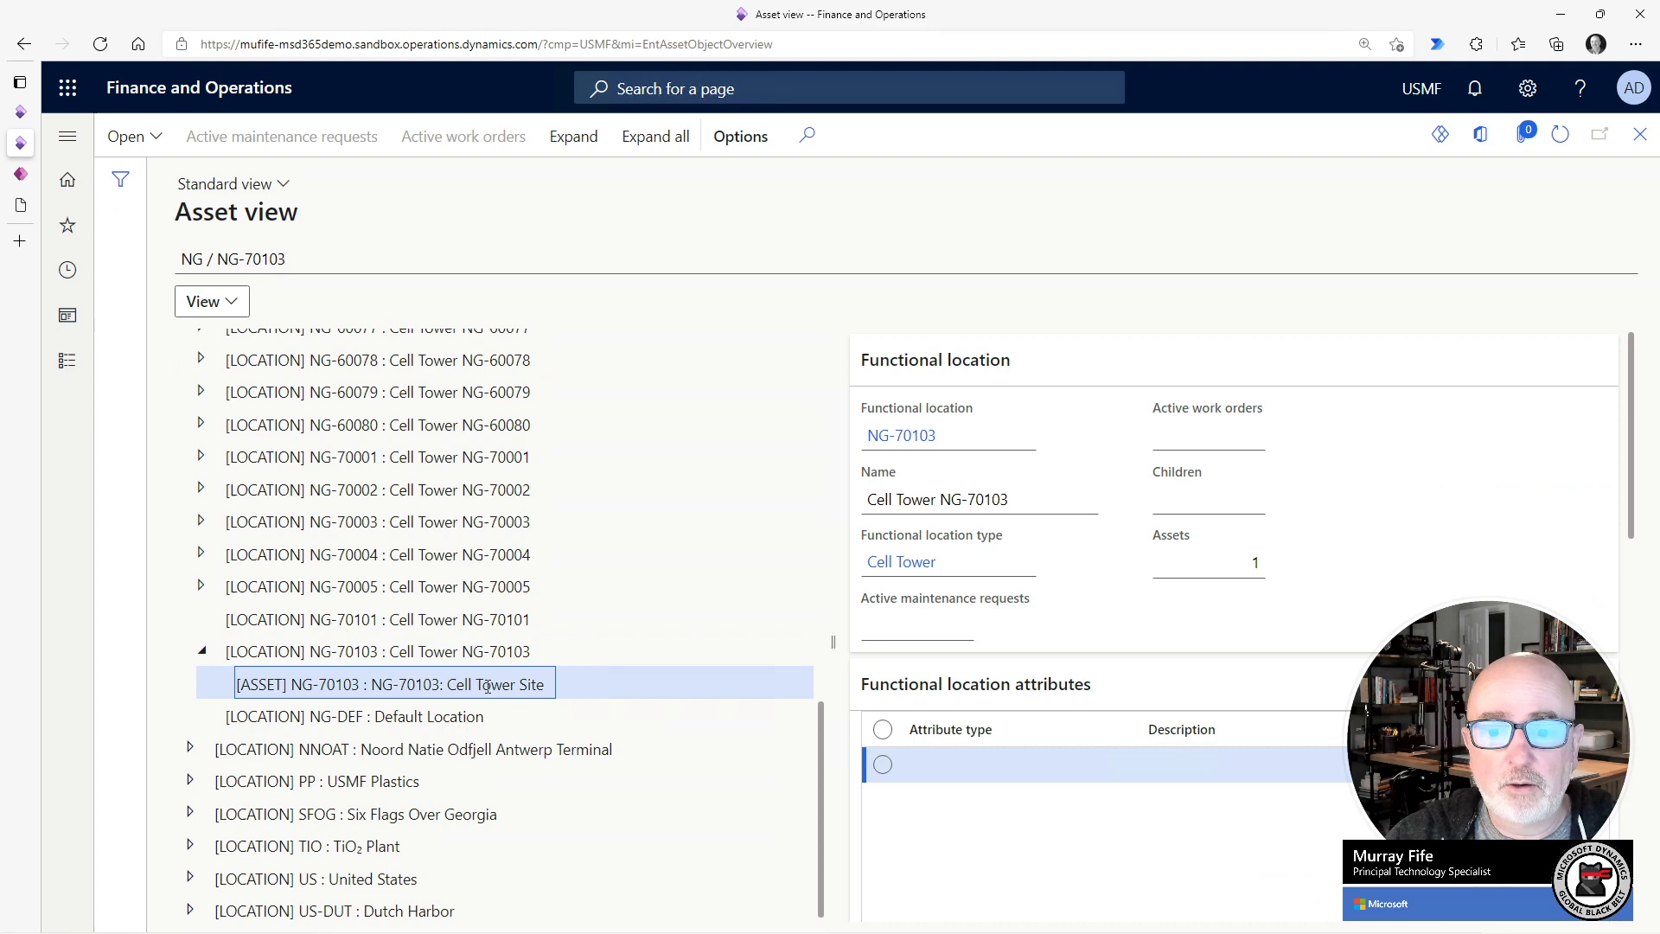
Show the Cell Tower Site asset details, then open the Business events workspace.
left_click(392, 684)
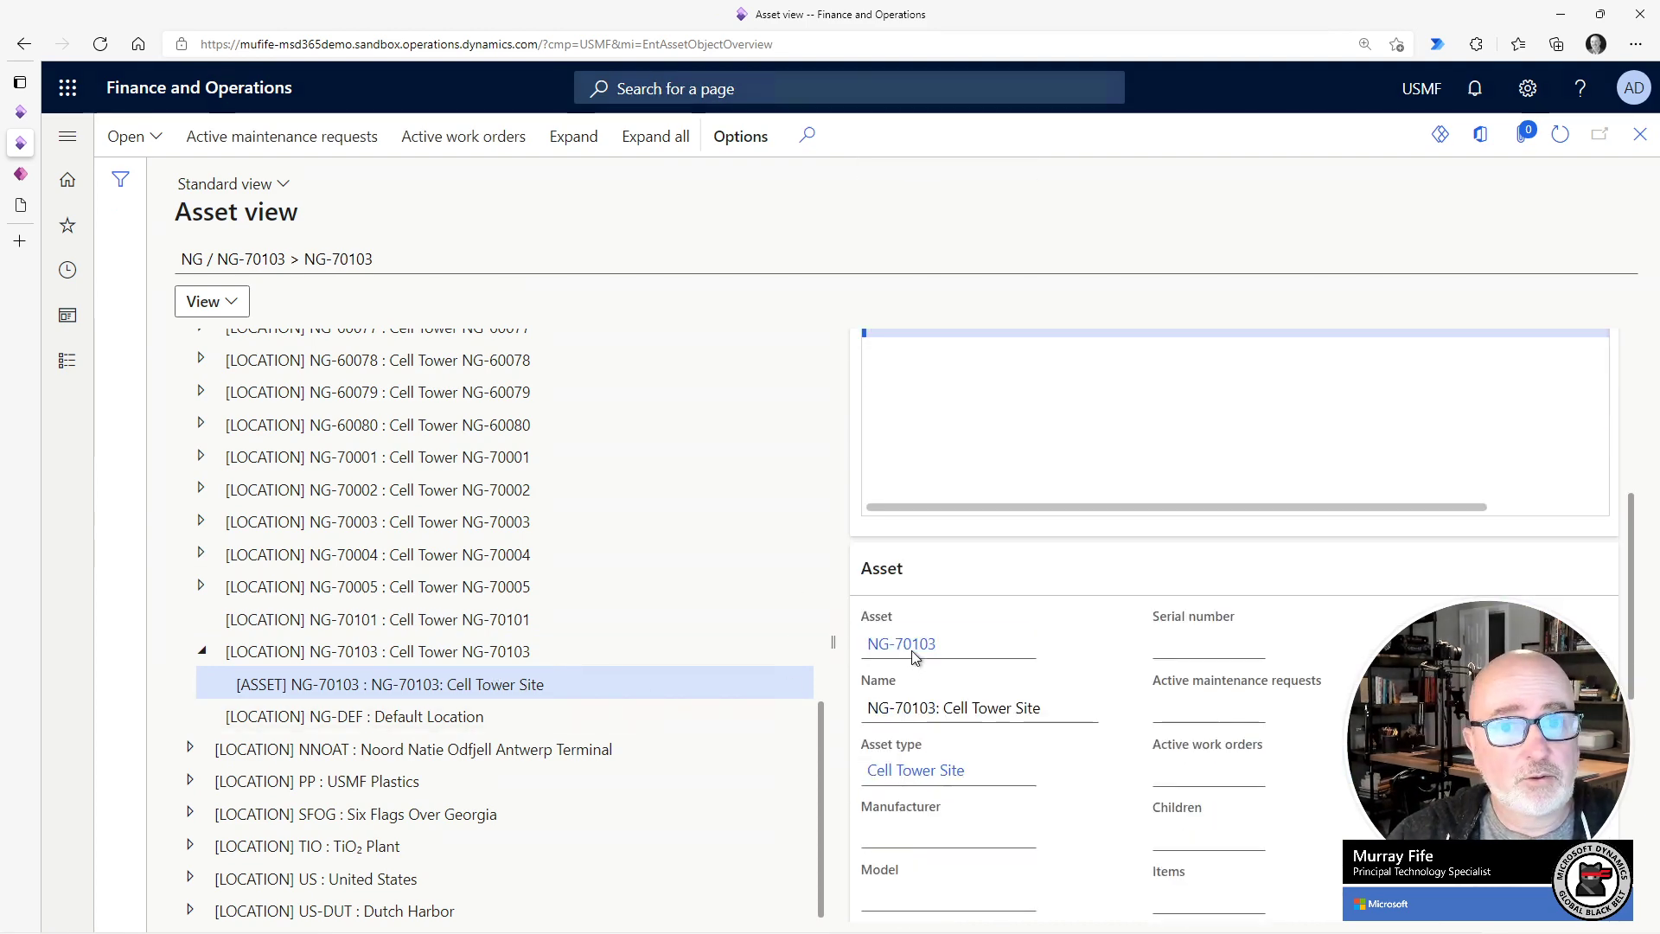
left_click(901, 643)
type("business")
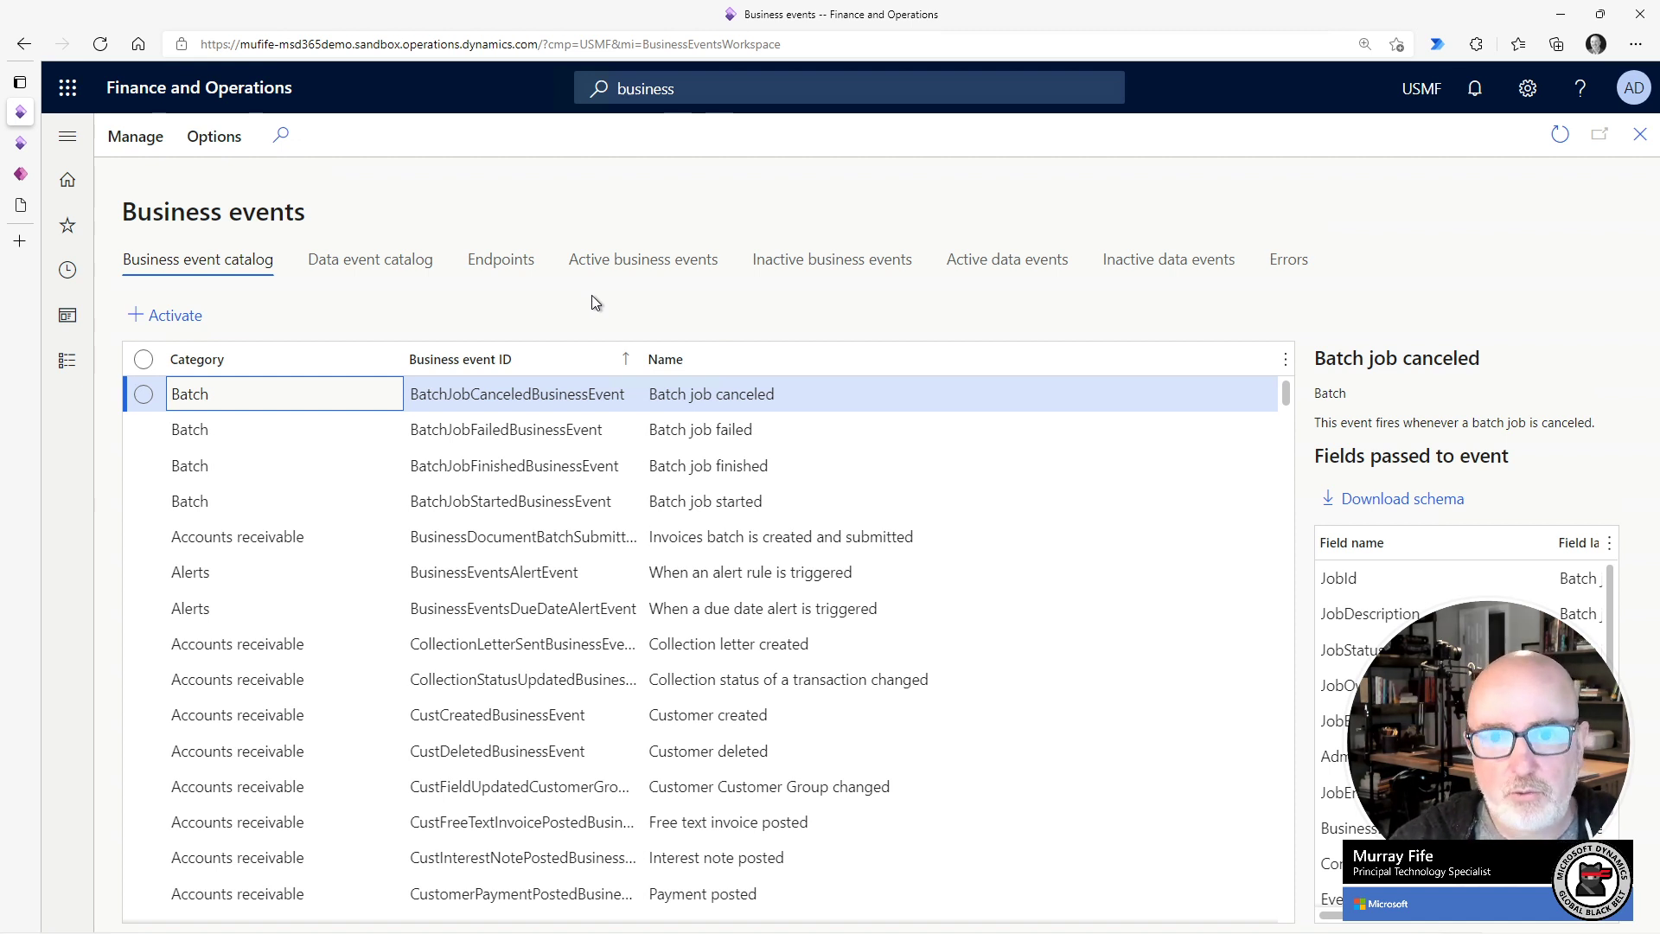
Switch between the business and data event catalogs, ending on the data event catalog.
left_click(369, 260)
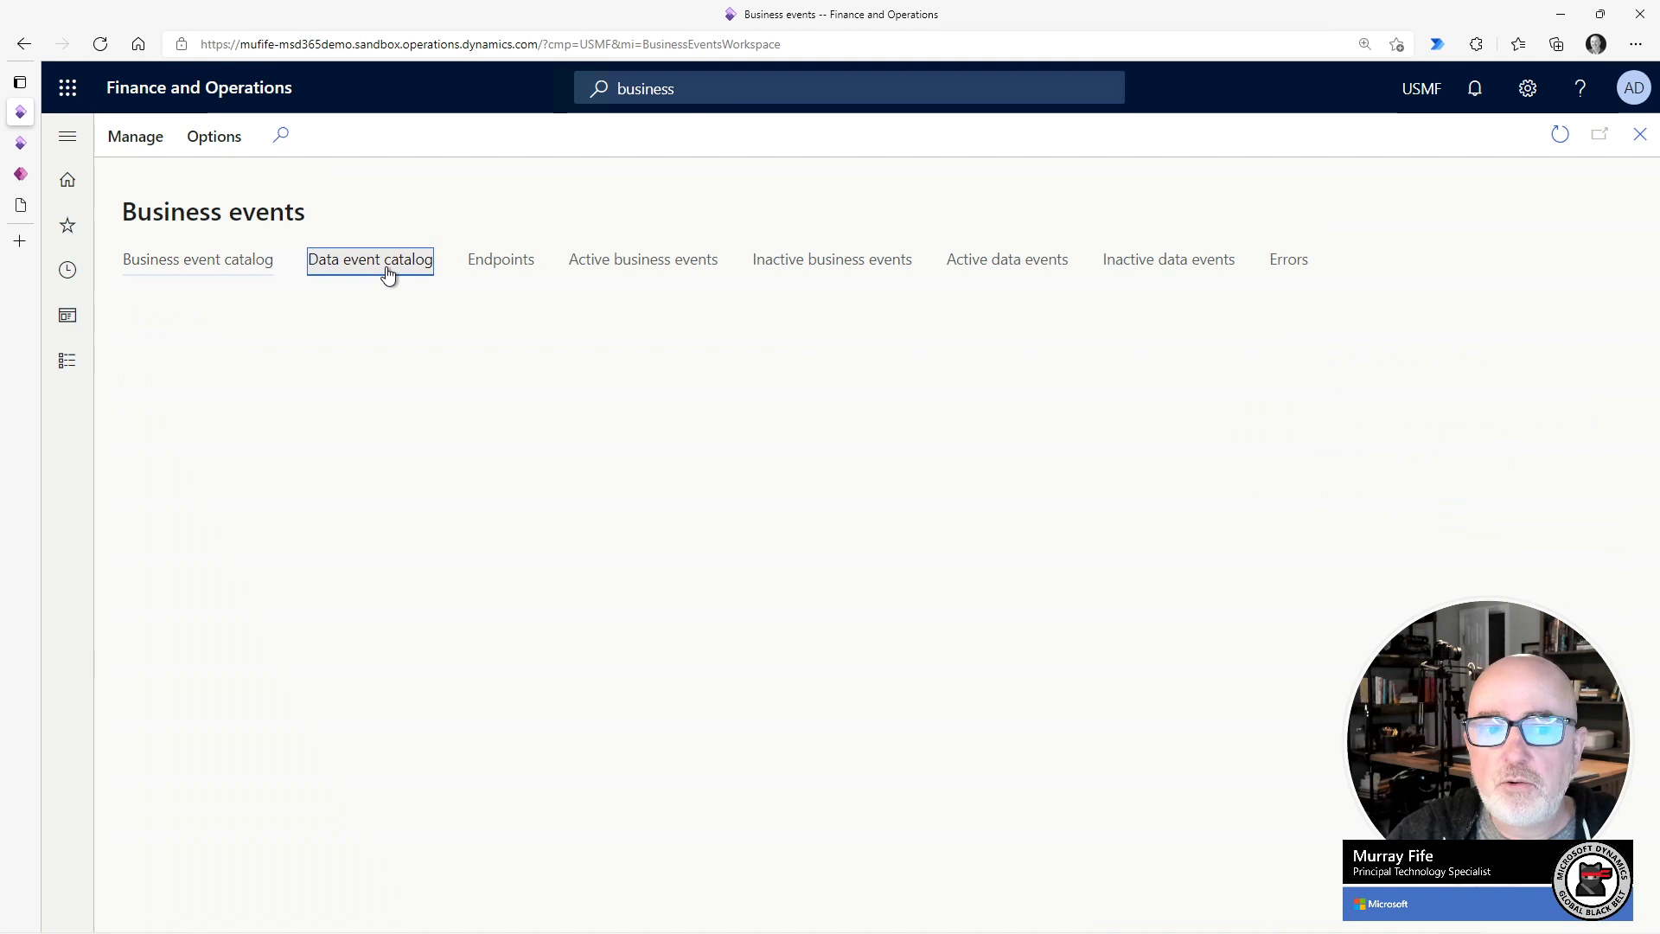
left_click(369, 260)
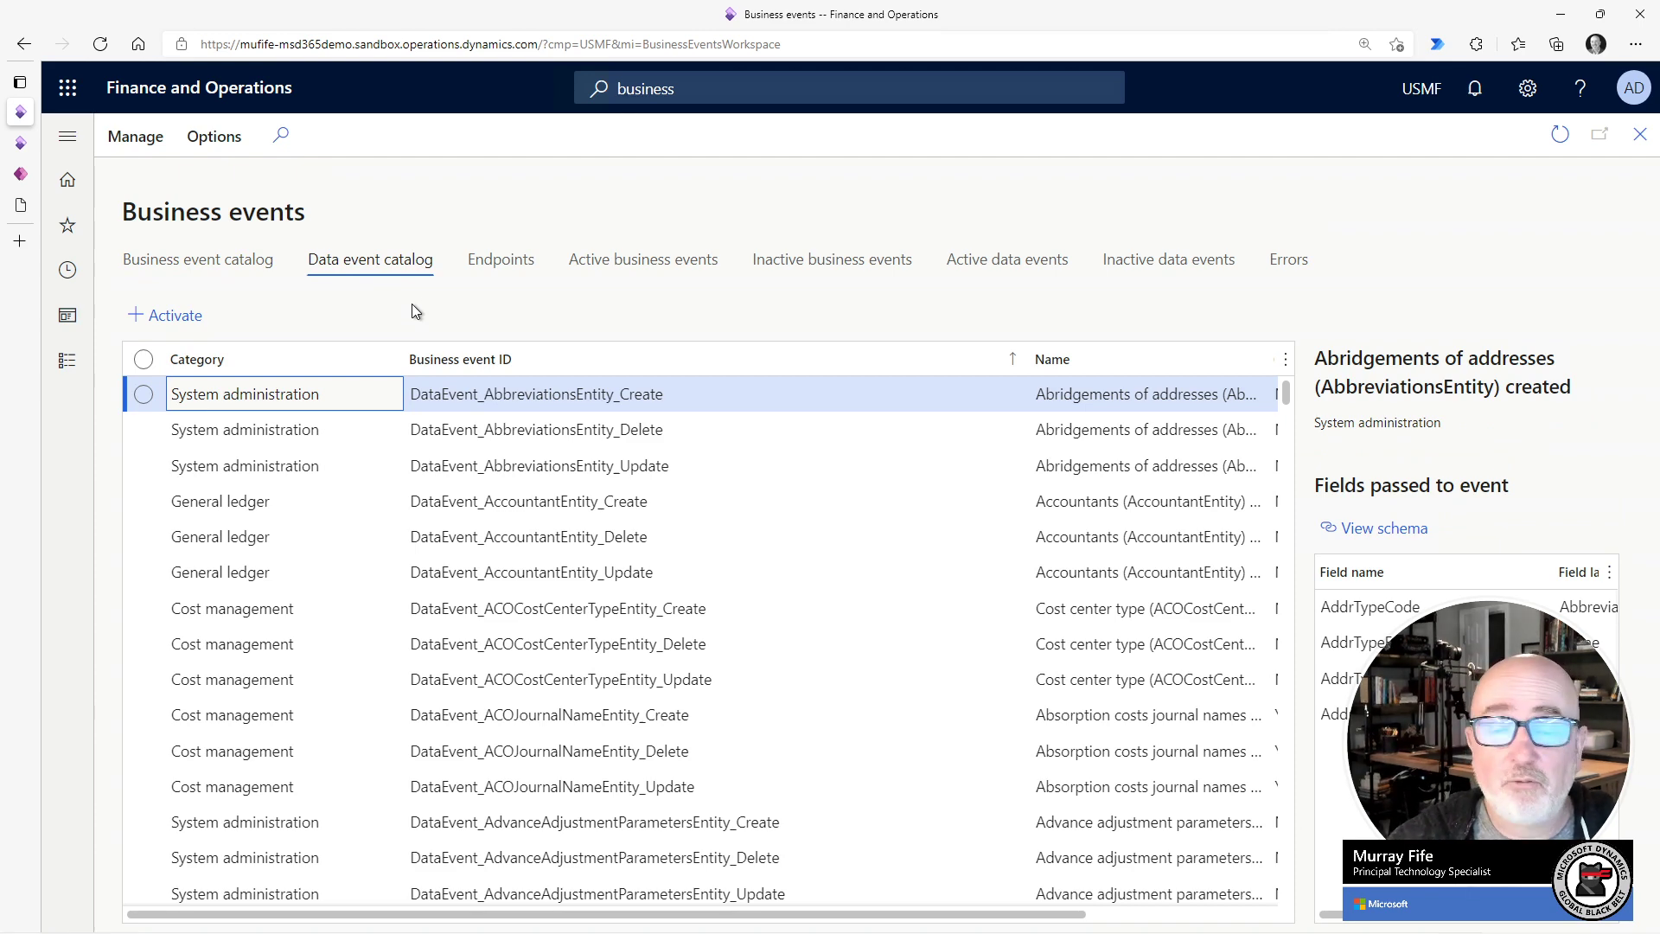
left_click(197, 260)
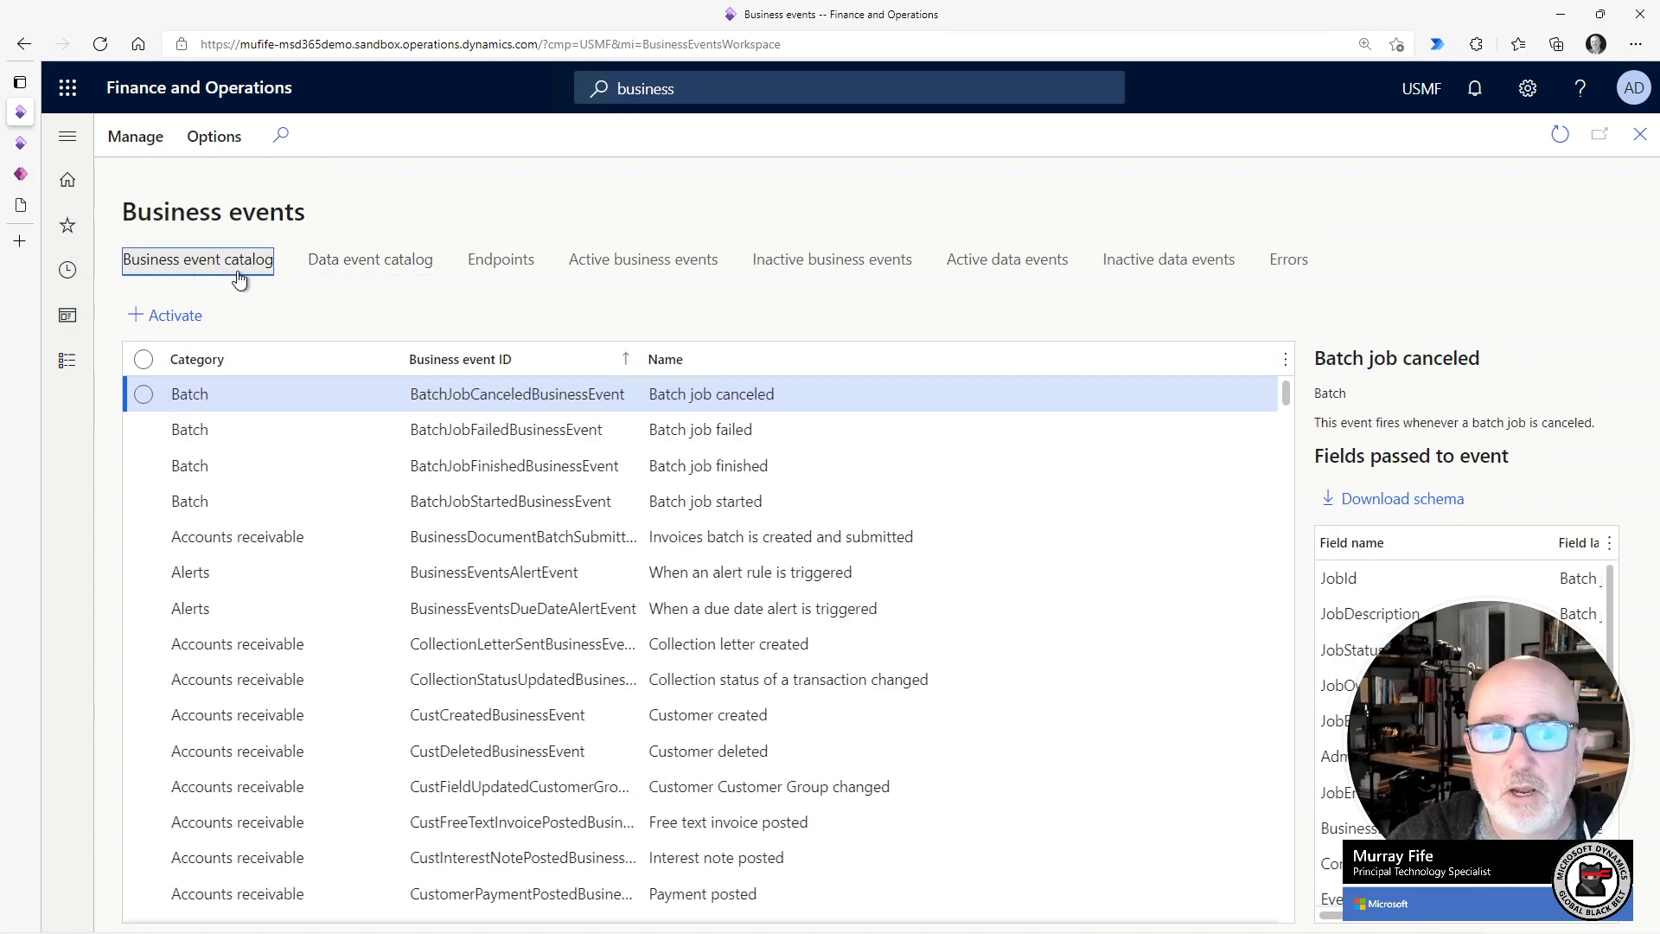
mouse_move(271, 270)
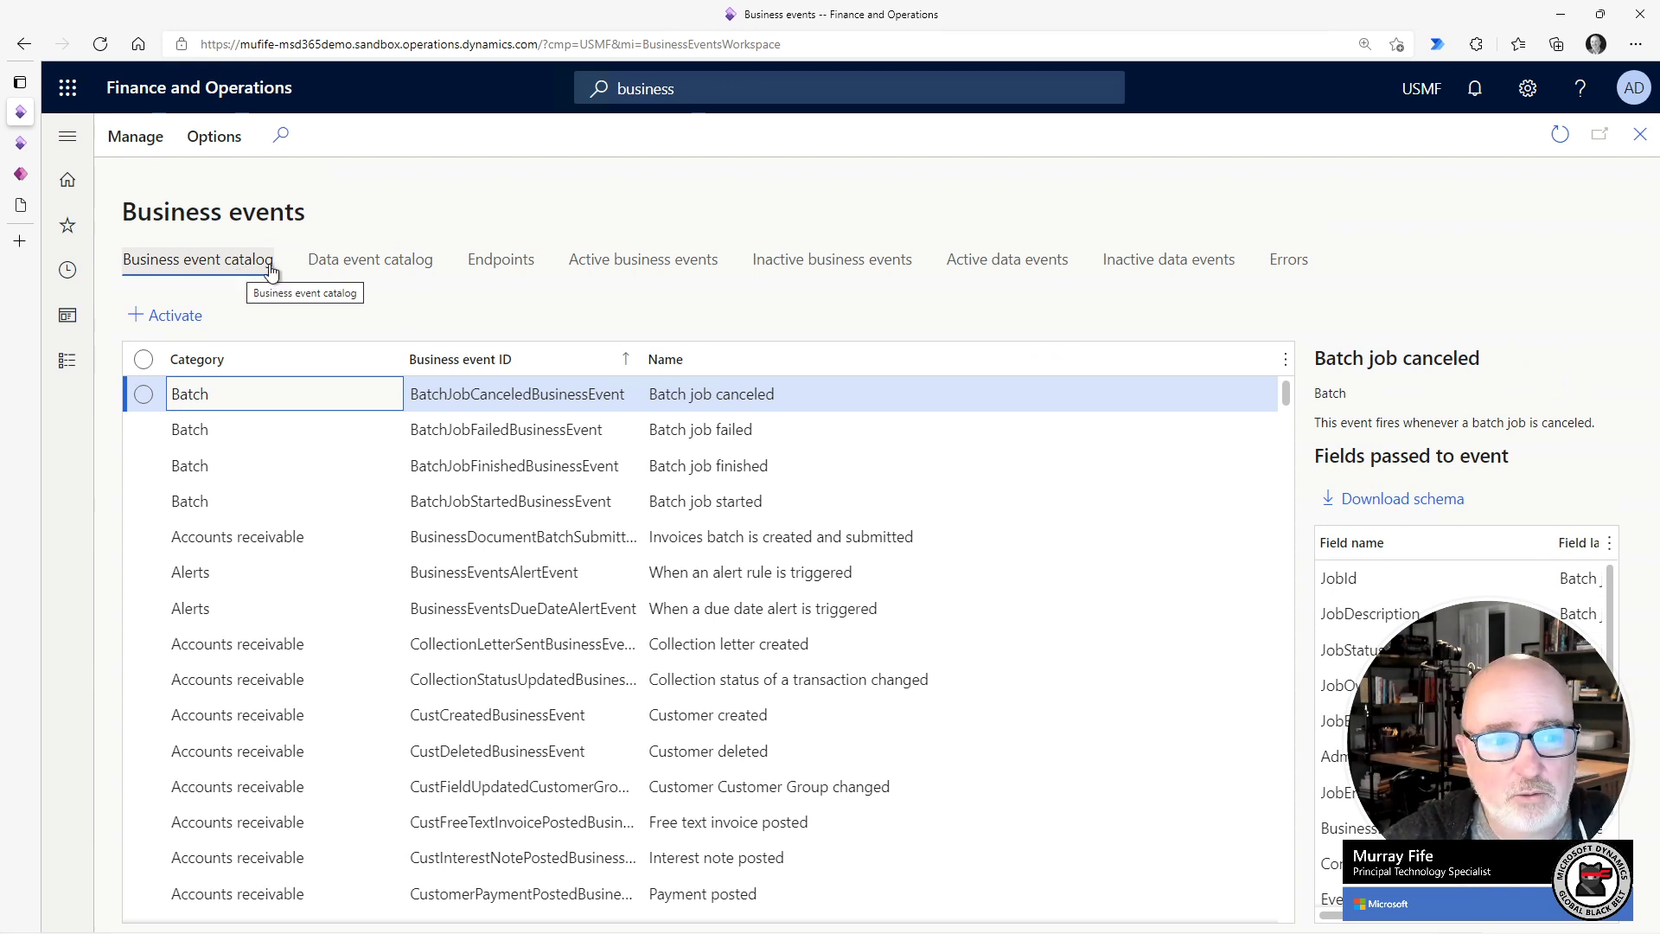
left_click(370, 259)
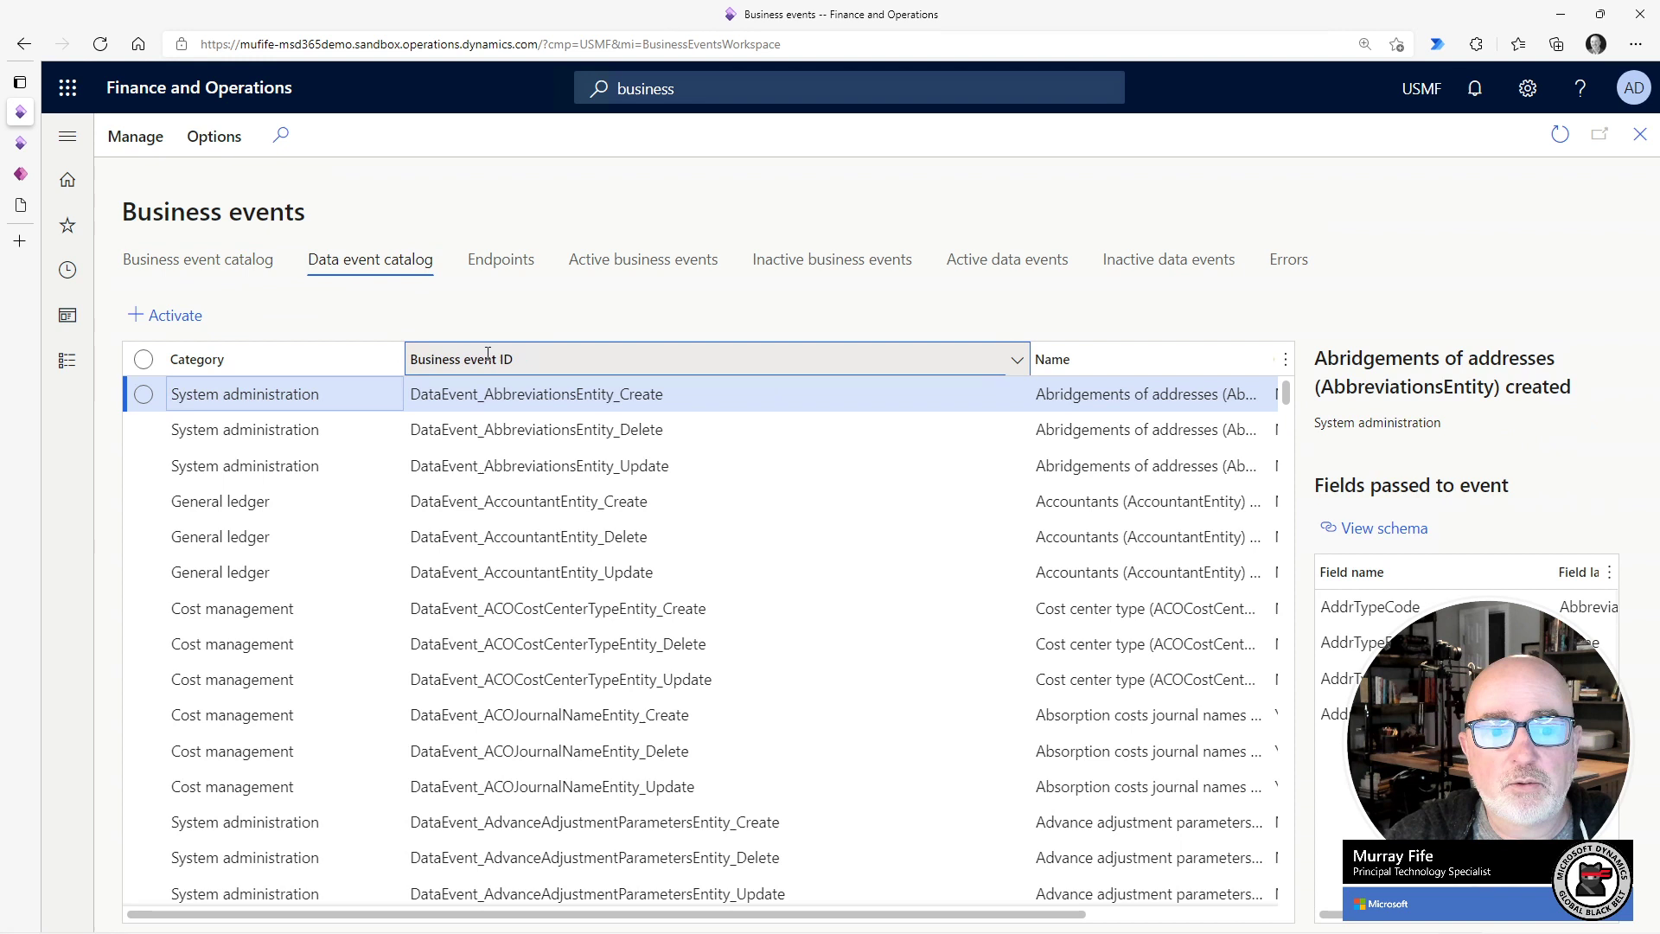
Filter Business event ID to contain 'asset' and scroll through the matching events.
left_click(1014, 359)
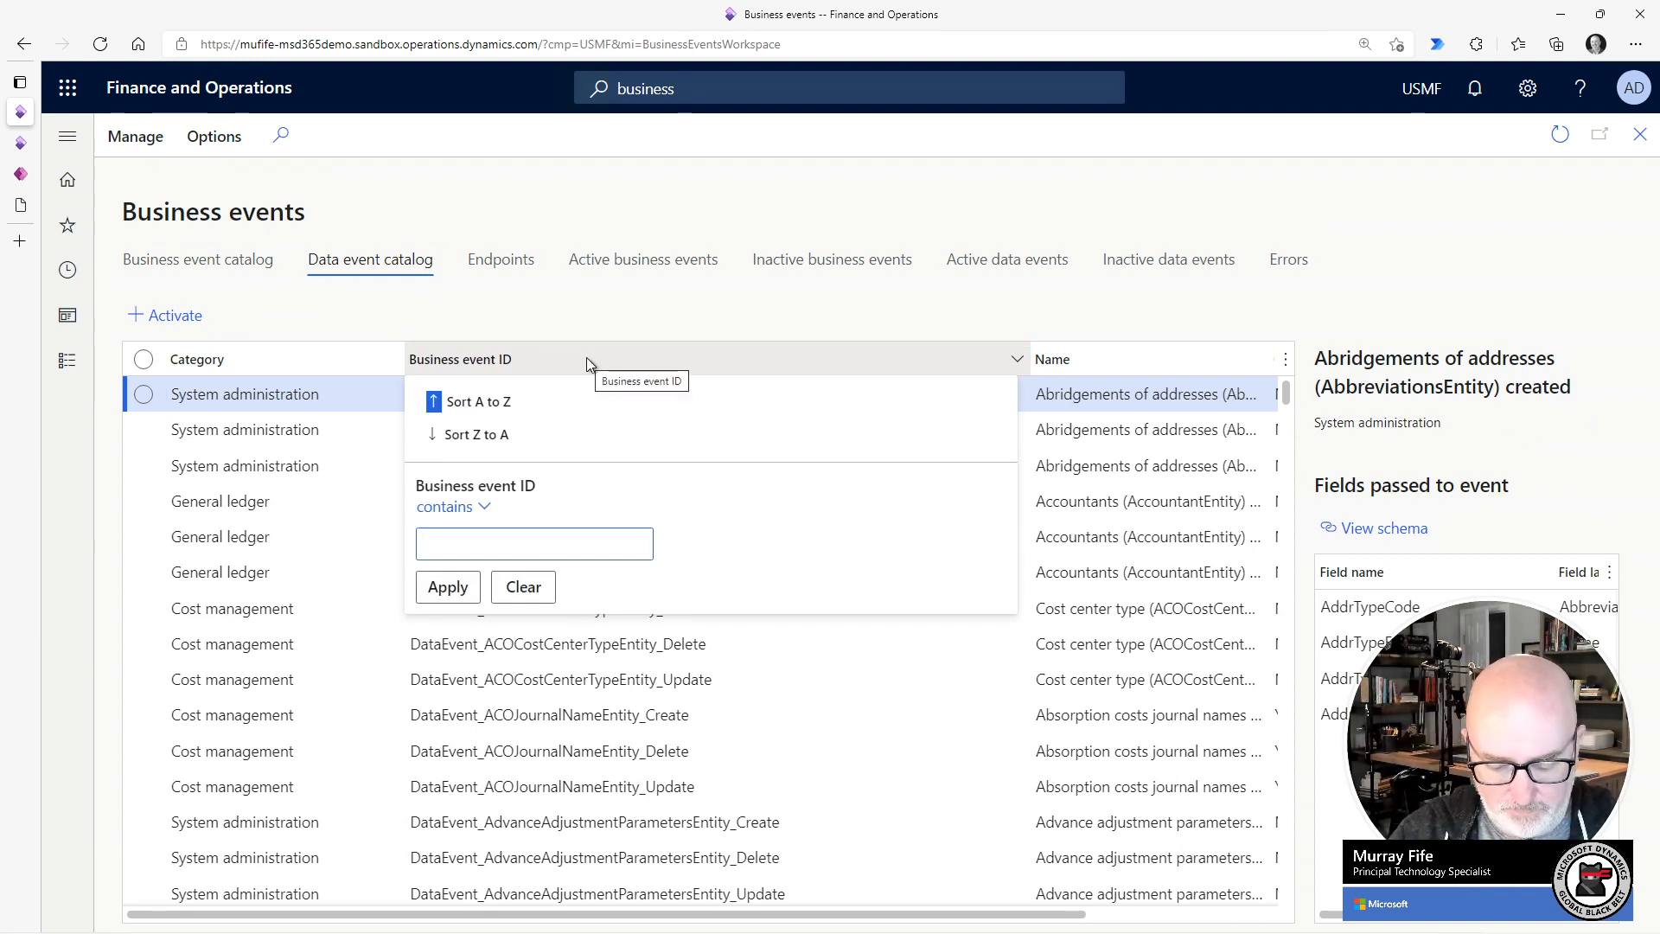
type("asset")
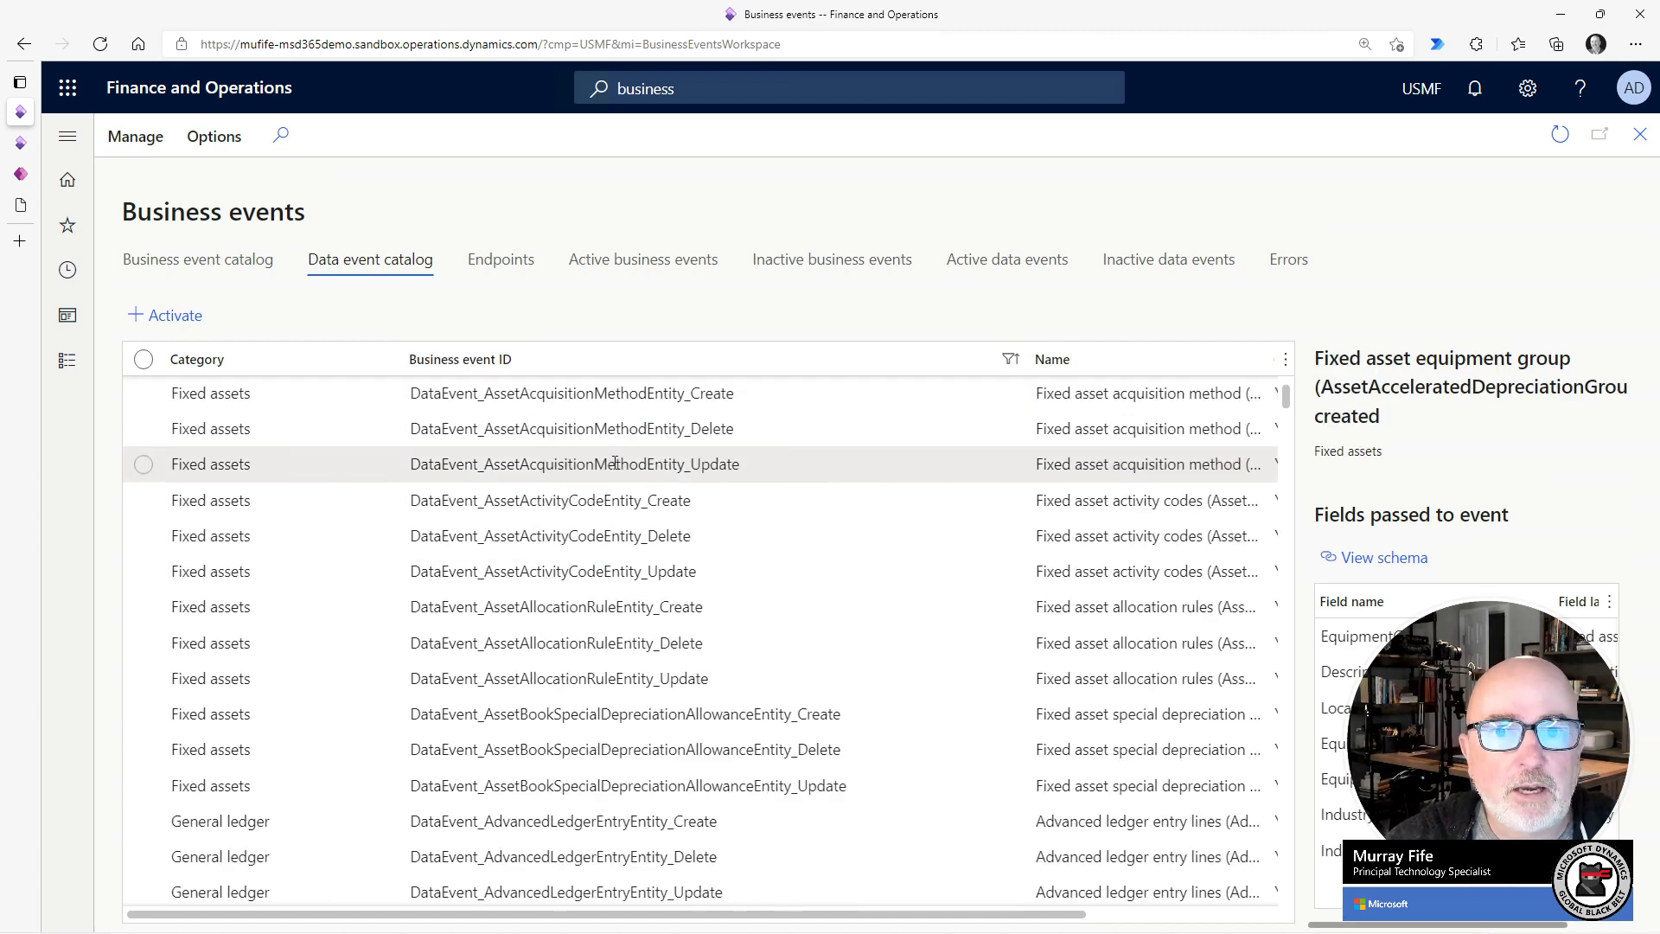
scroll("down", 3)
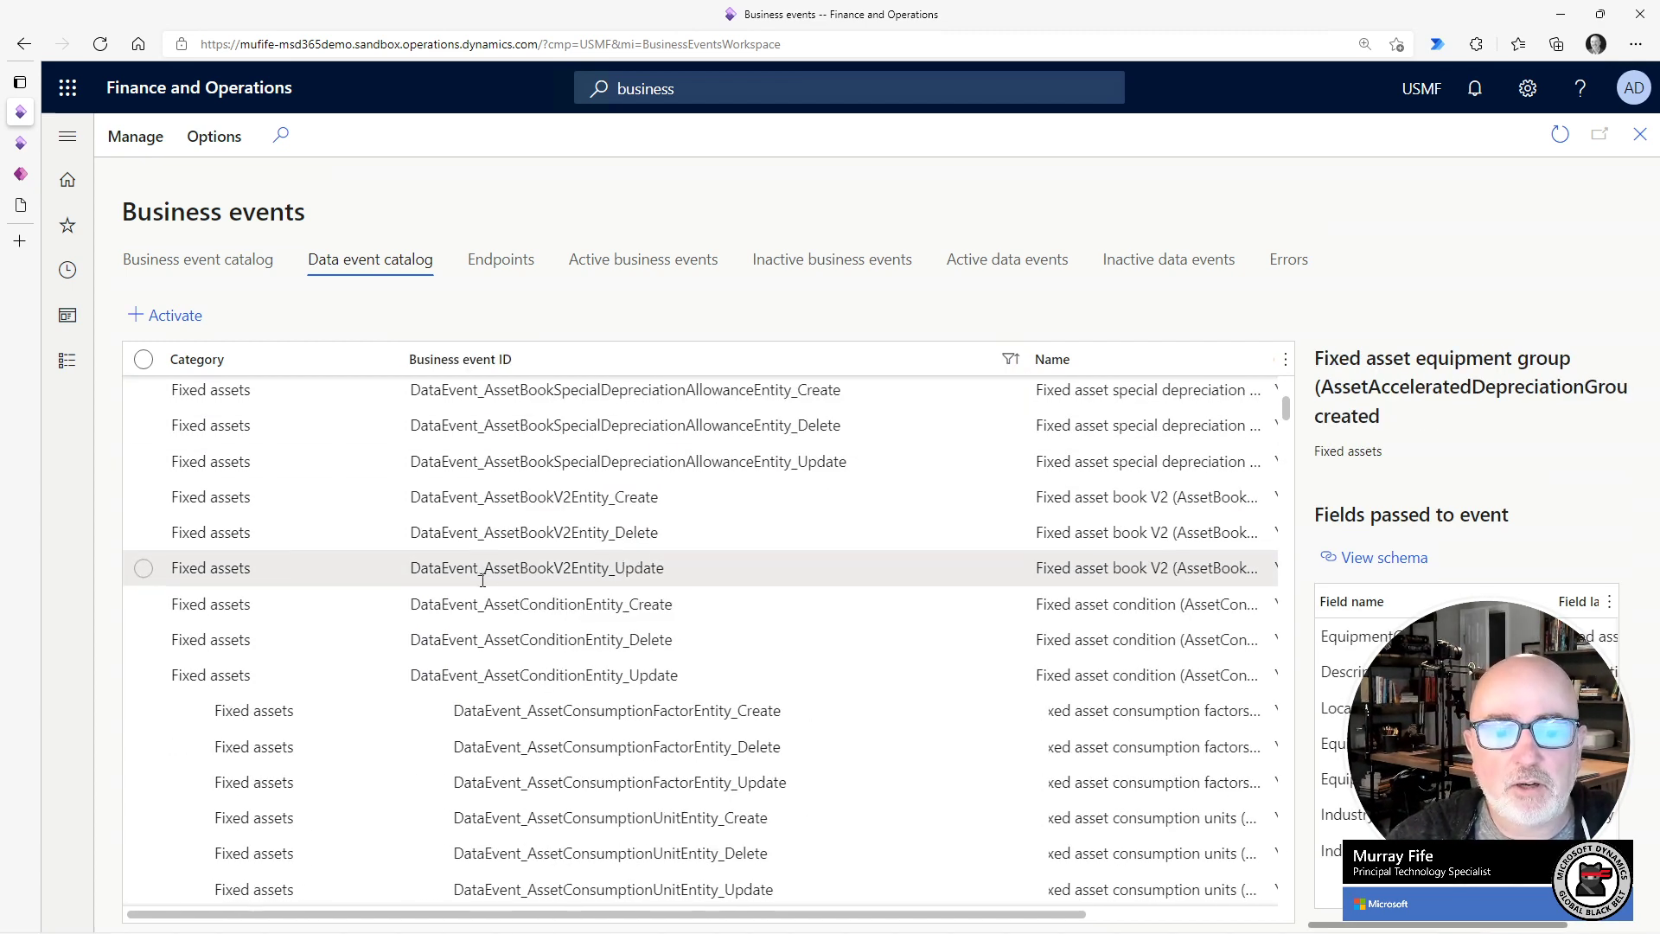
scroll("down", 3)
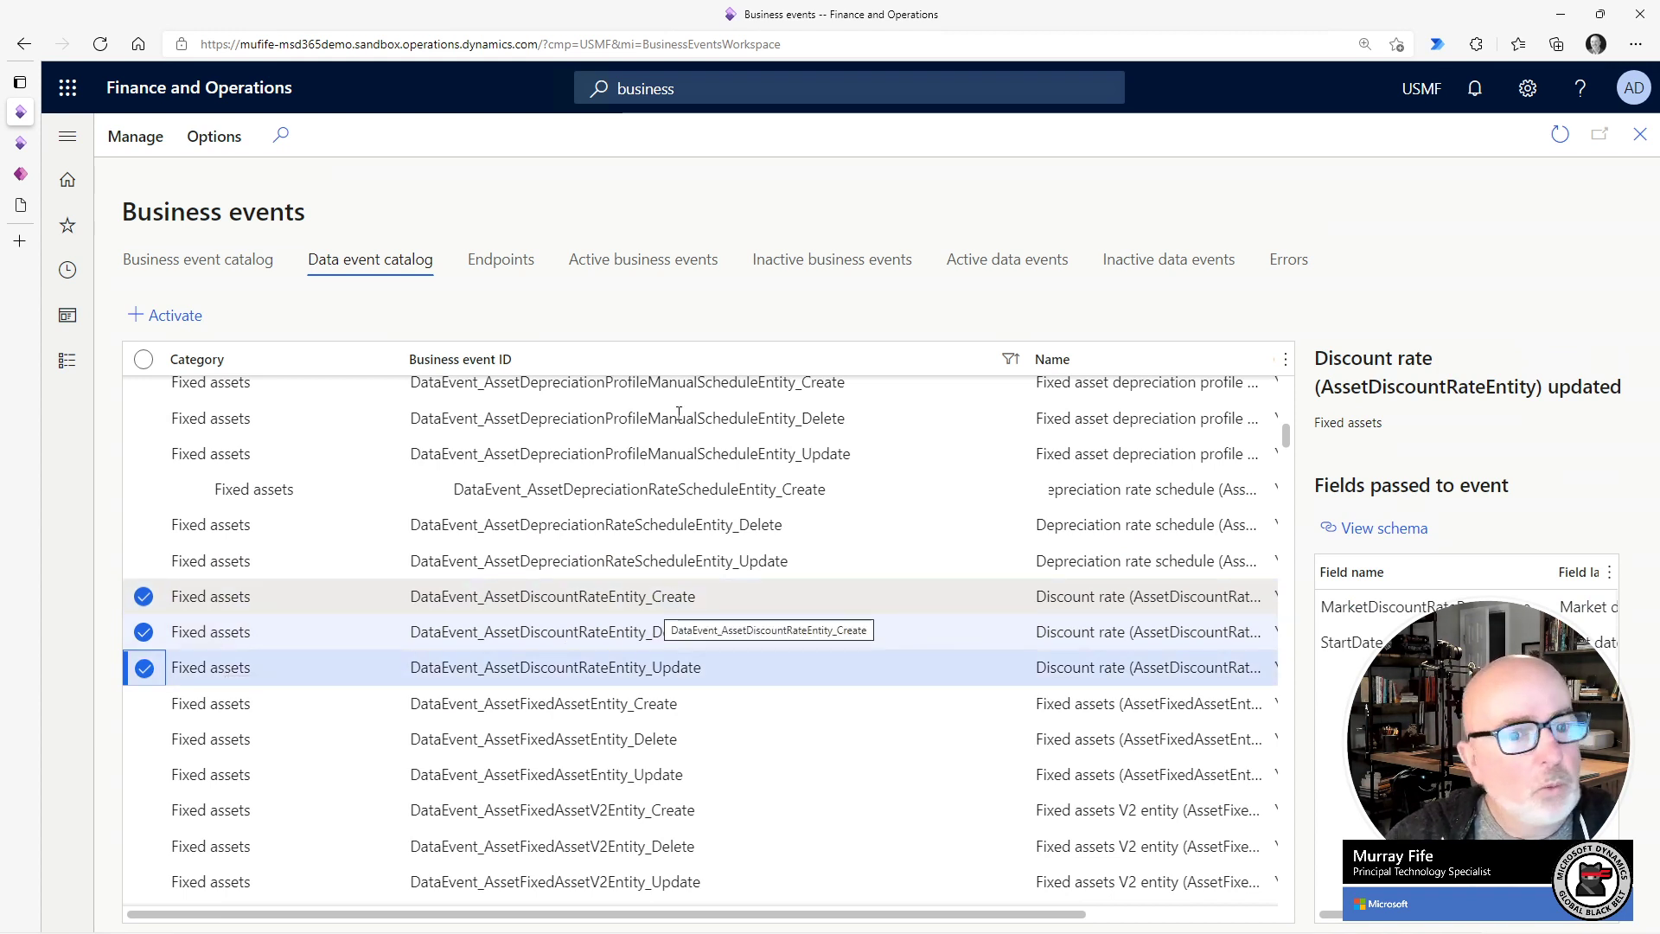
mouse_move(769, 321)
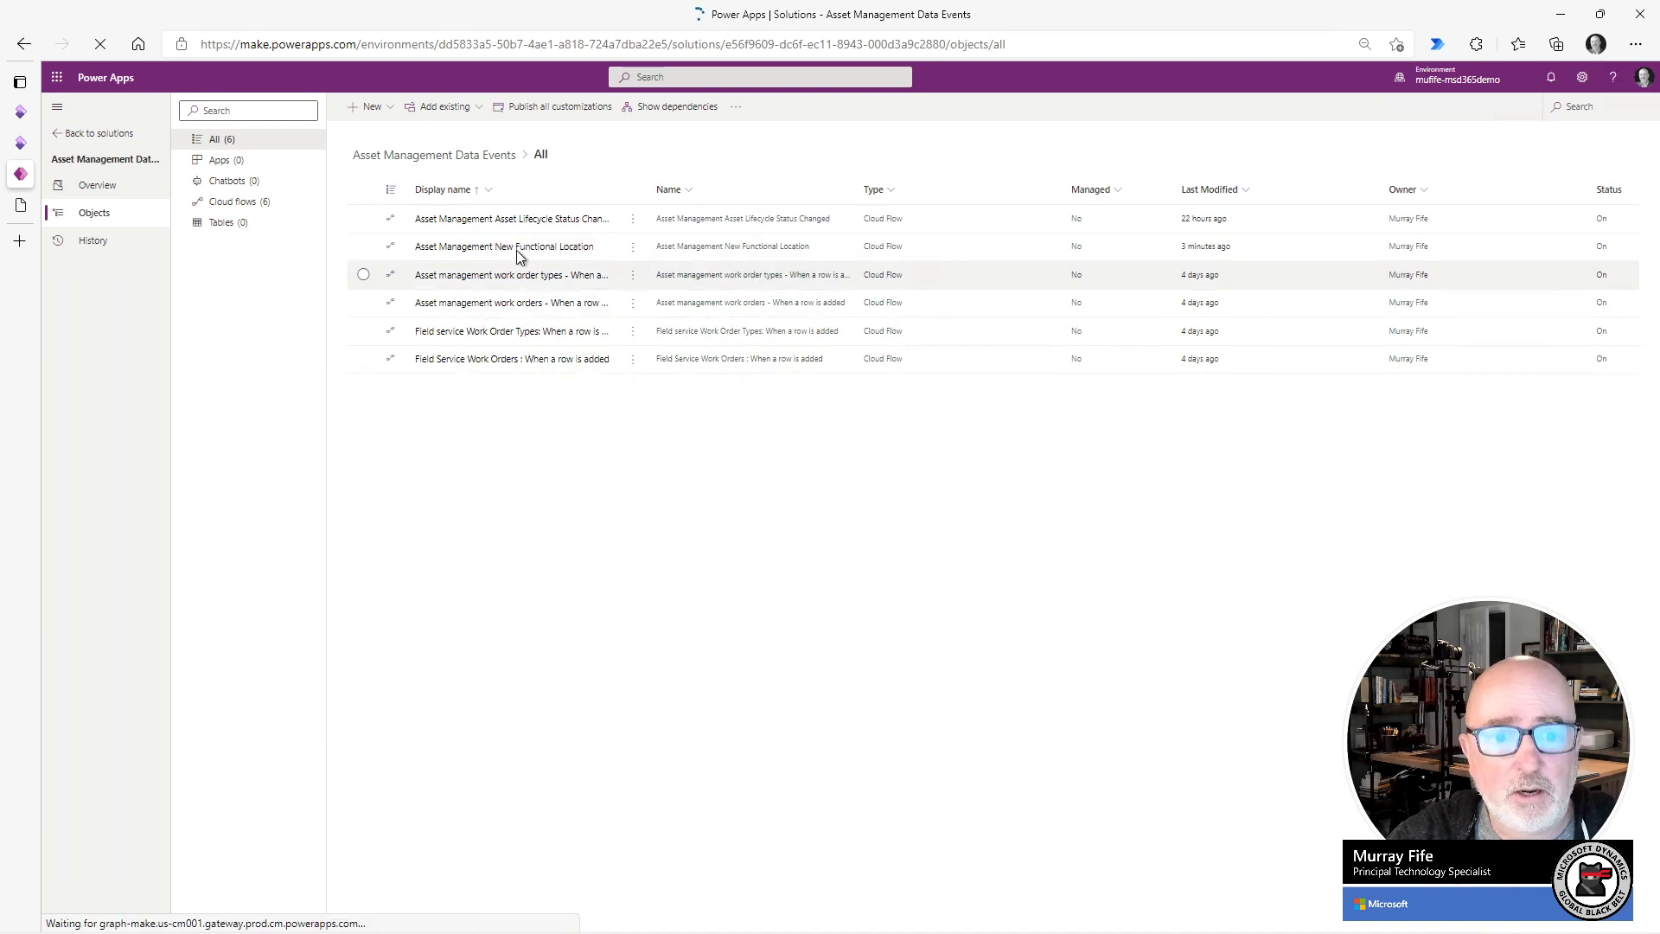
Edit the Asset Management New Functional Location flow and expand Get List of Functional Locations.
left_click(503, 246)
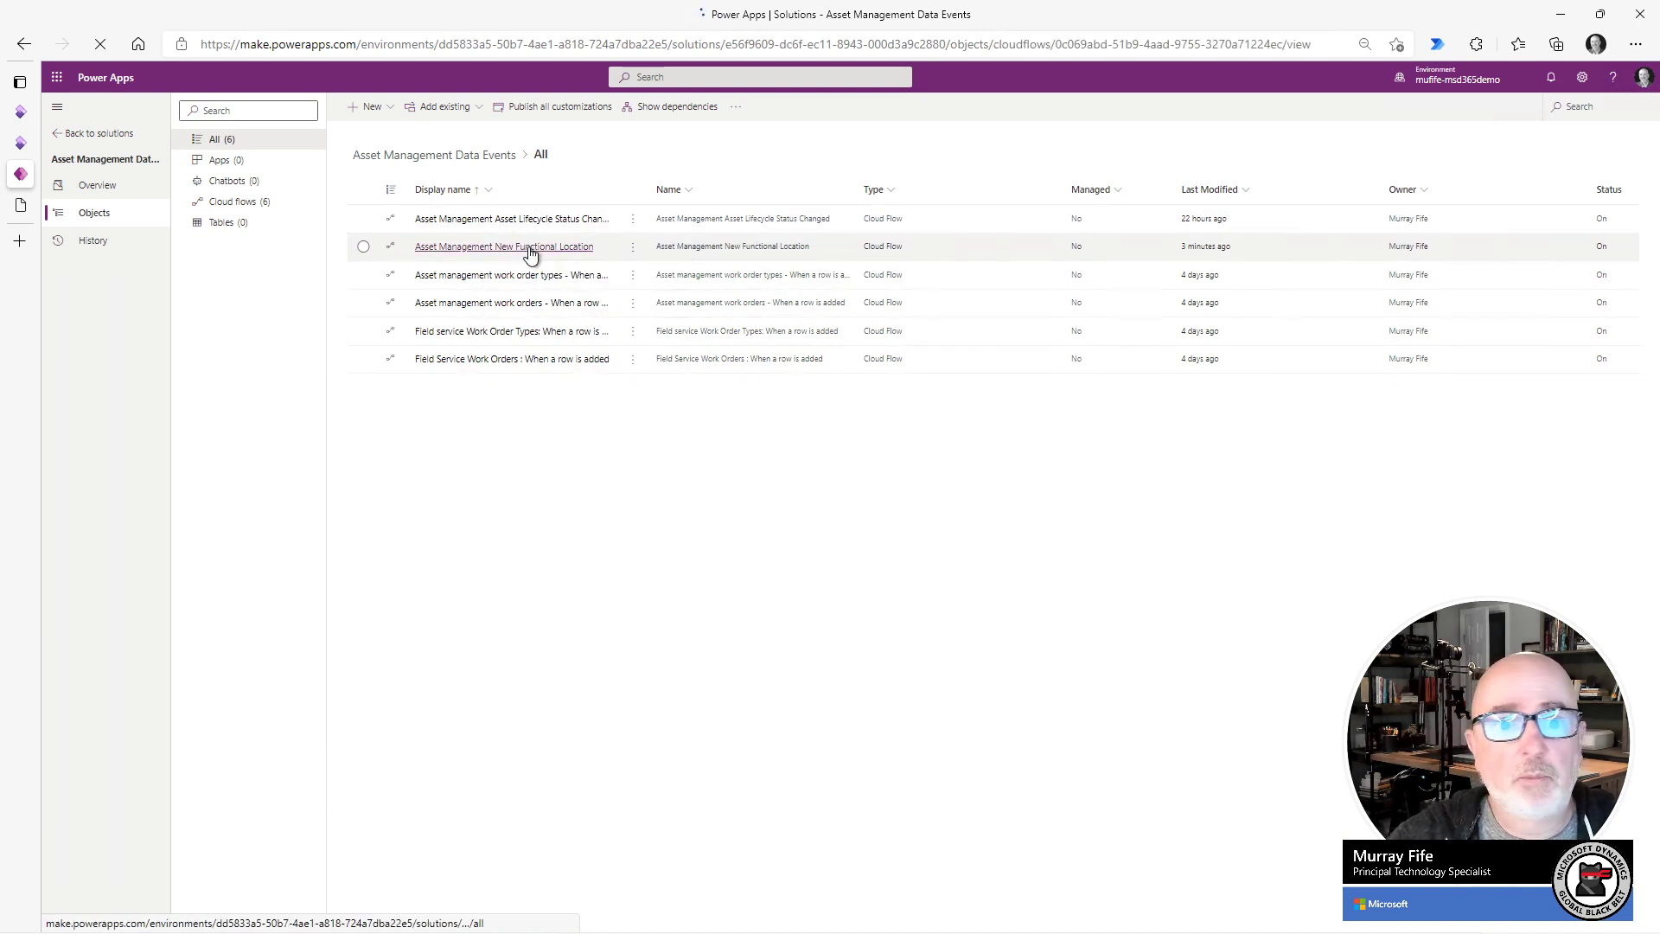
left_click(504, 245)
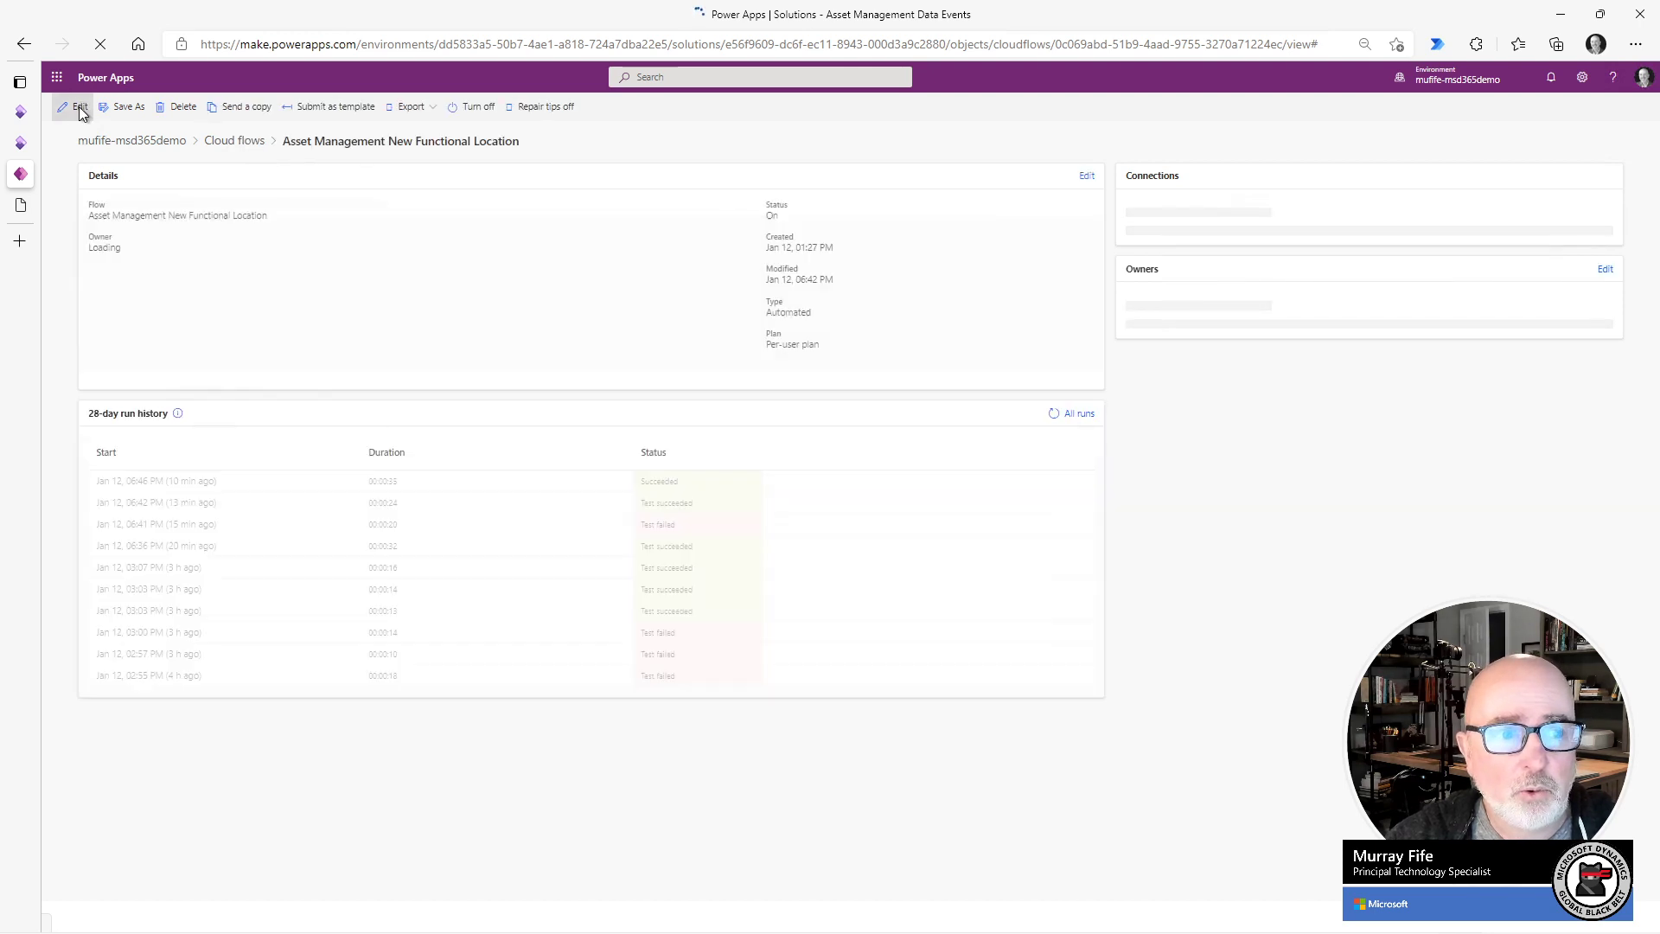
left_click(78, 108)
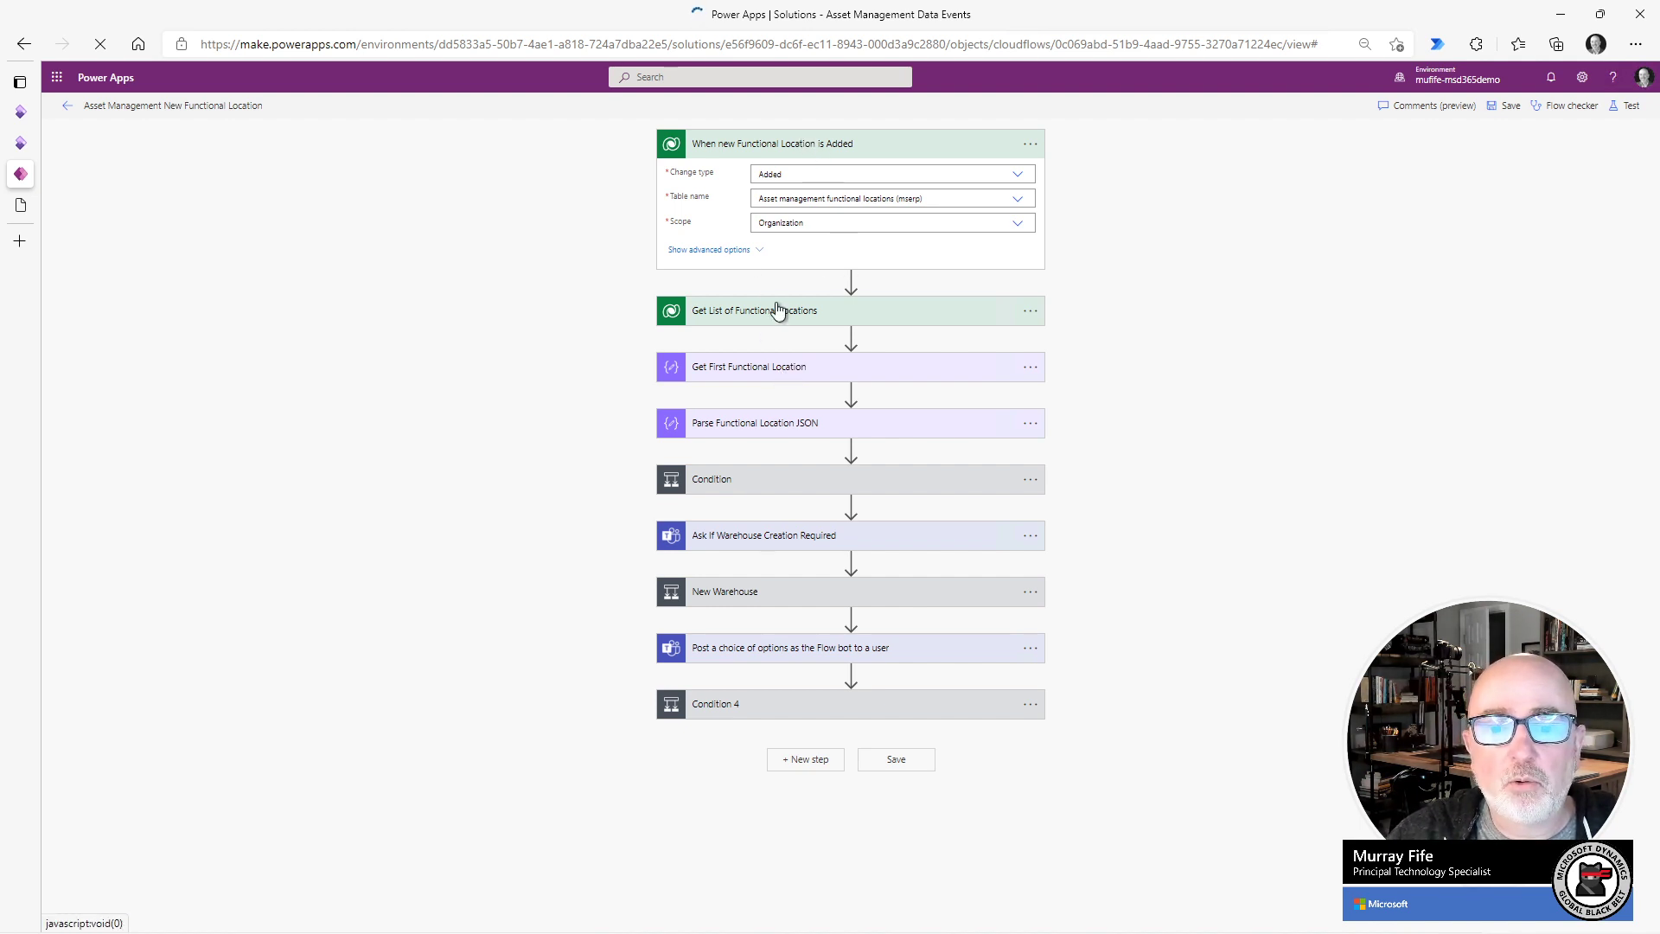
left_click(754, 310)
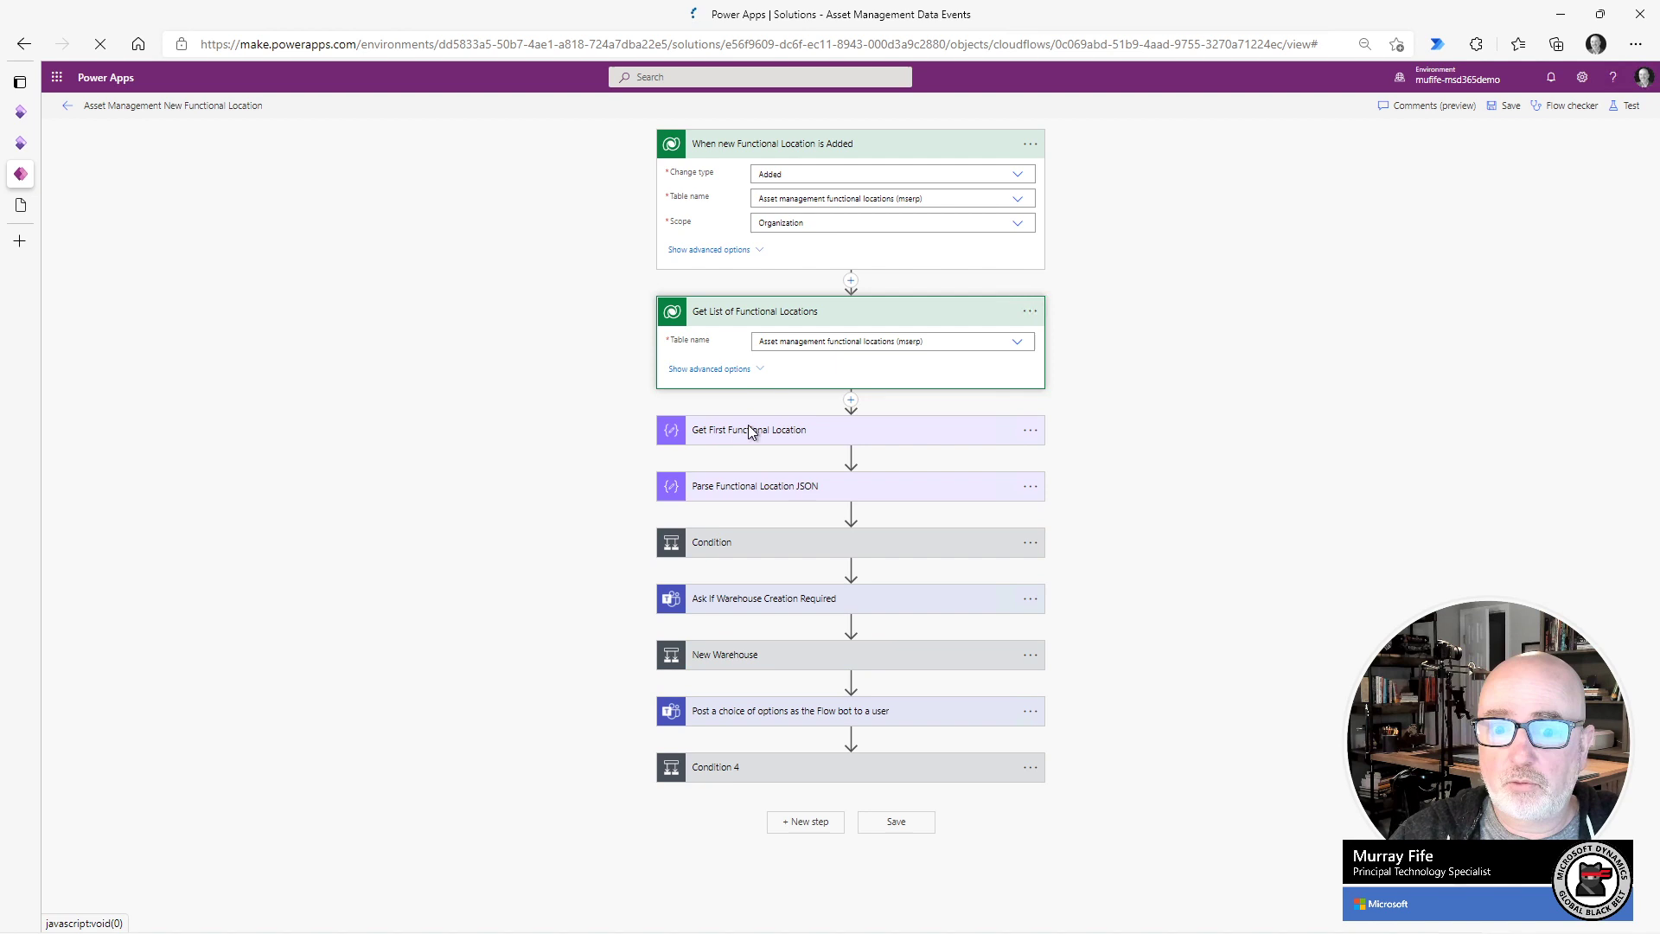
mouse_move(779, 494)
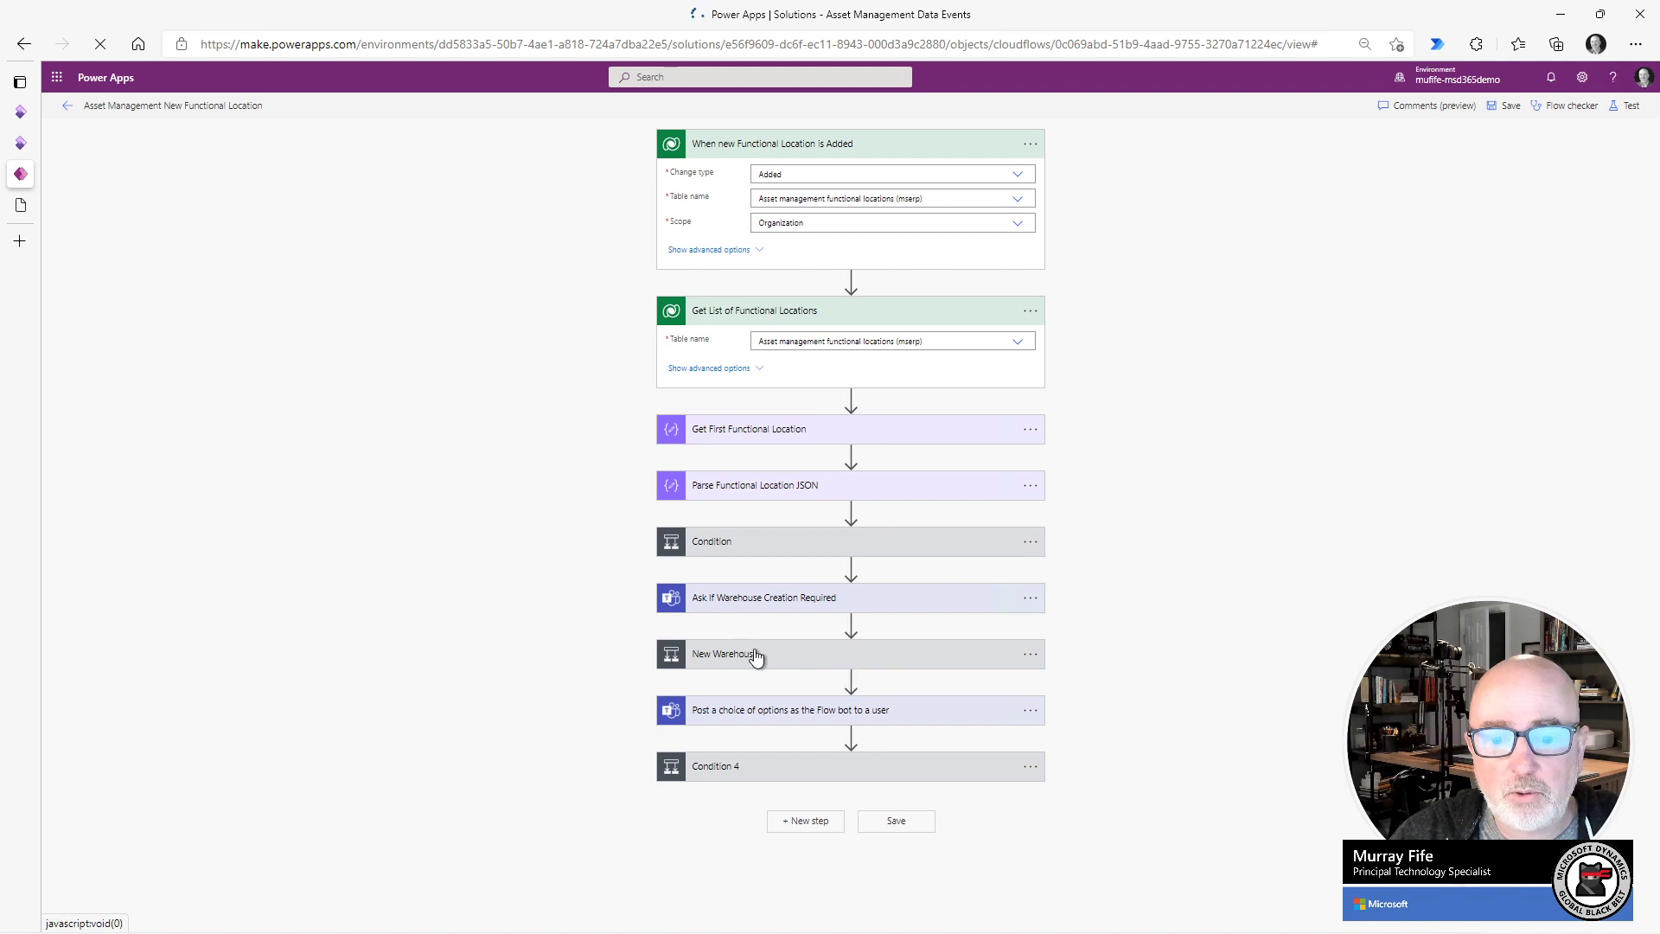
Expand the New Warehouse condition and its Update a row step.
left_click(726, 654)
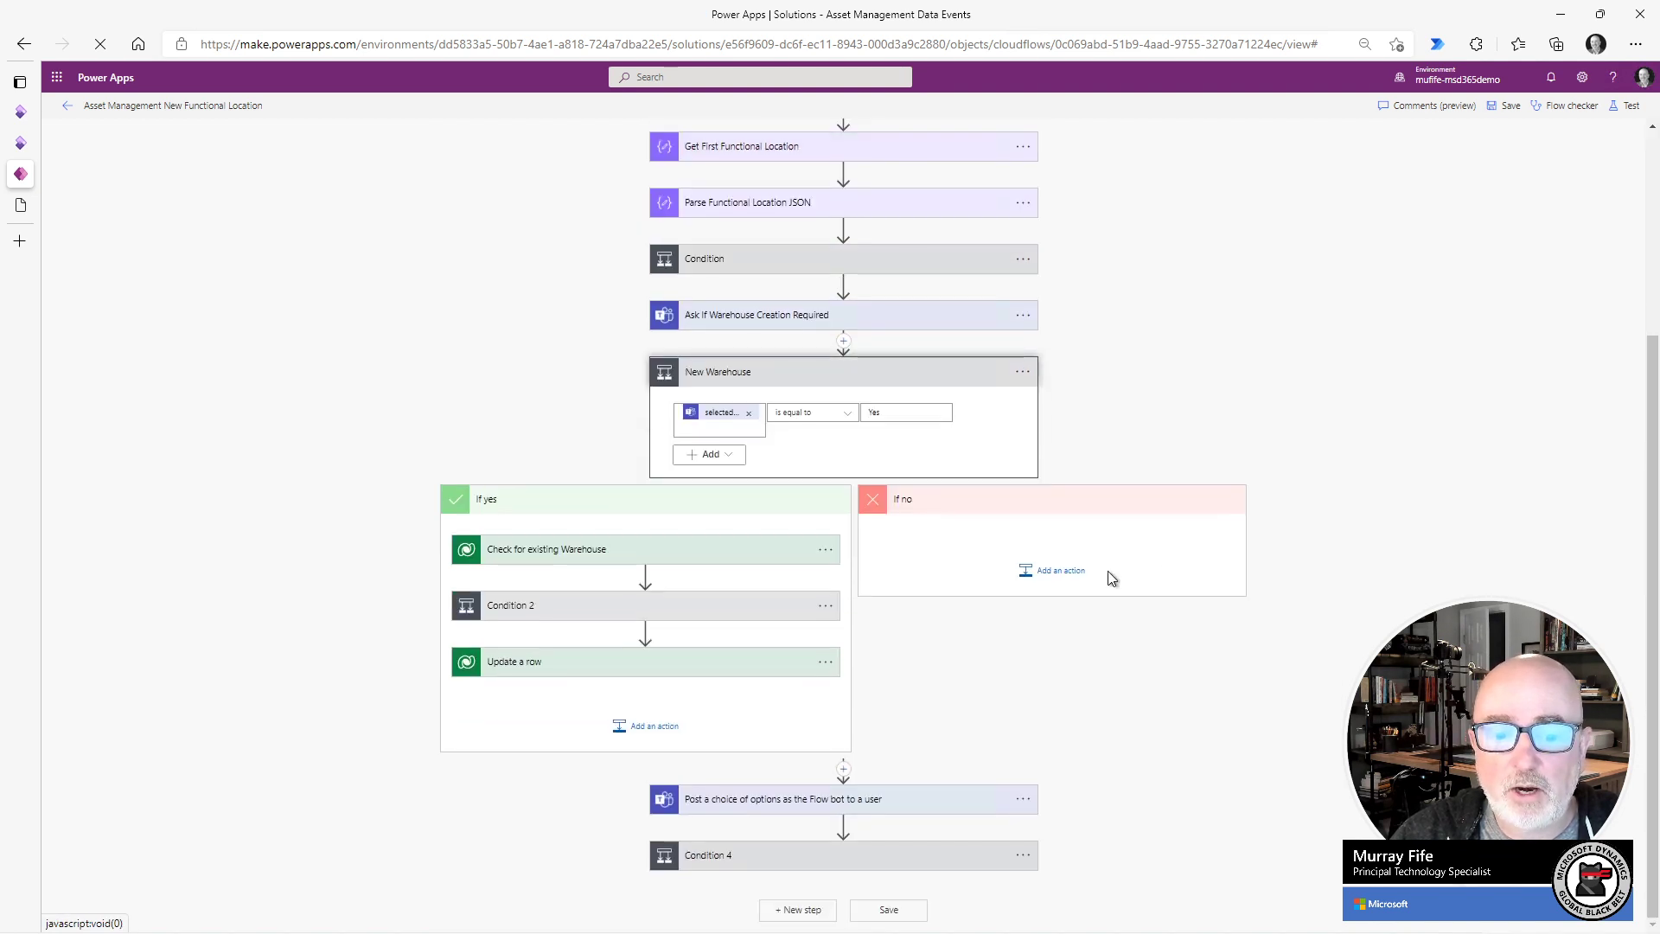
left_click(514, 661)
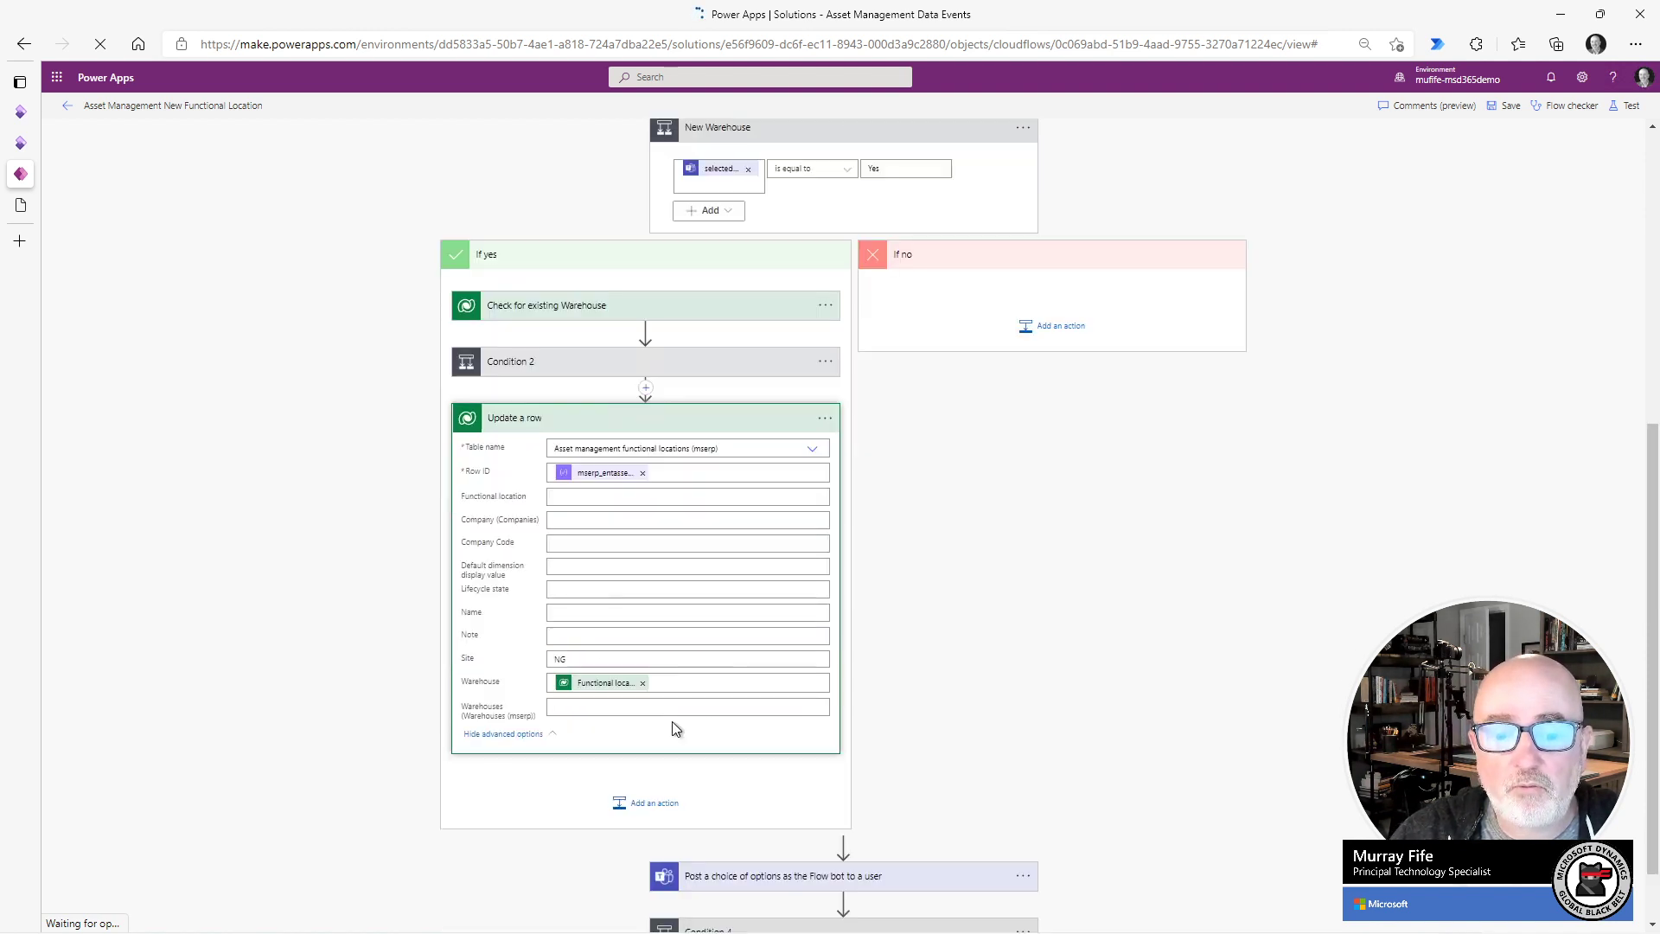
scroll("down", 3)
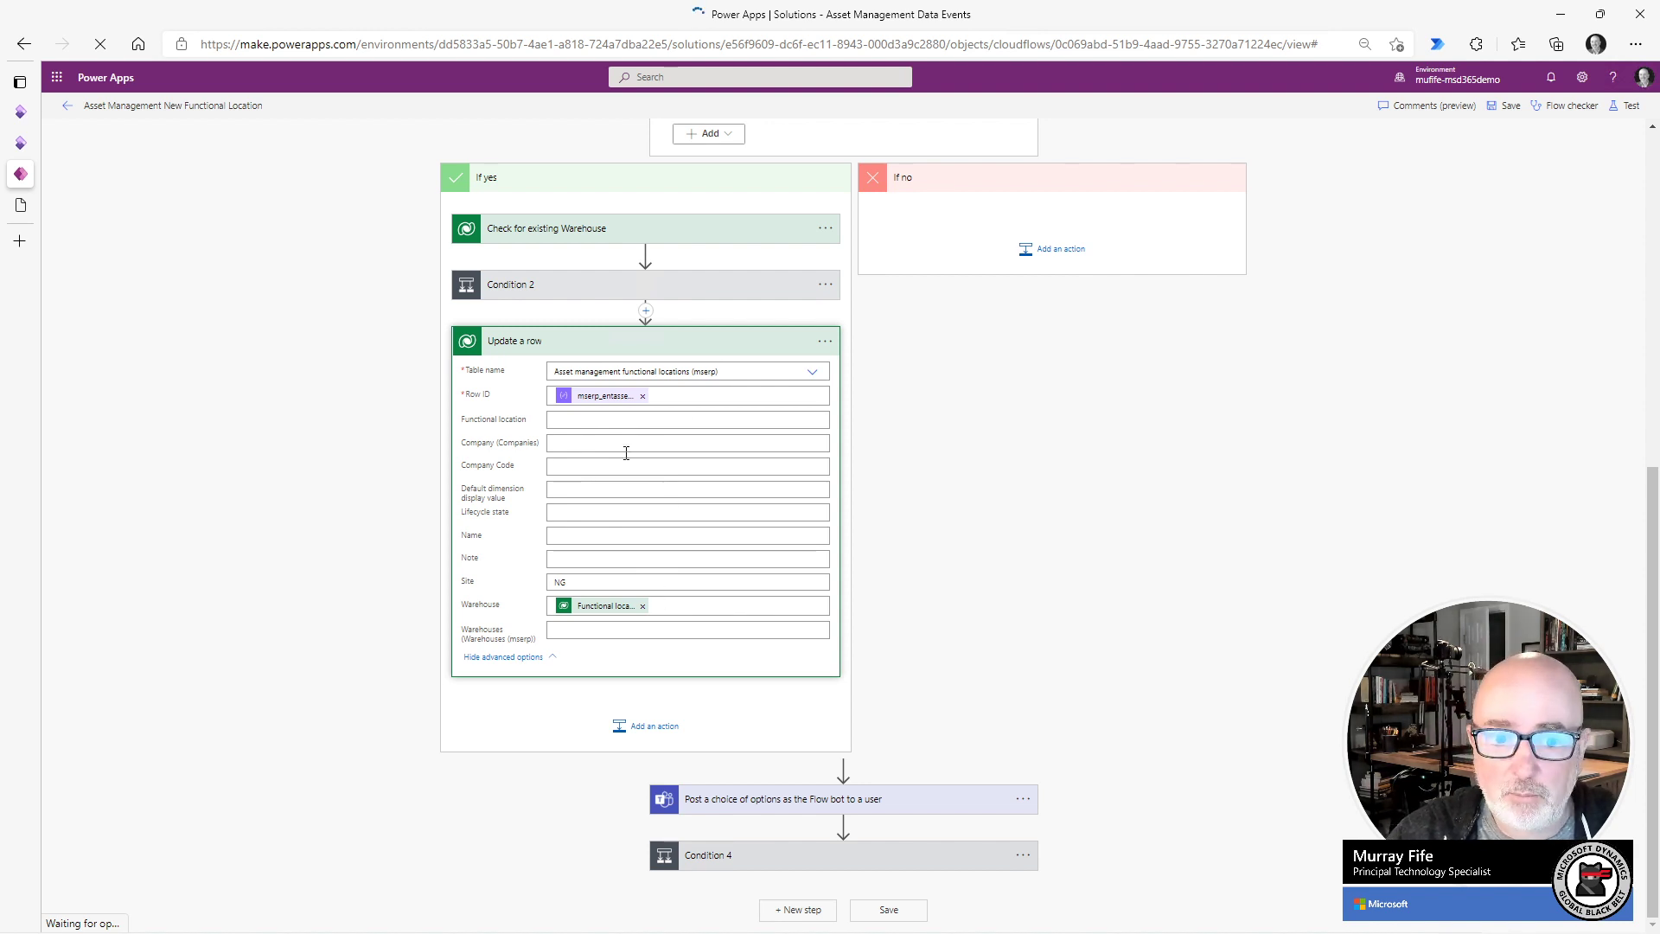
mouse_move(871, 551)
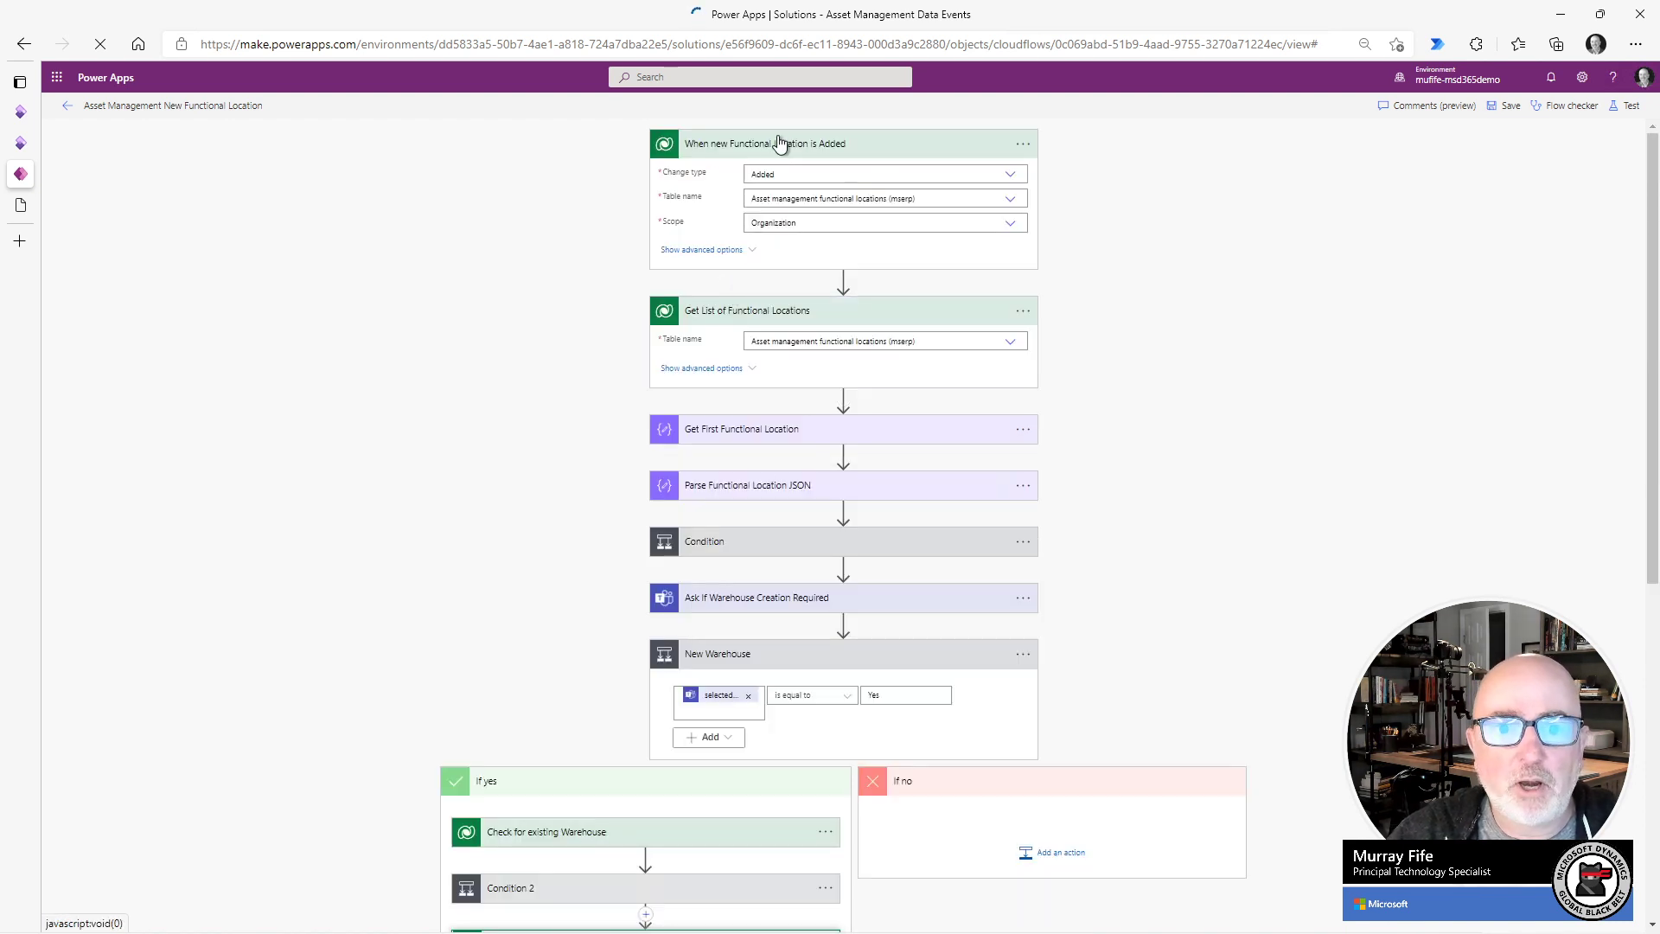
mouse_move(746, 152)
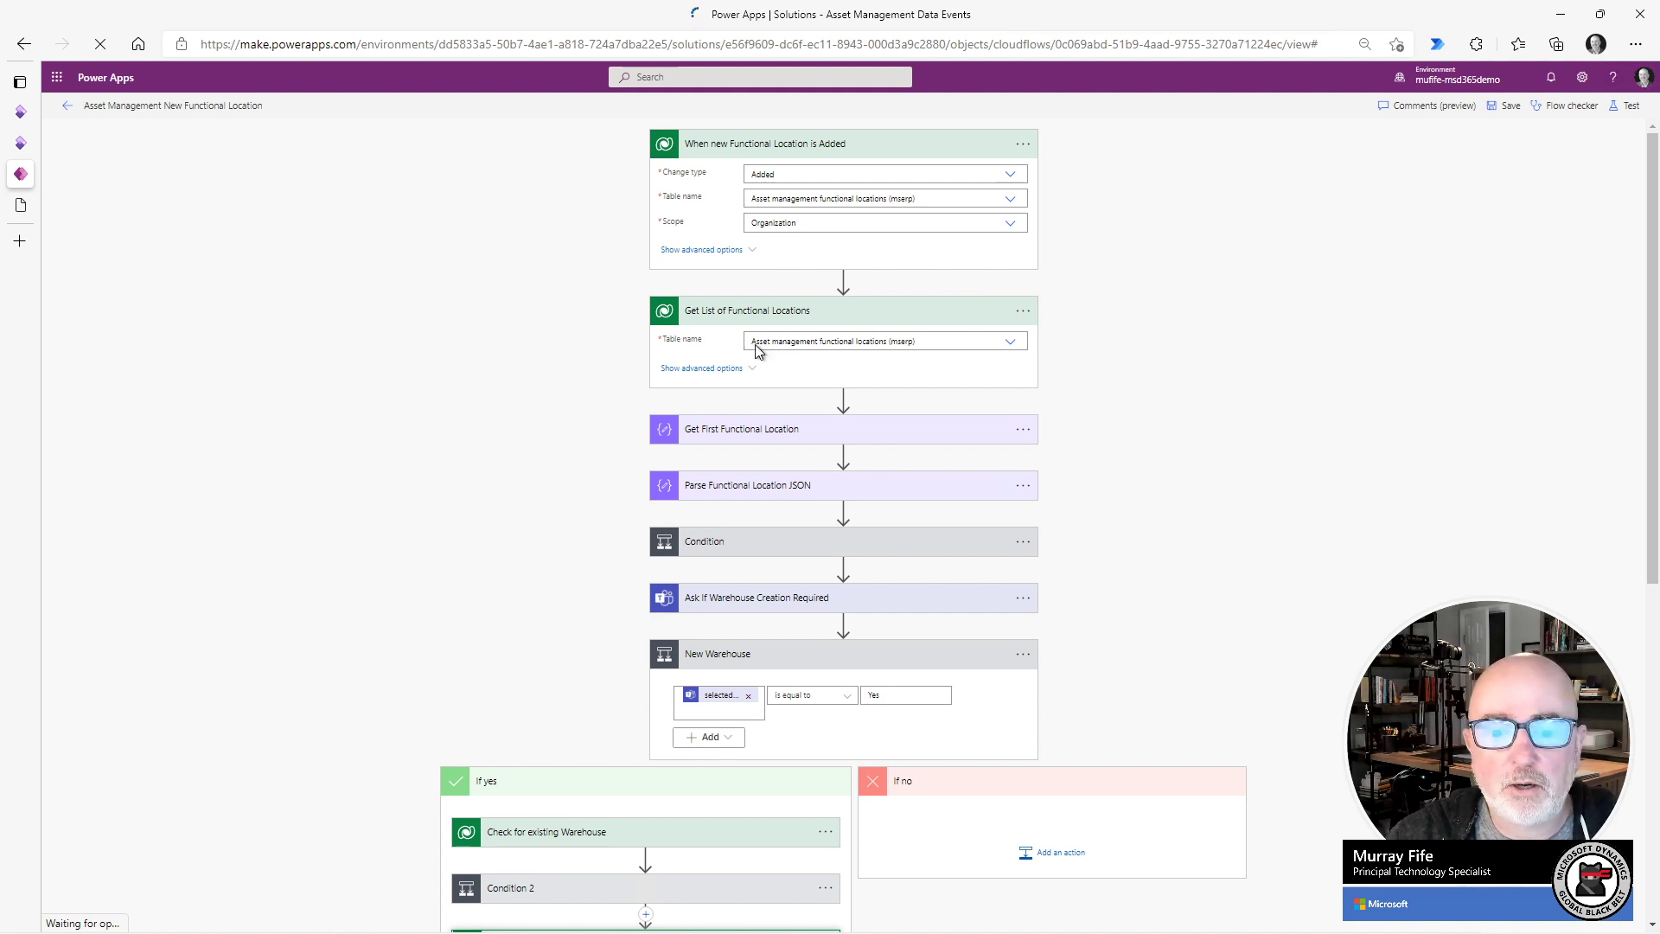
mouse_move(768, 603)
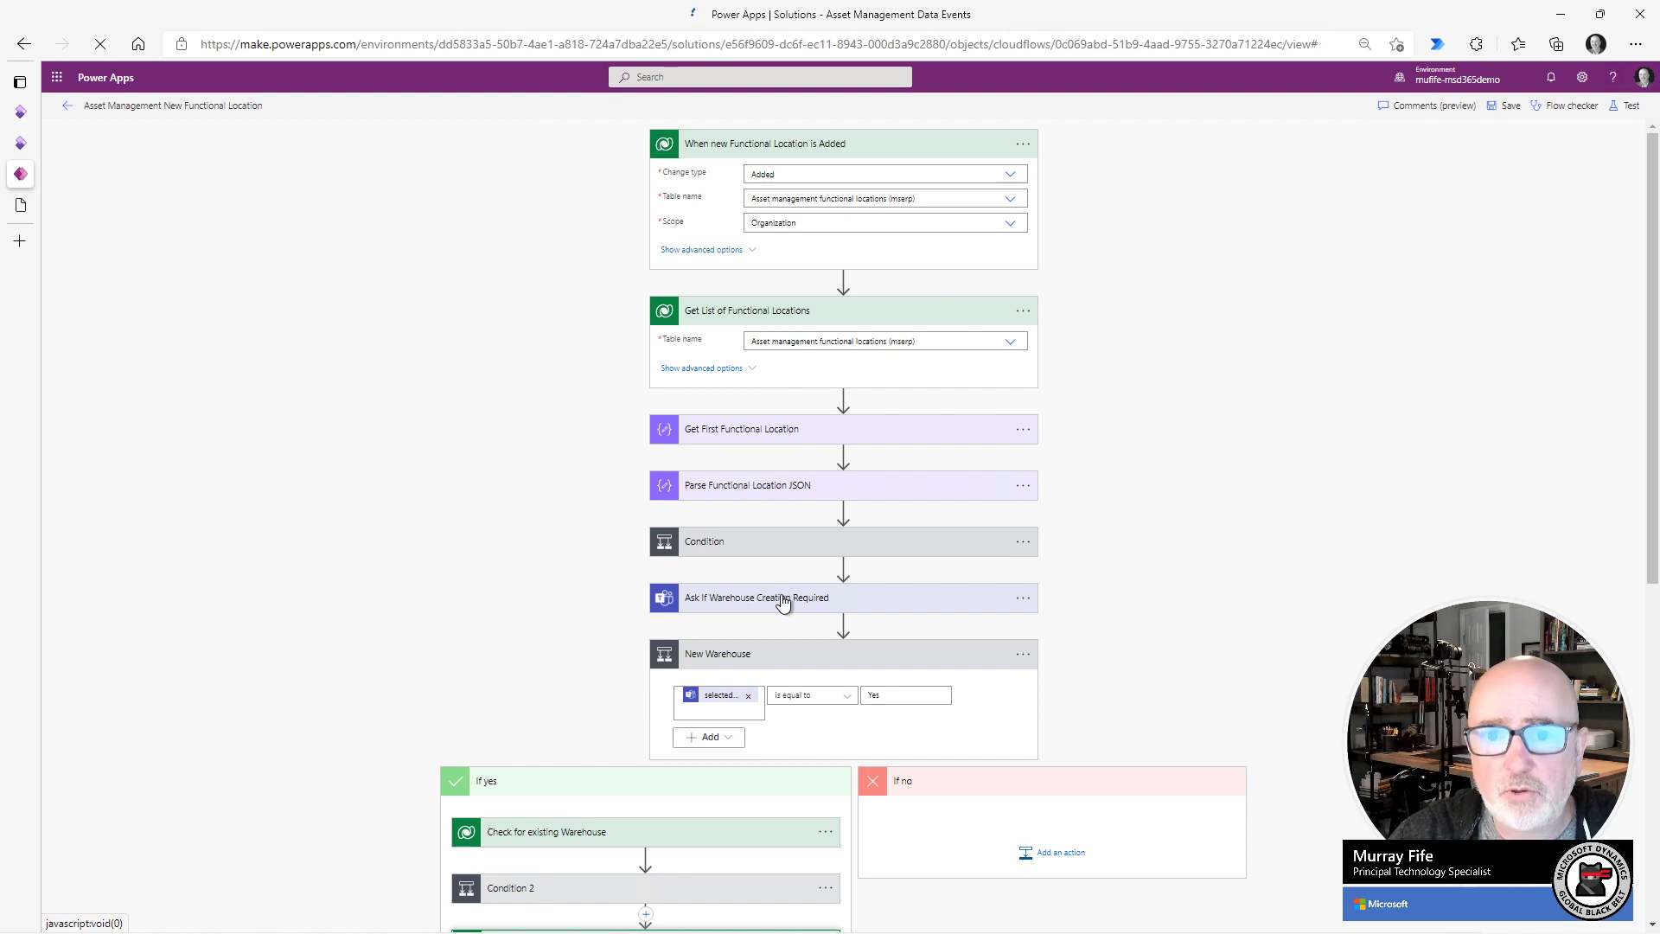
mouse_move(730, 114)
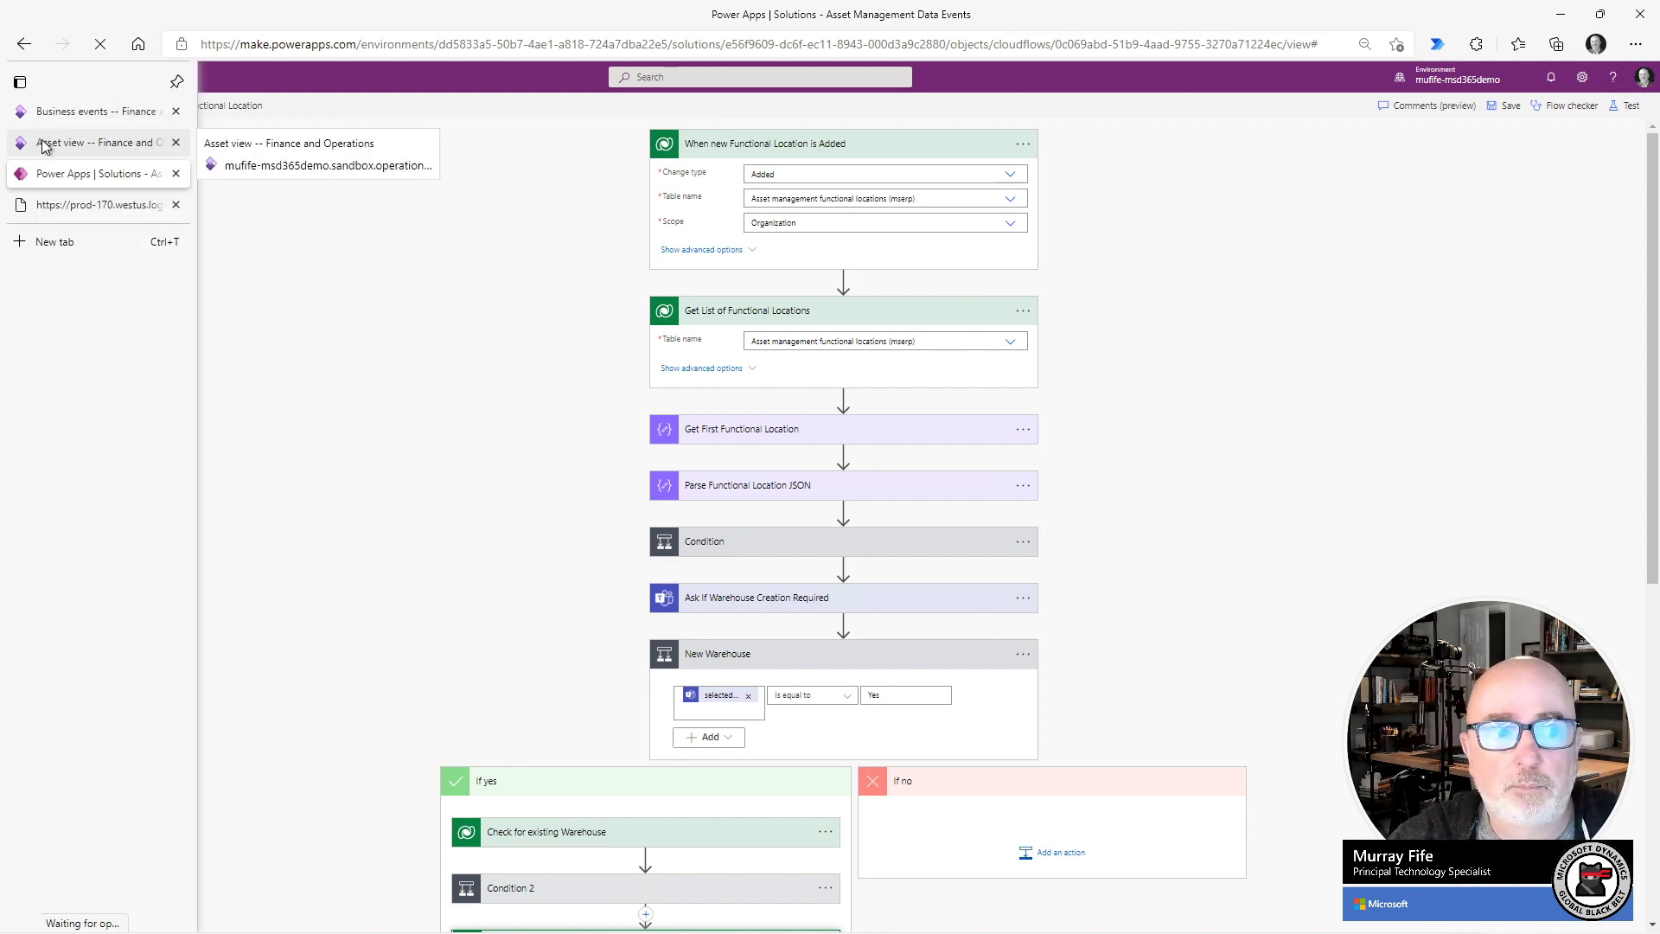
Return to the Asset view page and open All functional locations.
left_click(79, 142)
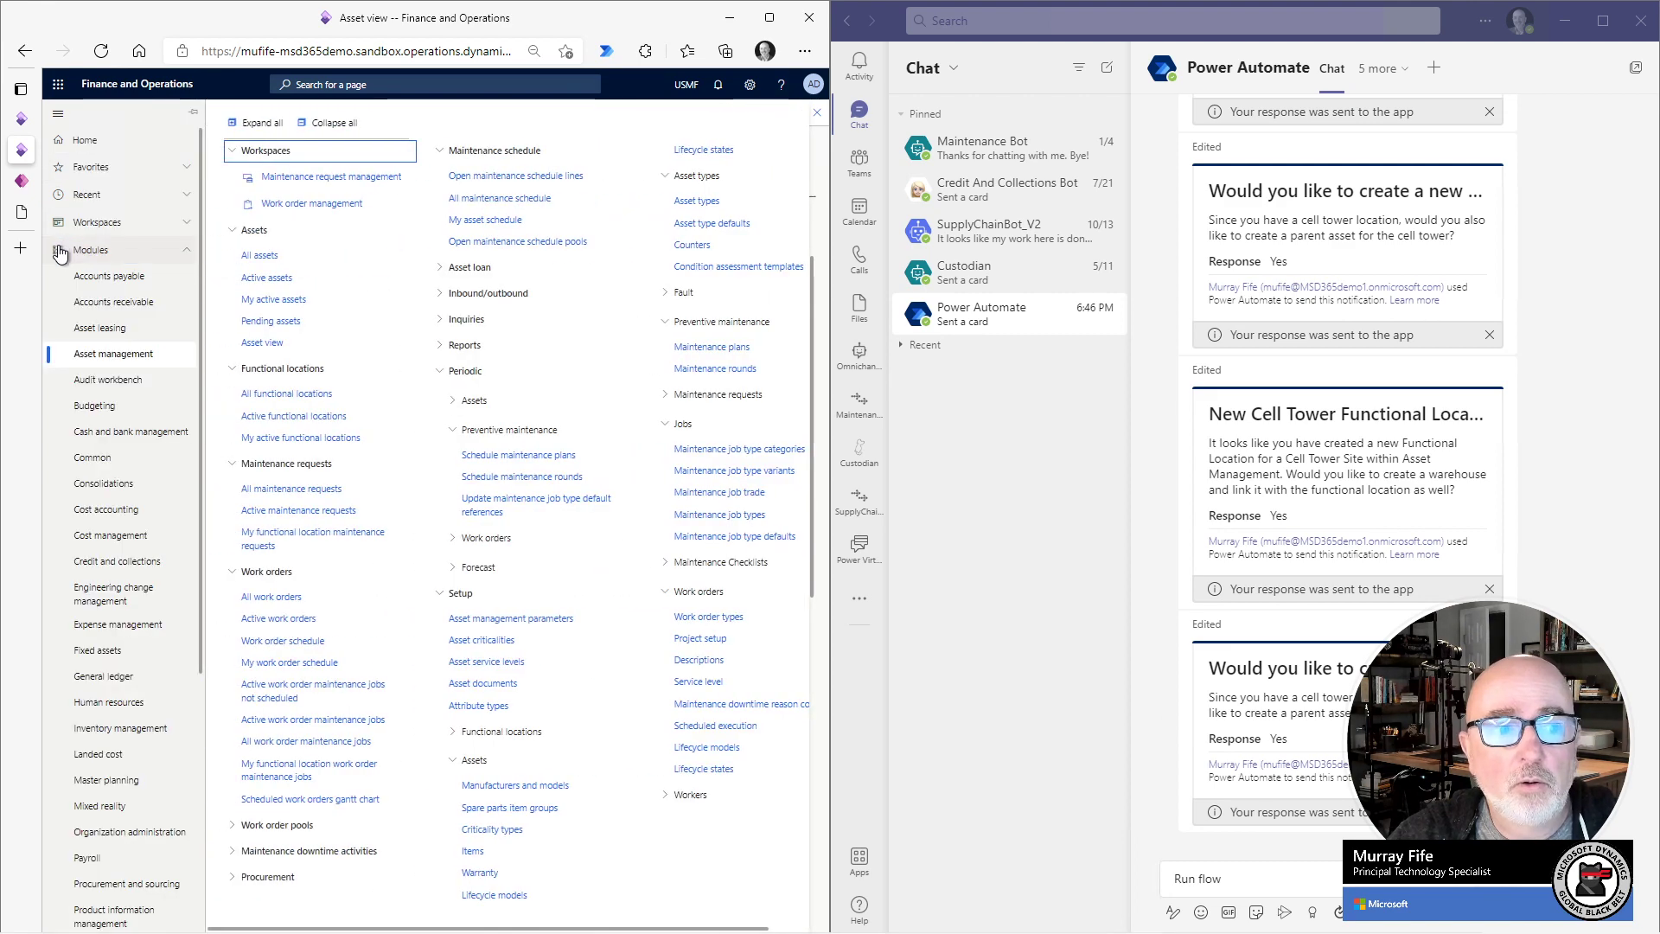
mouse_move(294, 392)
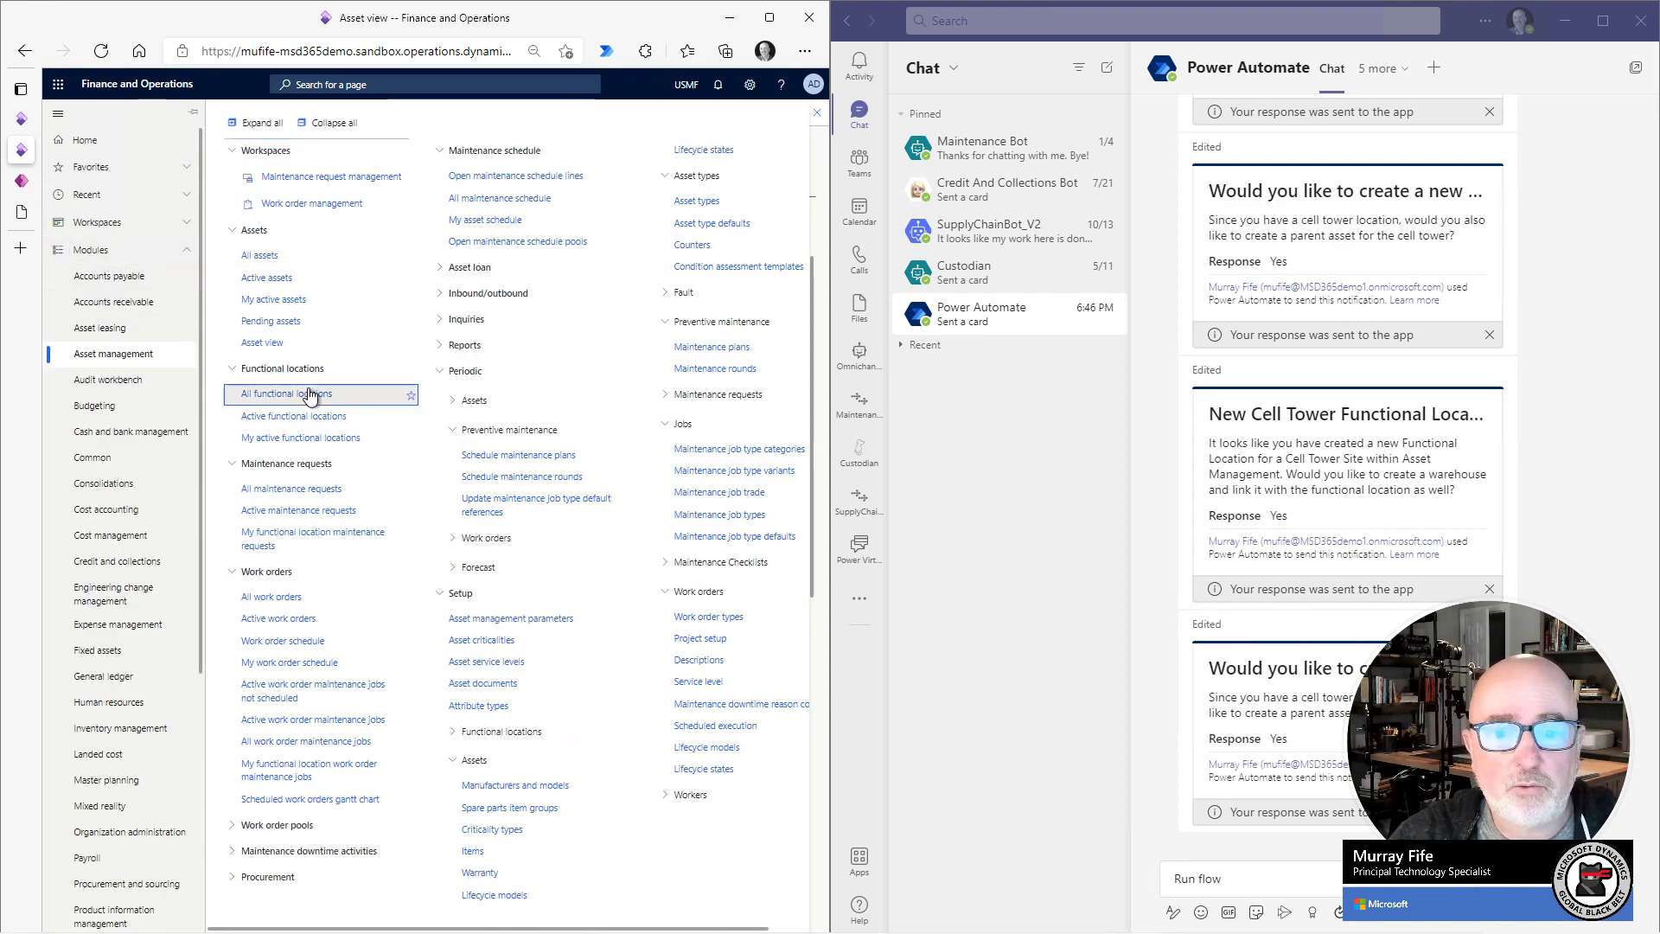
left_click(284, 393)
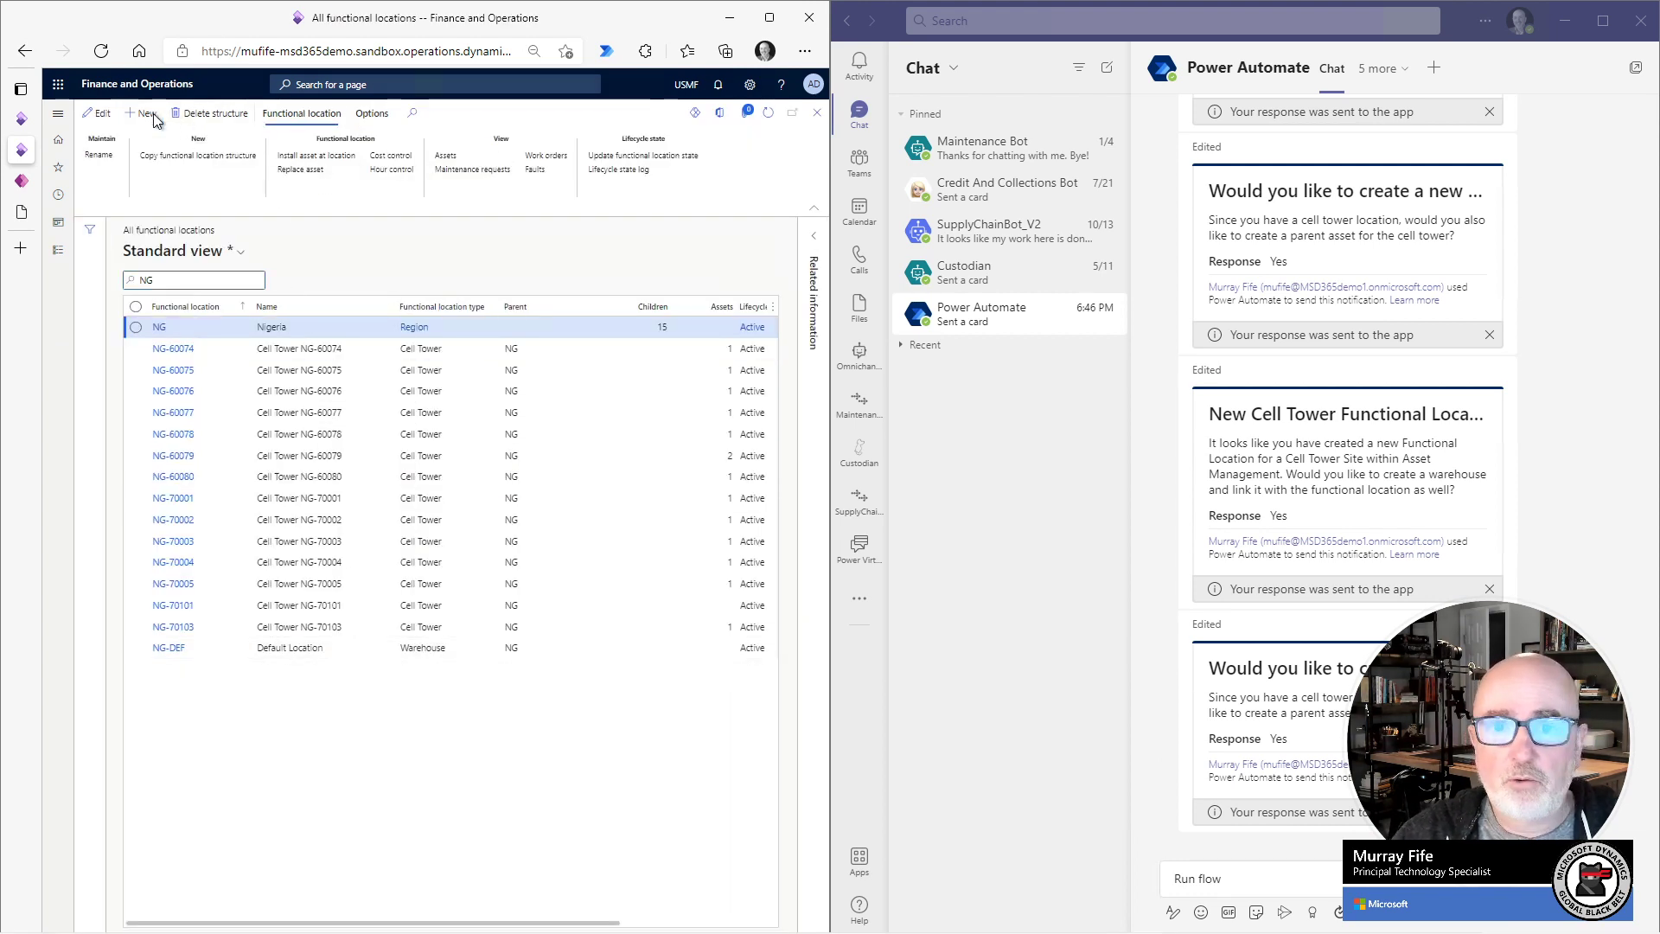
Create functional location NG-70104 named 'Cell Tower NG-70104' with type Cell Tower.
left_click(143, 114)
type("NG-70104")
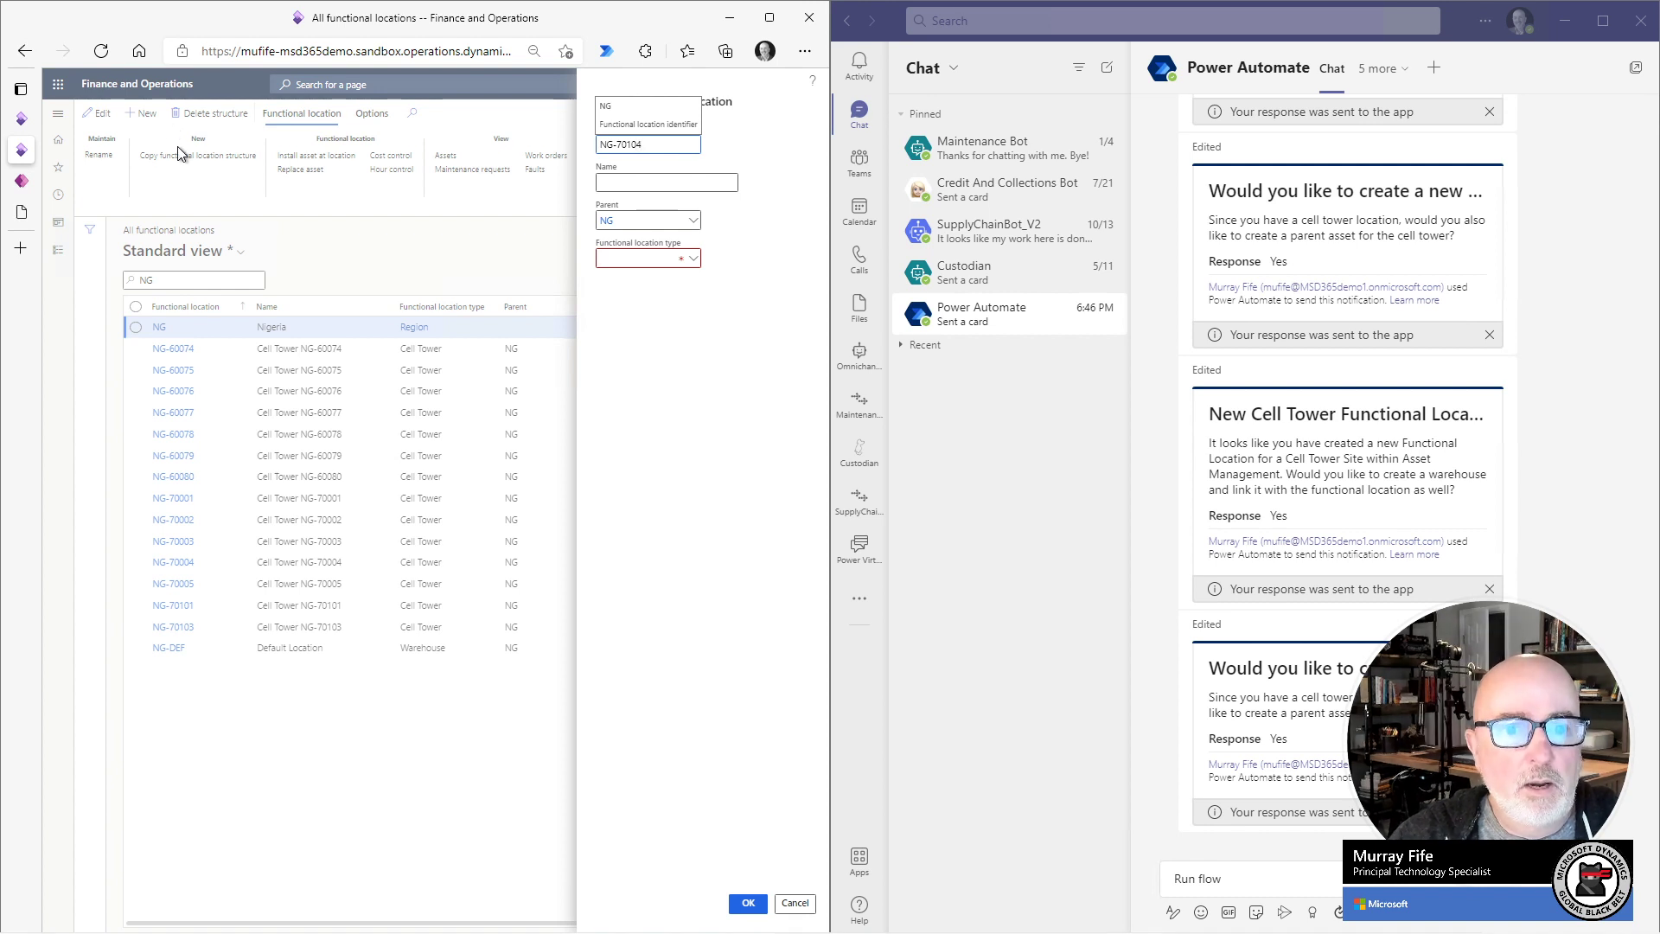
left_click(666, 180)
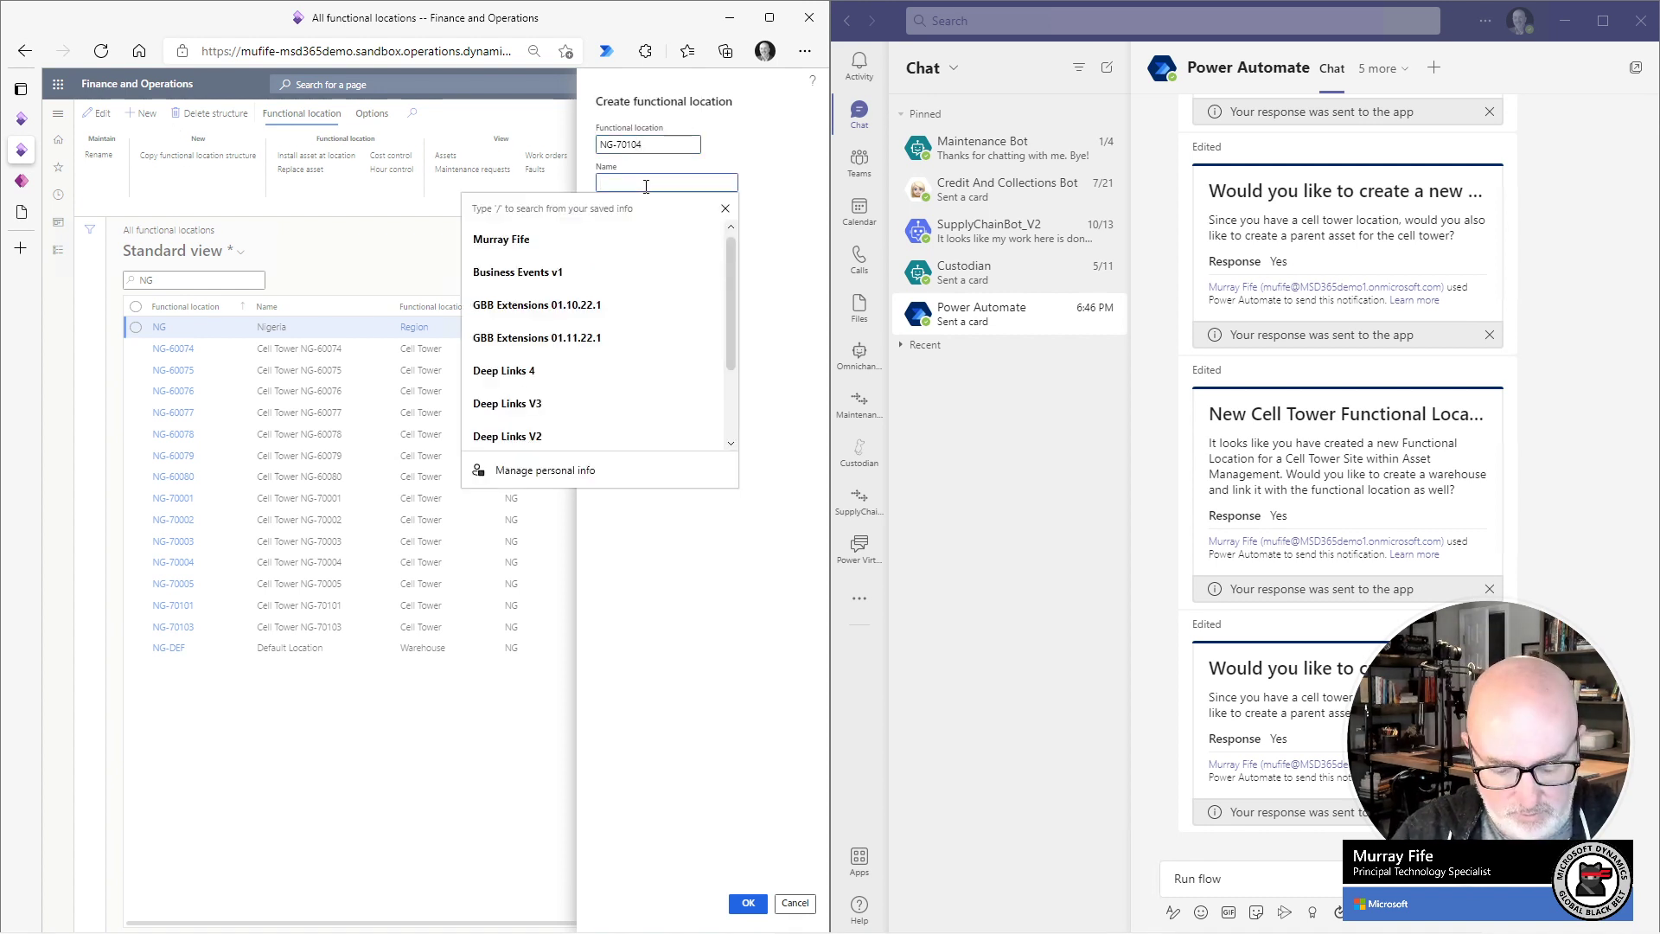
type("Cell Tower")
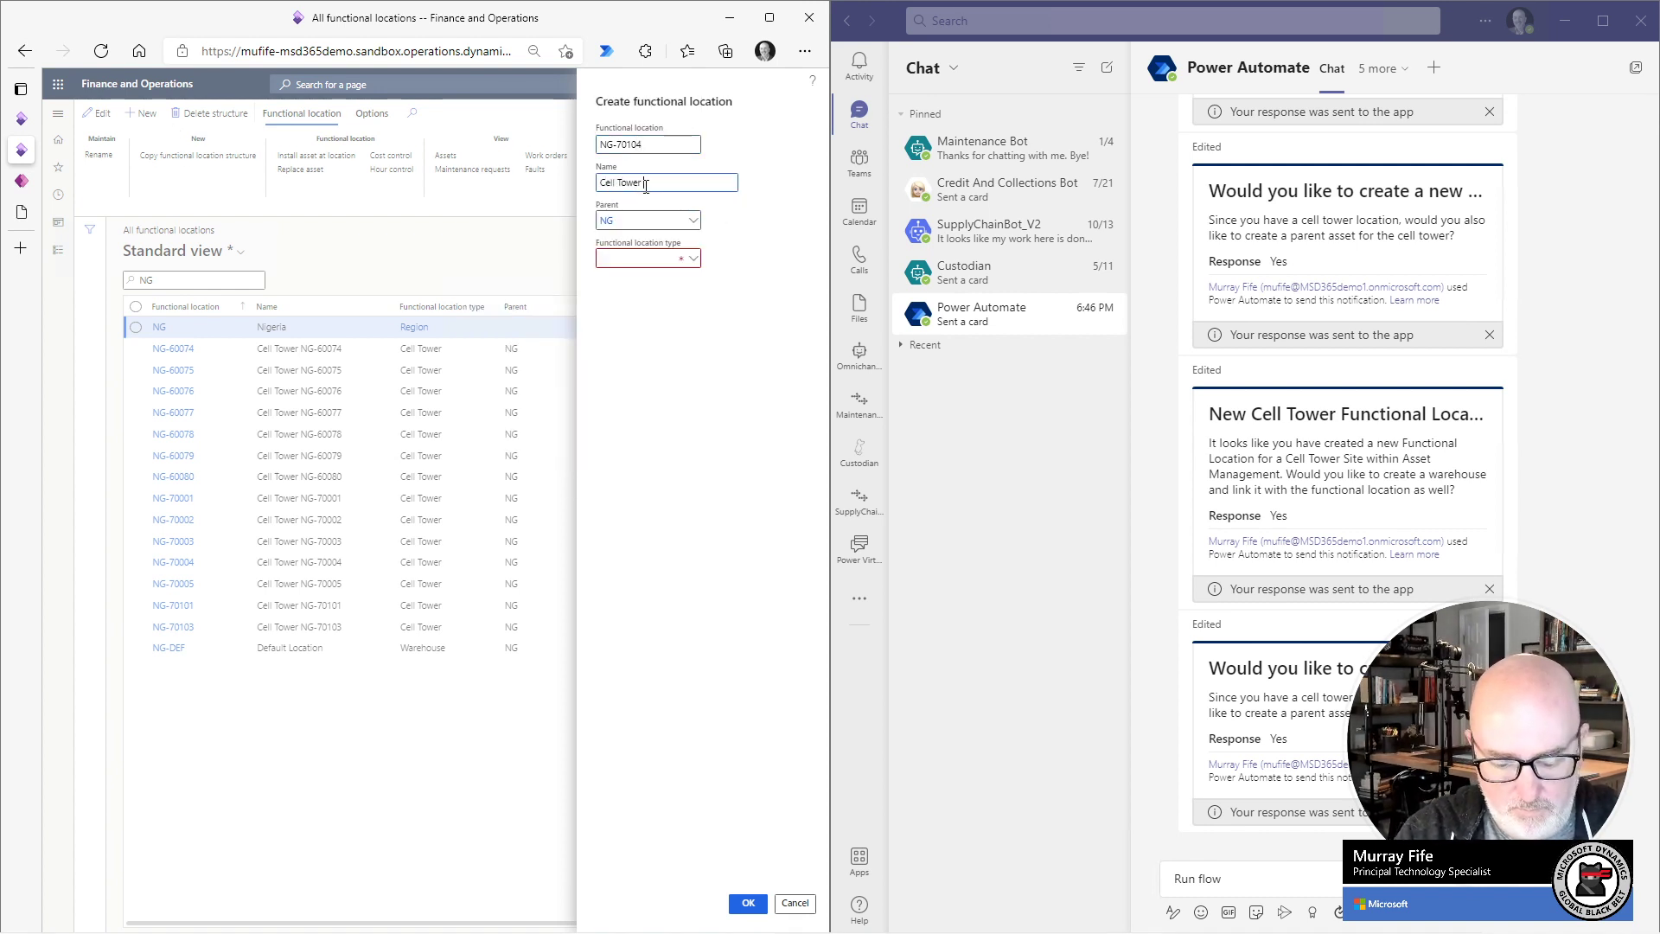
type("NG-70104")
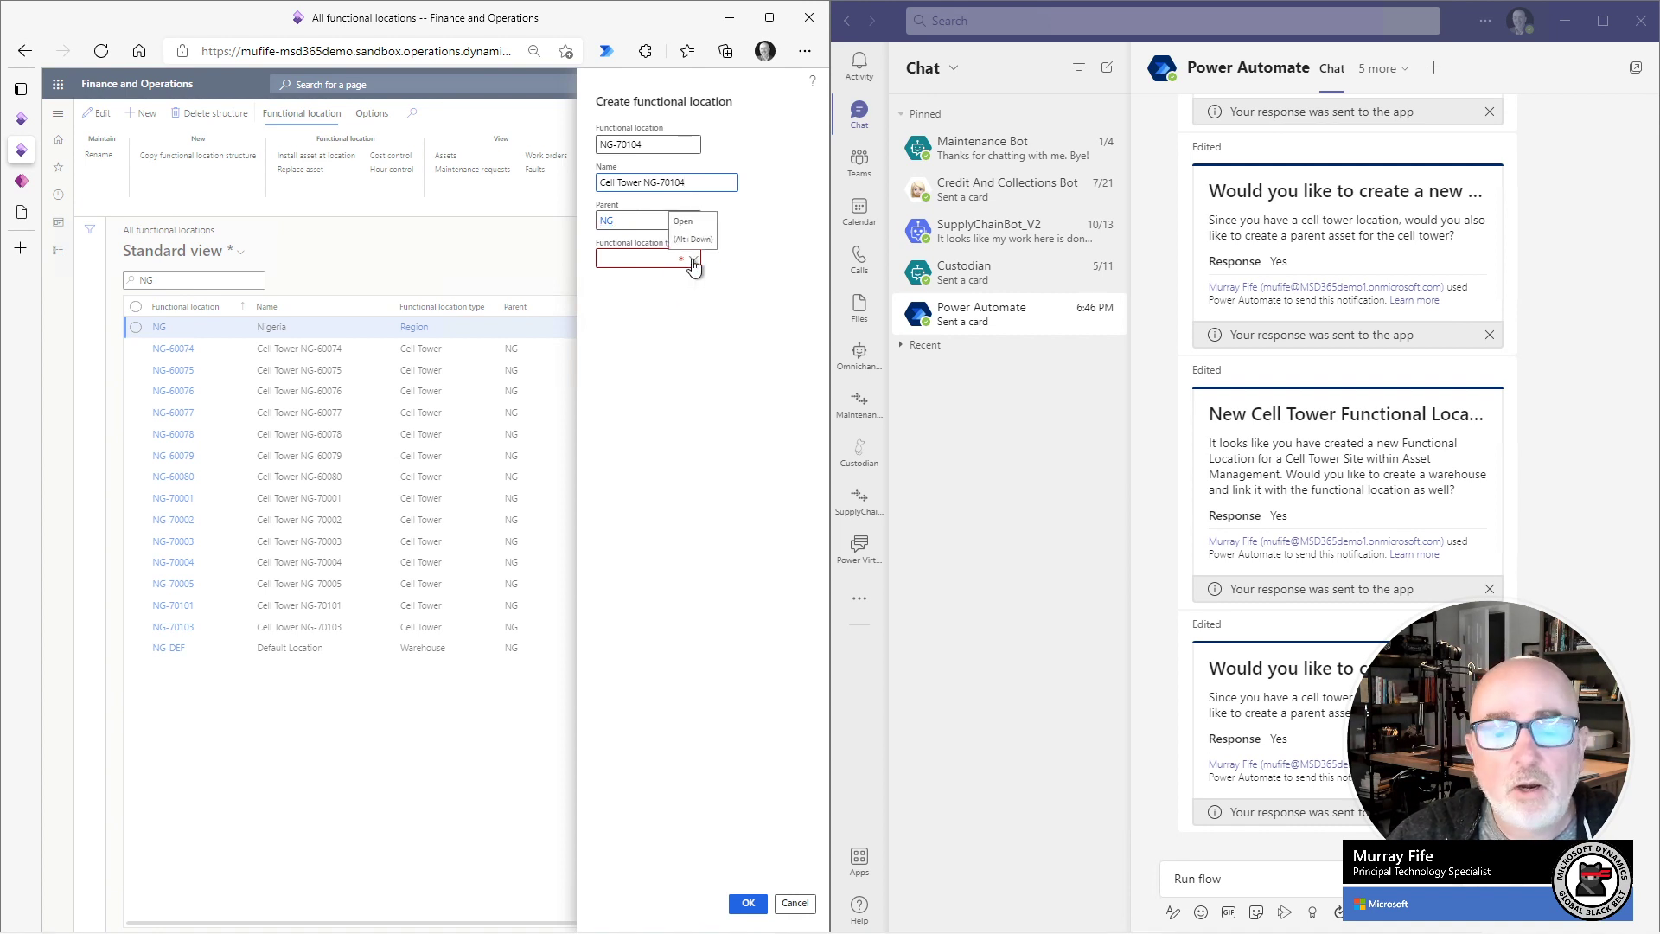
type("cell")
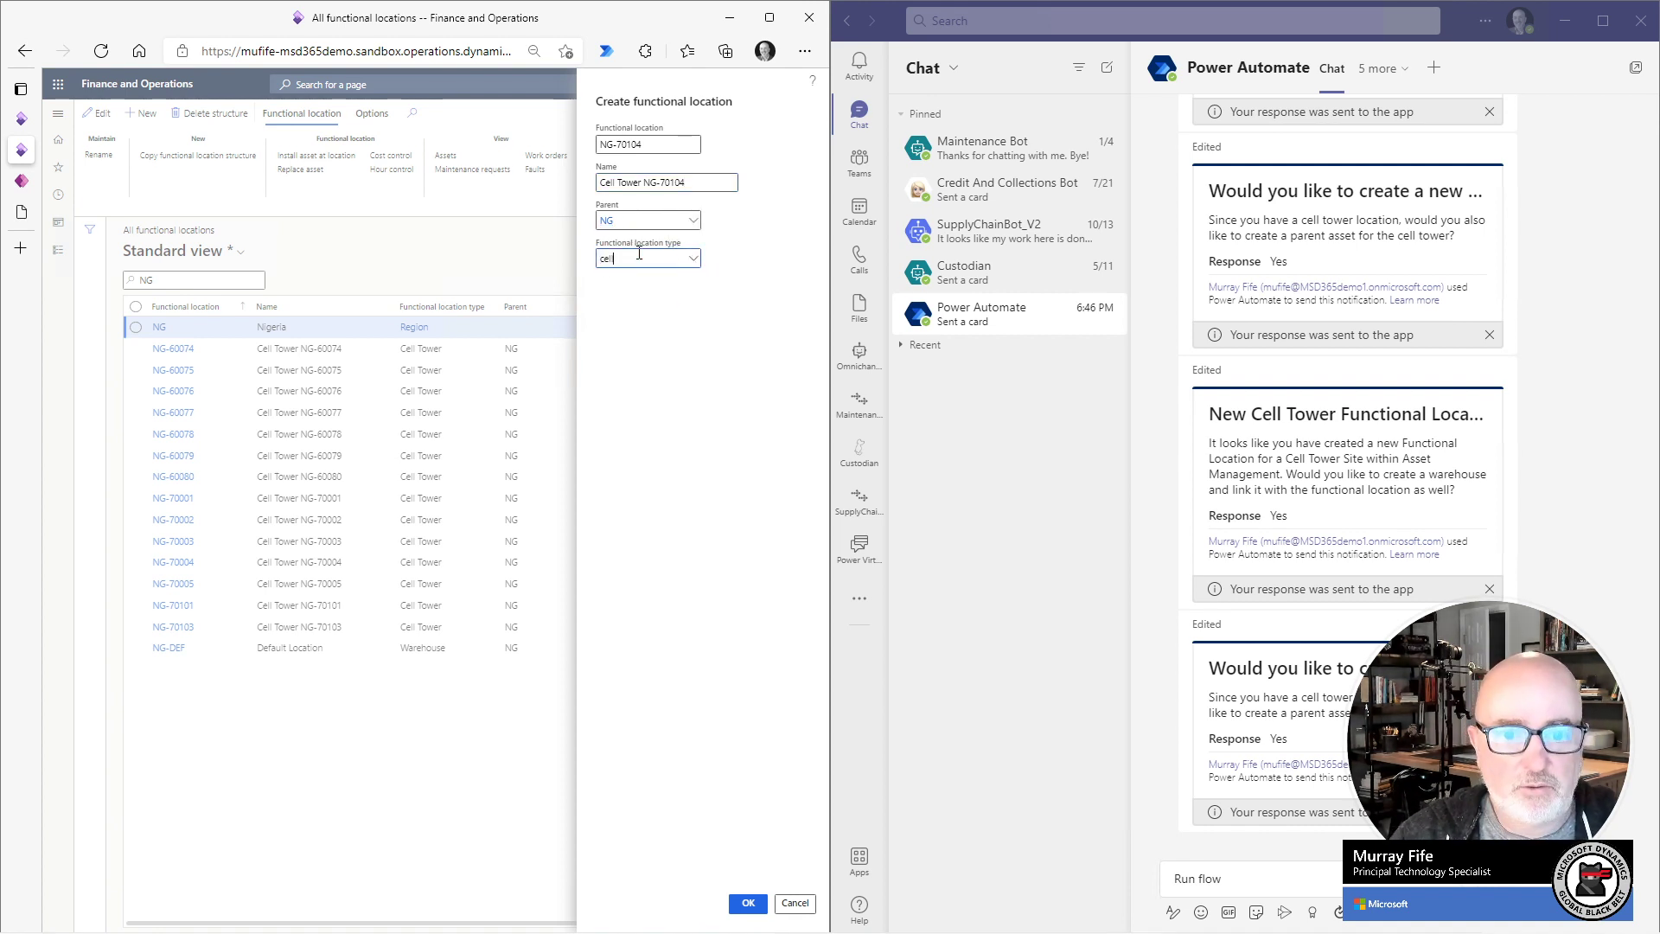
type("Cell Tower")
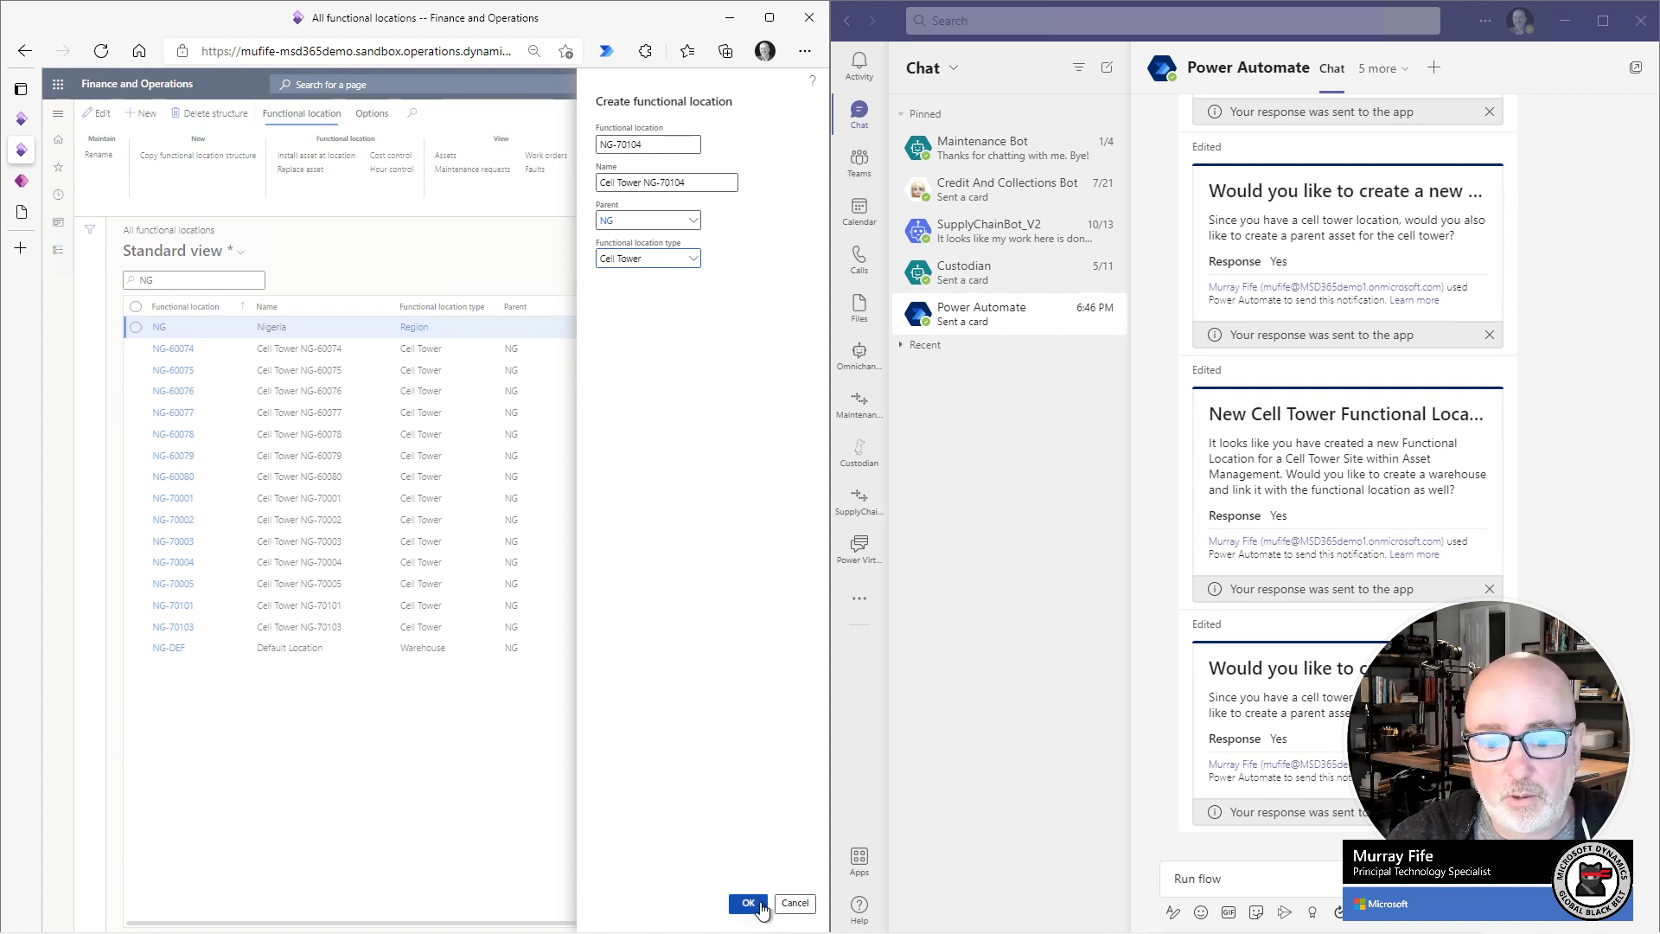
left_click(749, 903)
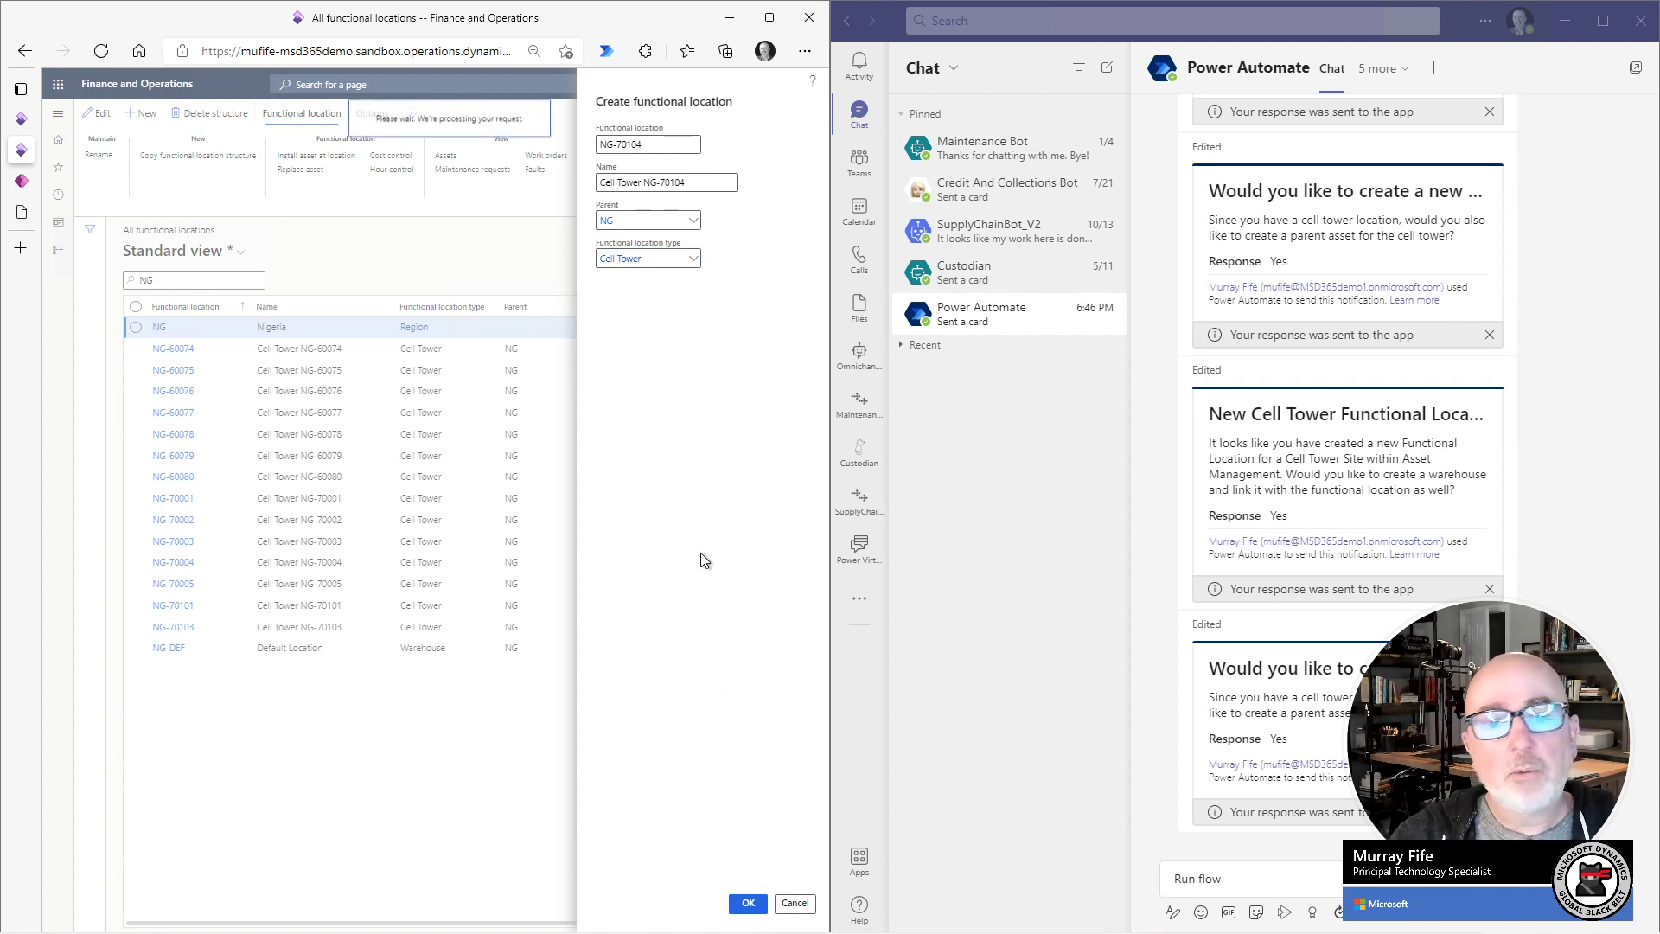
left_click(747, 903)
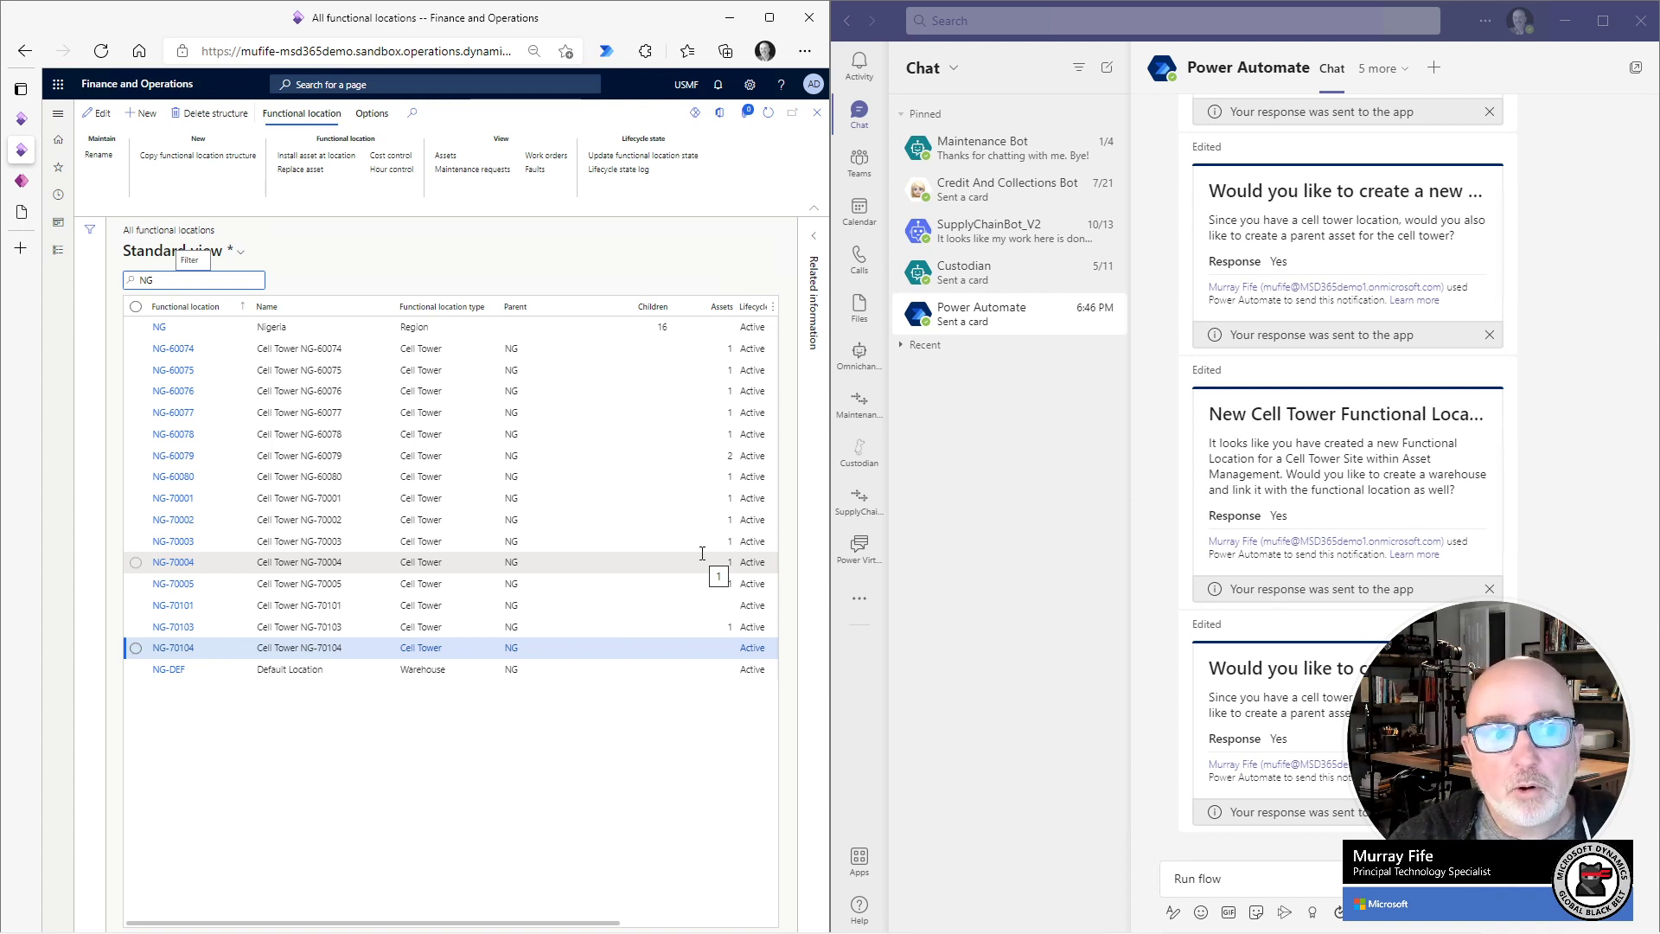
Switch to the Power Apps solution tab and open the New Functional Location flow's details.
left_click(20, 88)
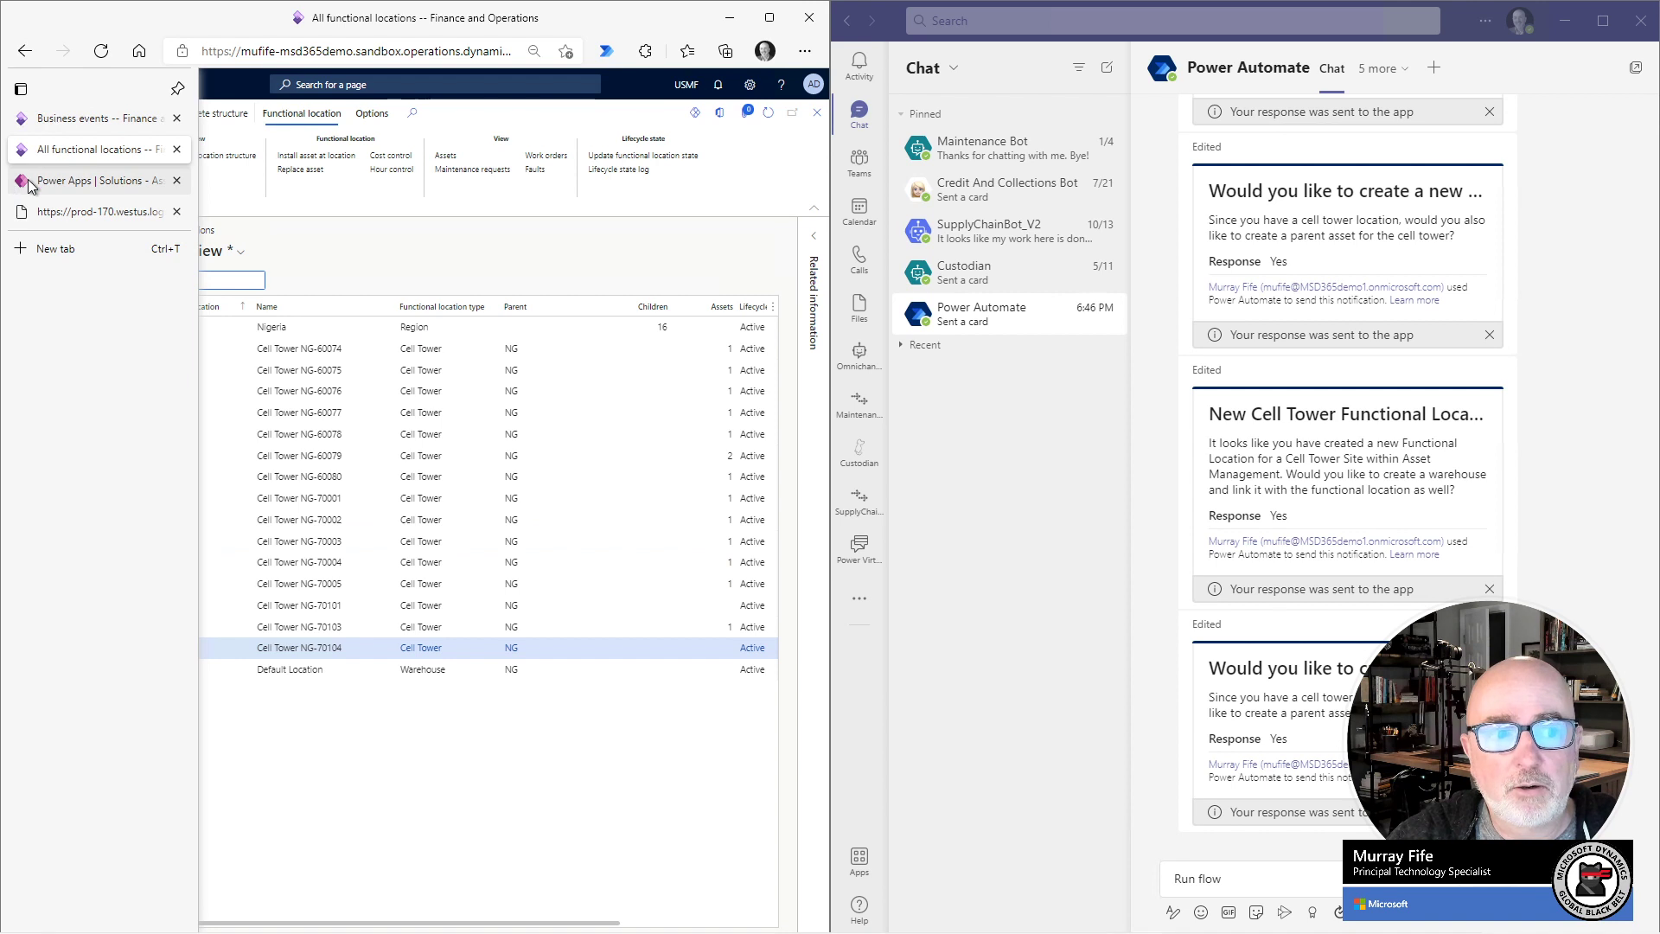
left_click(90, 180)
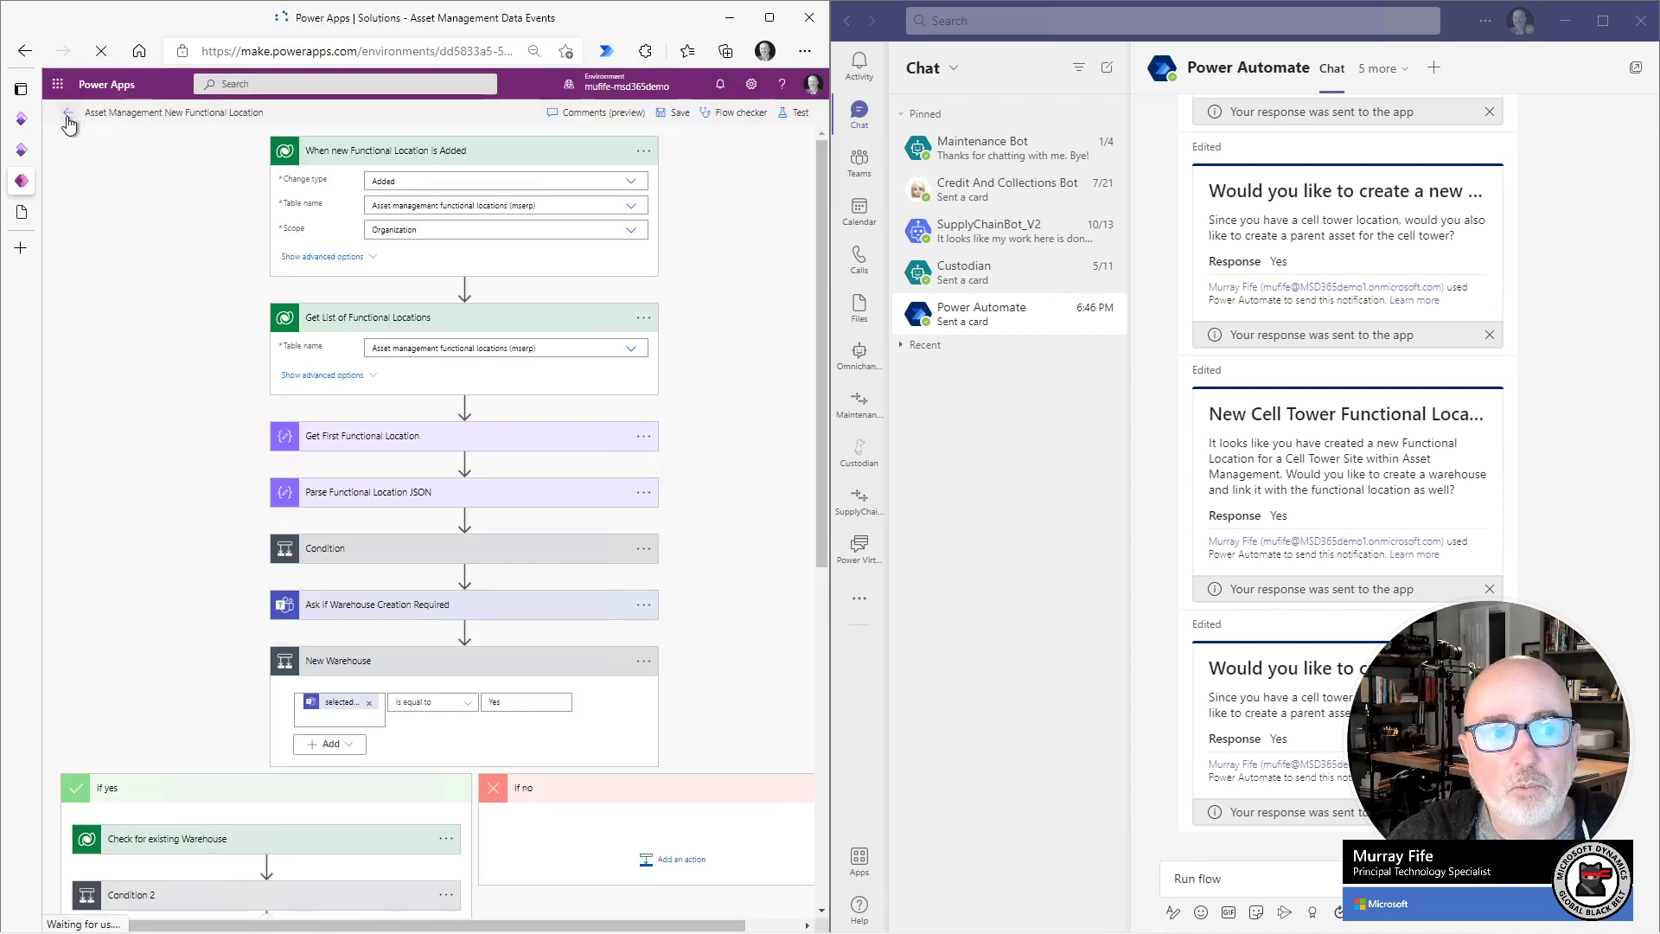
left_click(67, 113)
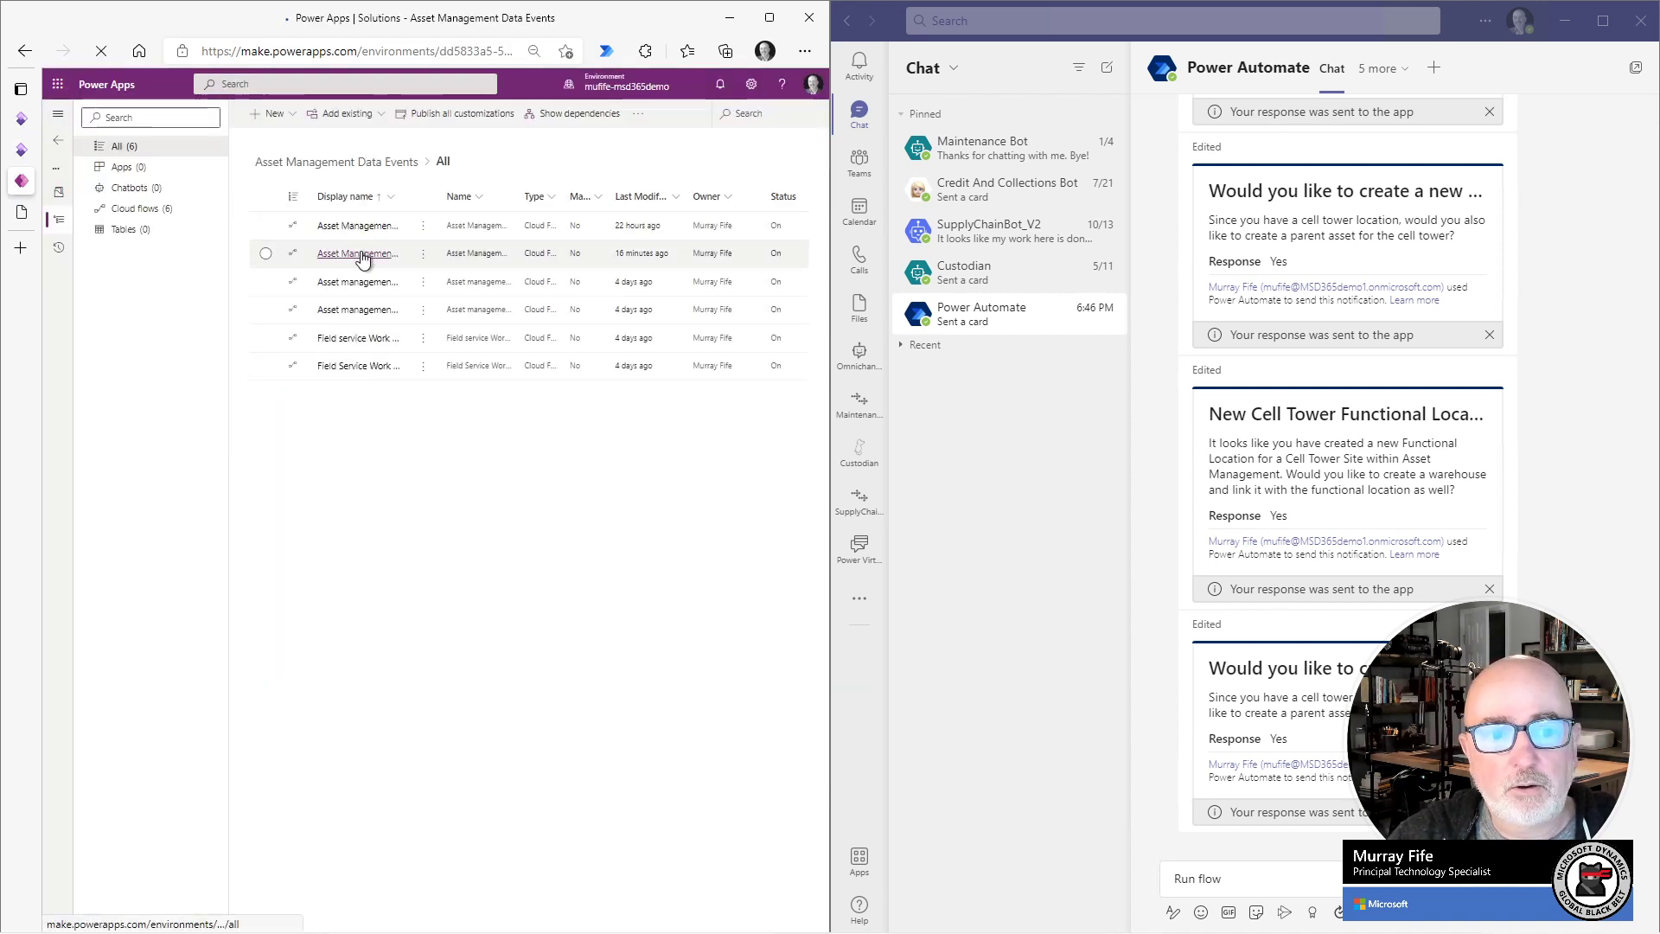
left_click(358, 253)
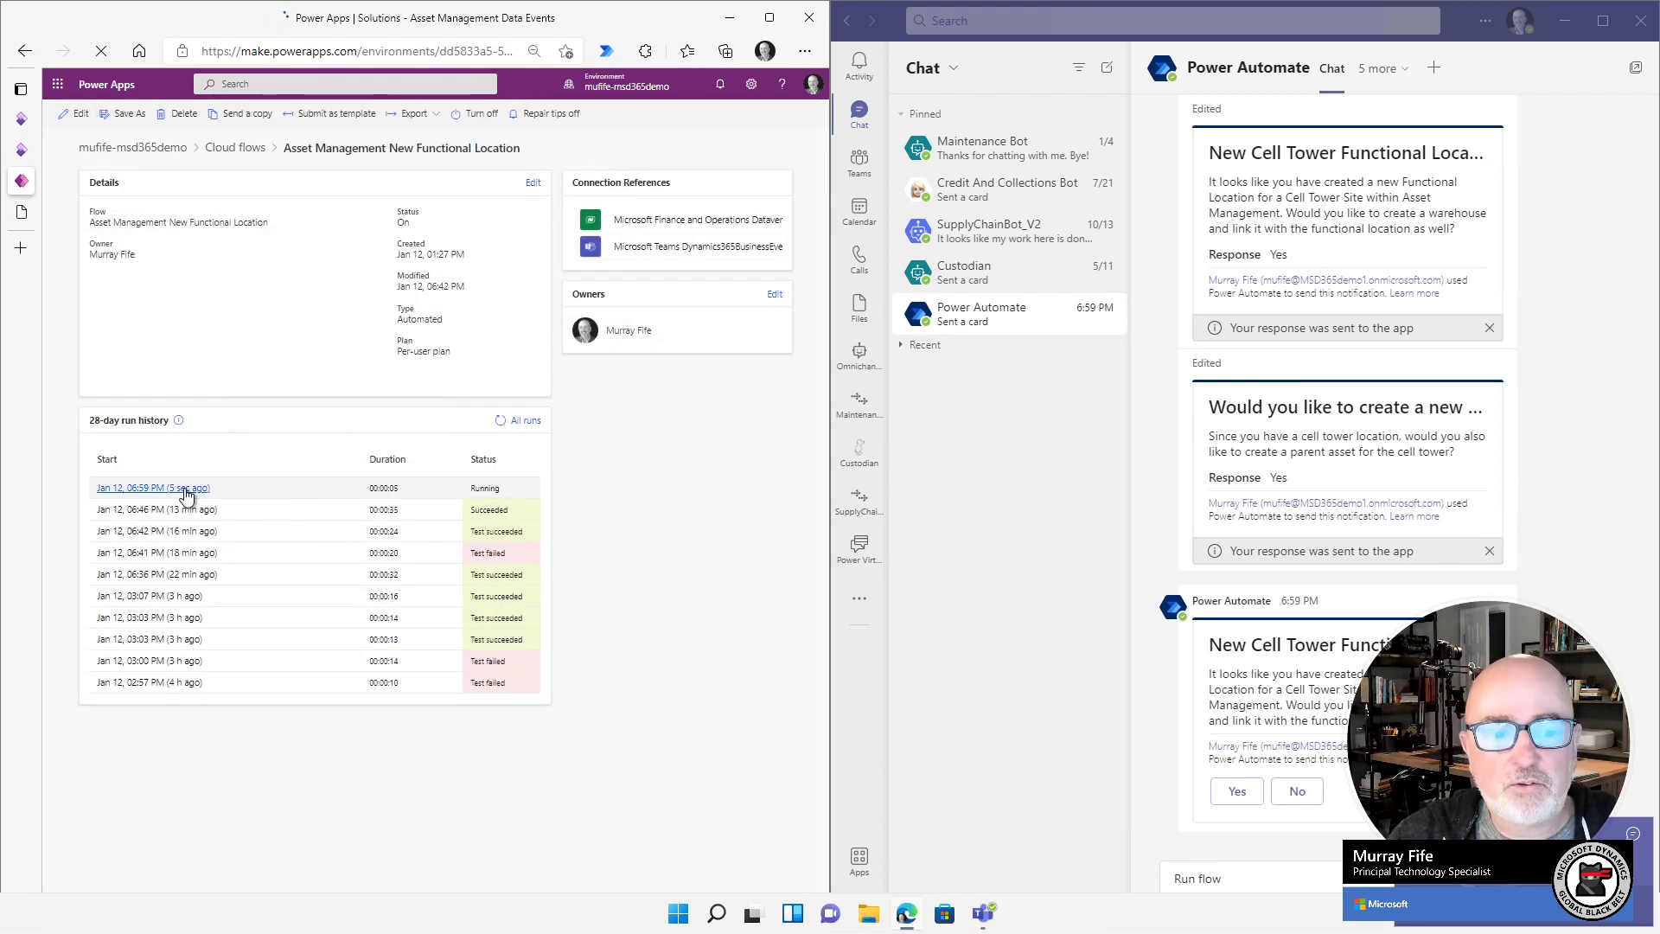
Open the in-progress flow run and follow its steps through to success.
left_click(152, 487)
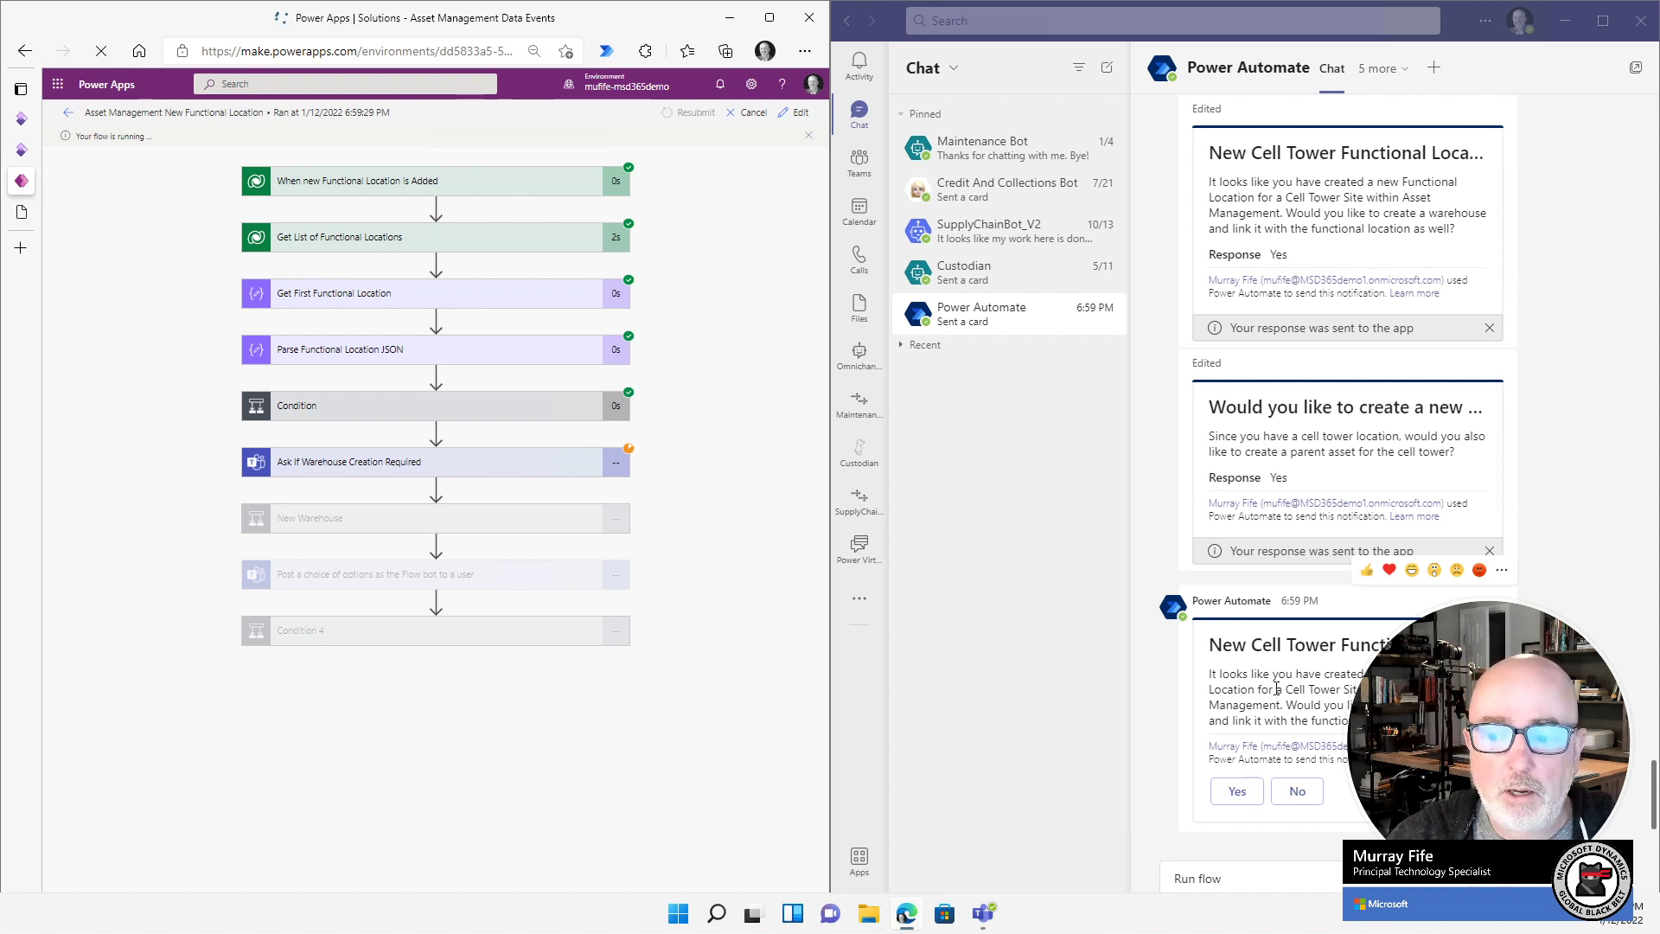
mouse_move(1241, 786)
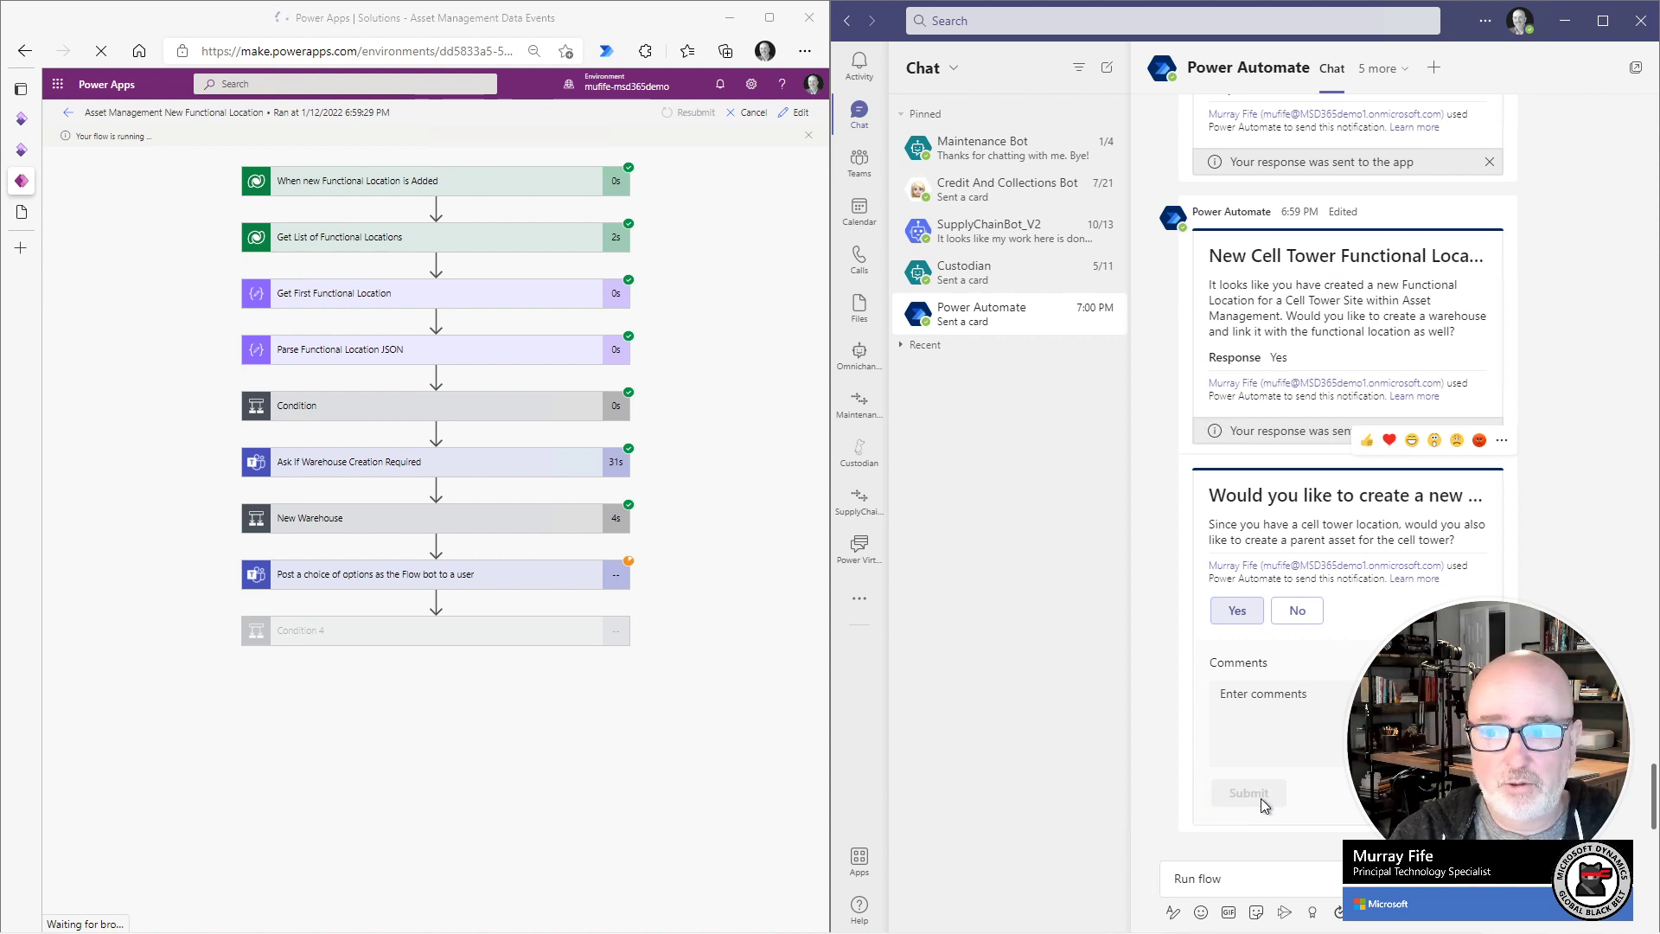
scroll("down", 3)
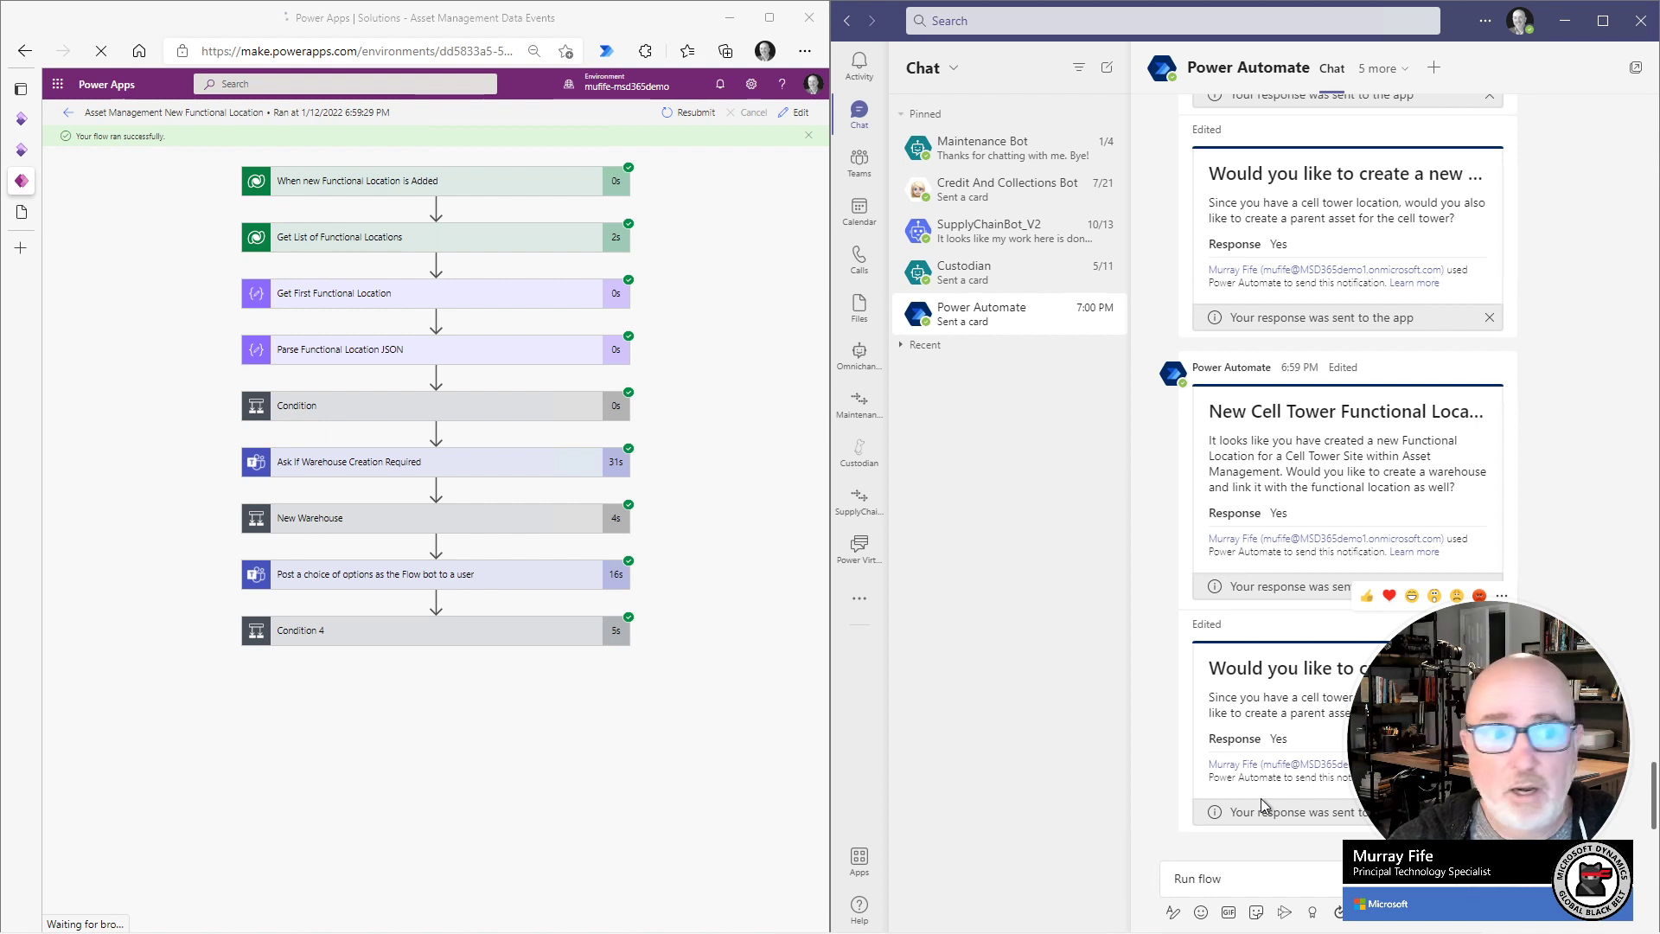
left_click(24, 89)
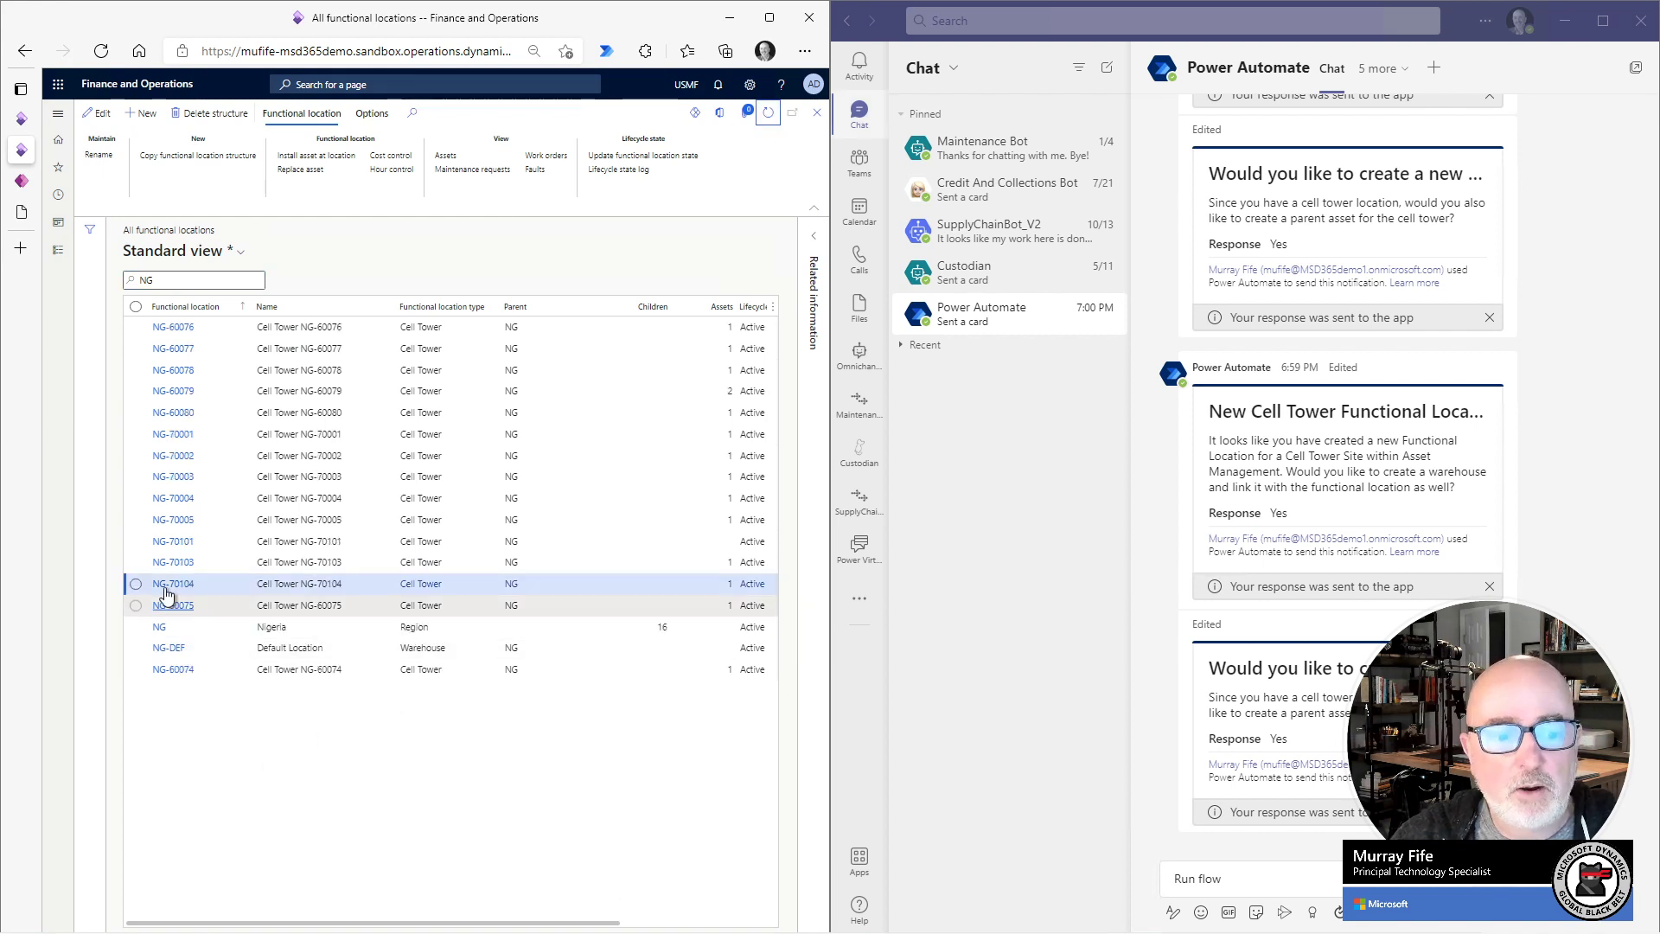
mouse_move(174, 584)
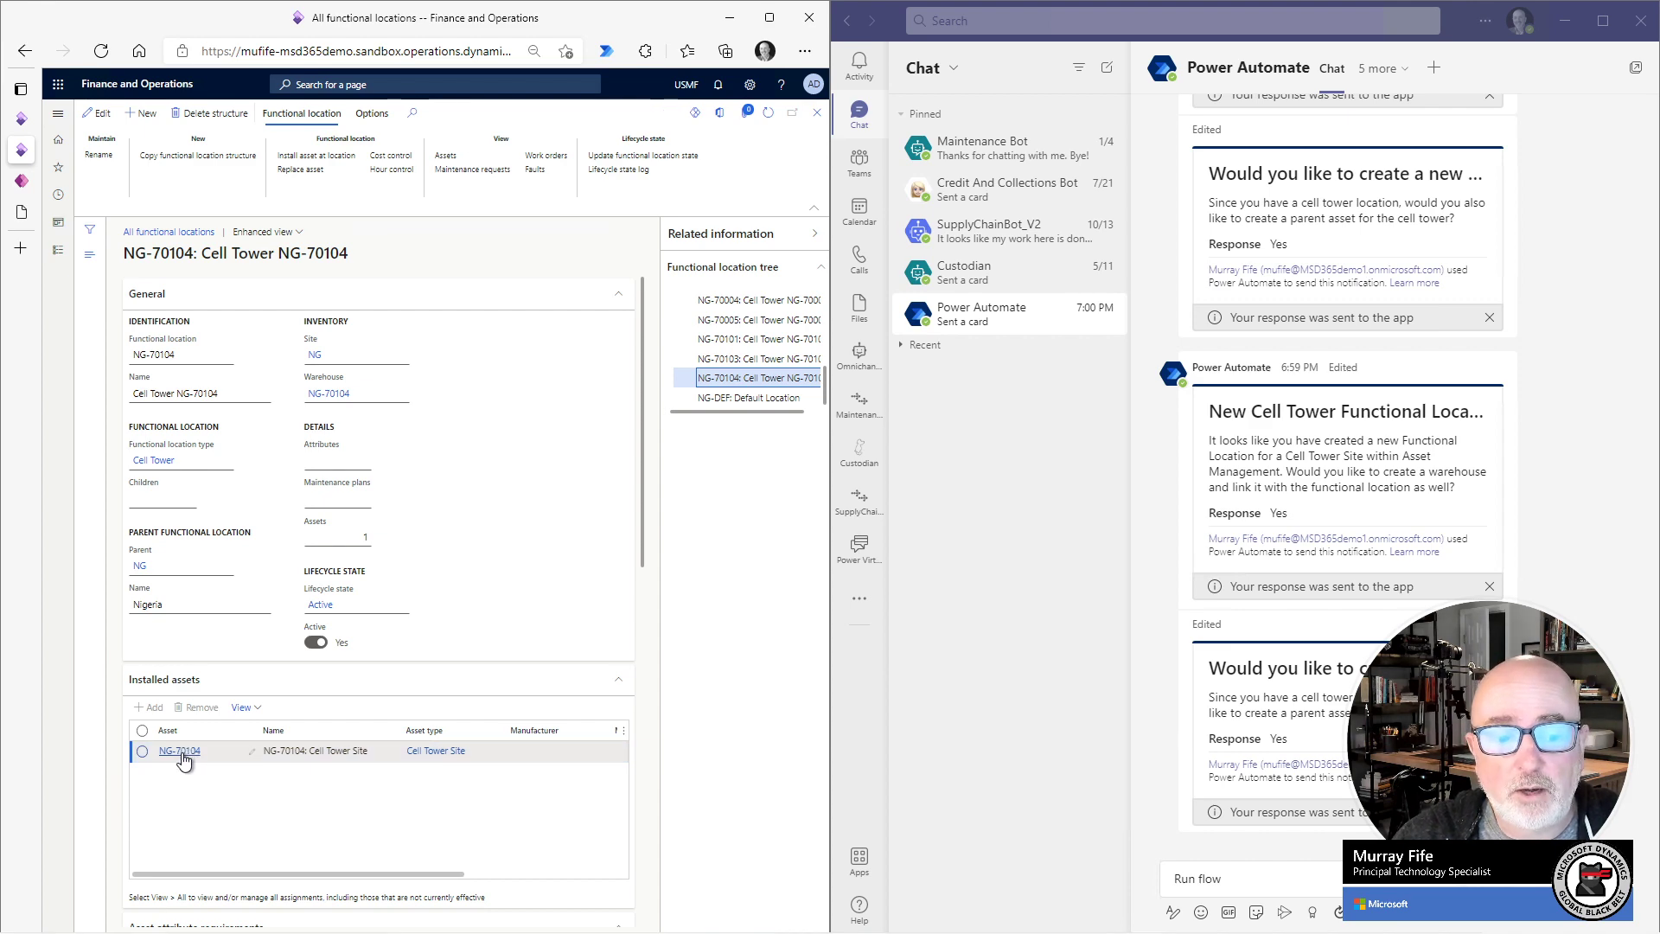
Open the Cell Tower Site asset listed under NG-70104's installed assets.
left_click(142, 751)
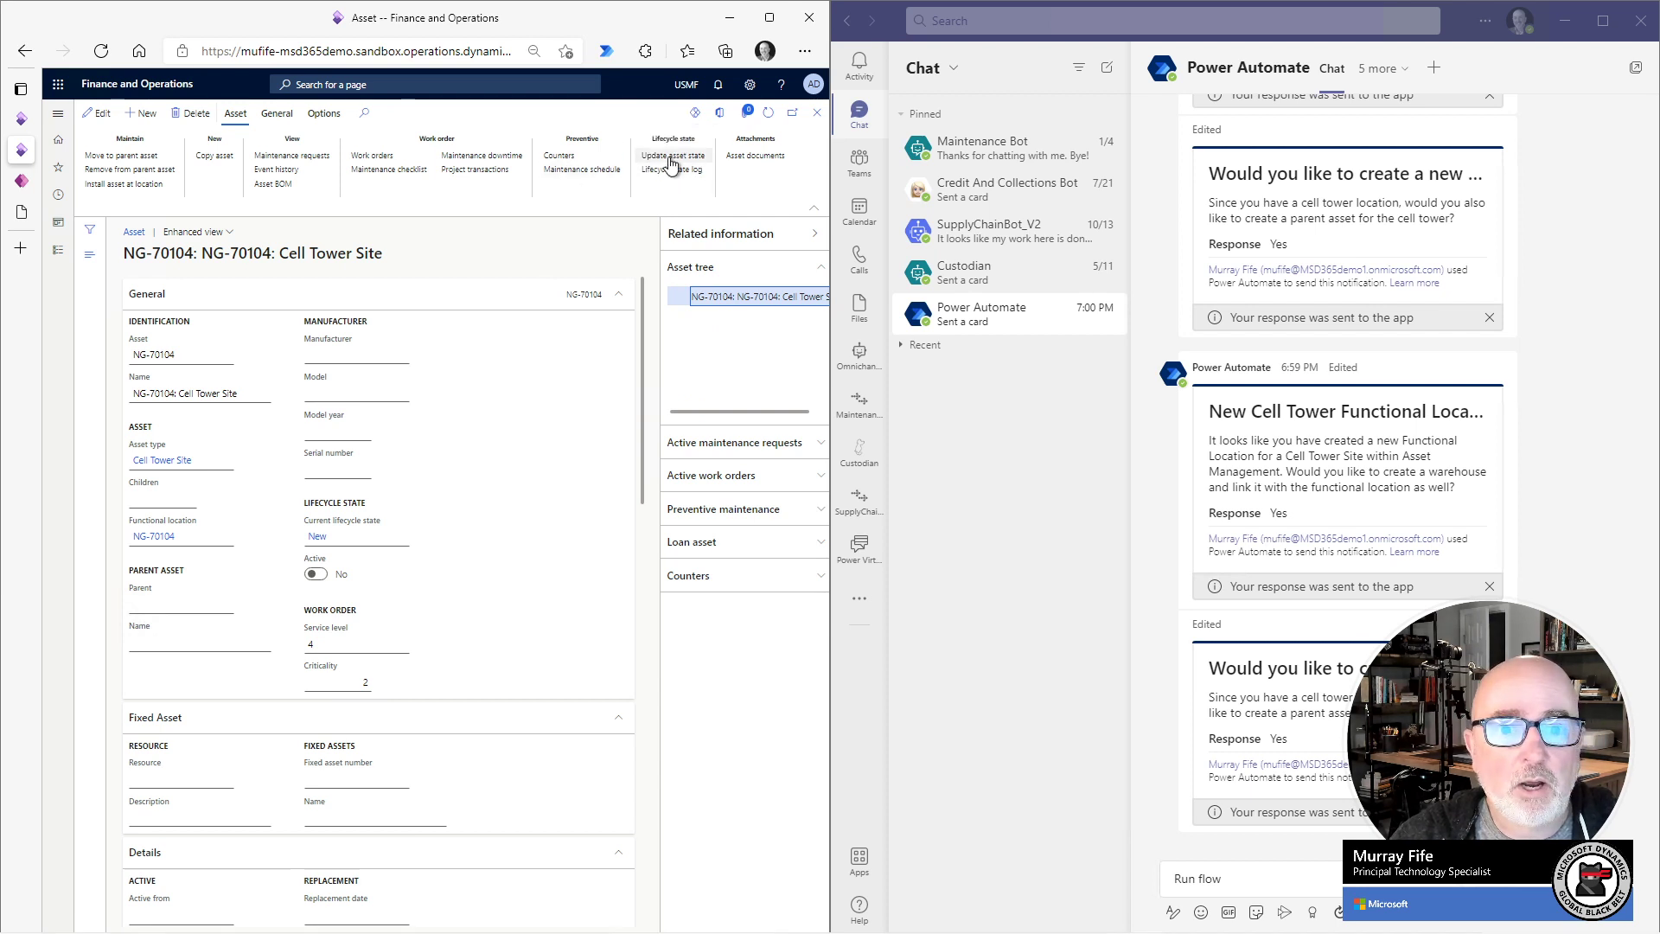
Change the Cell Tower Site asset's lifecycle state to Installation.
left_click(674, 155)
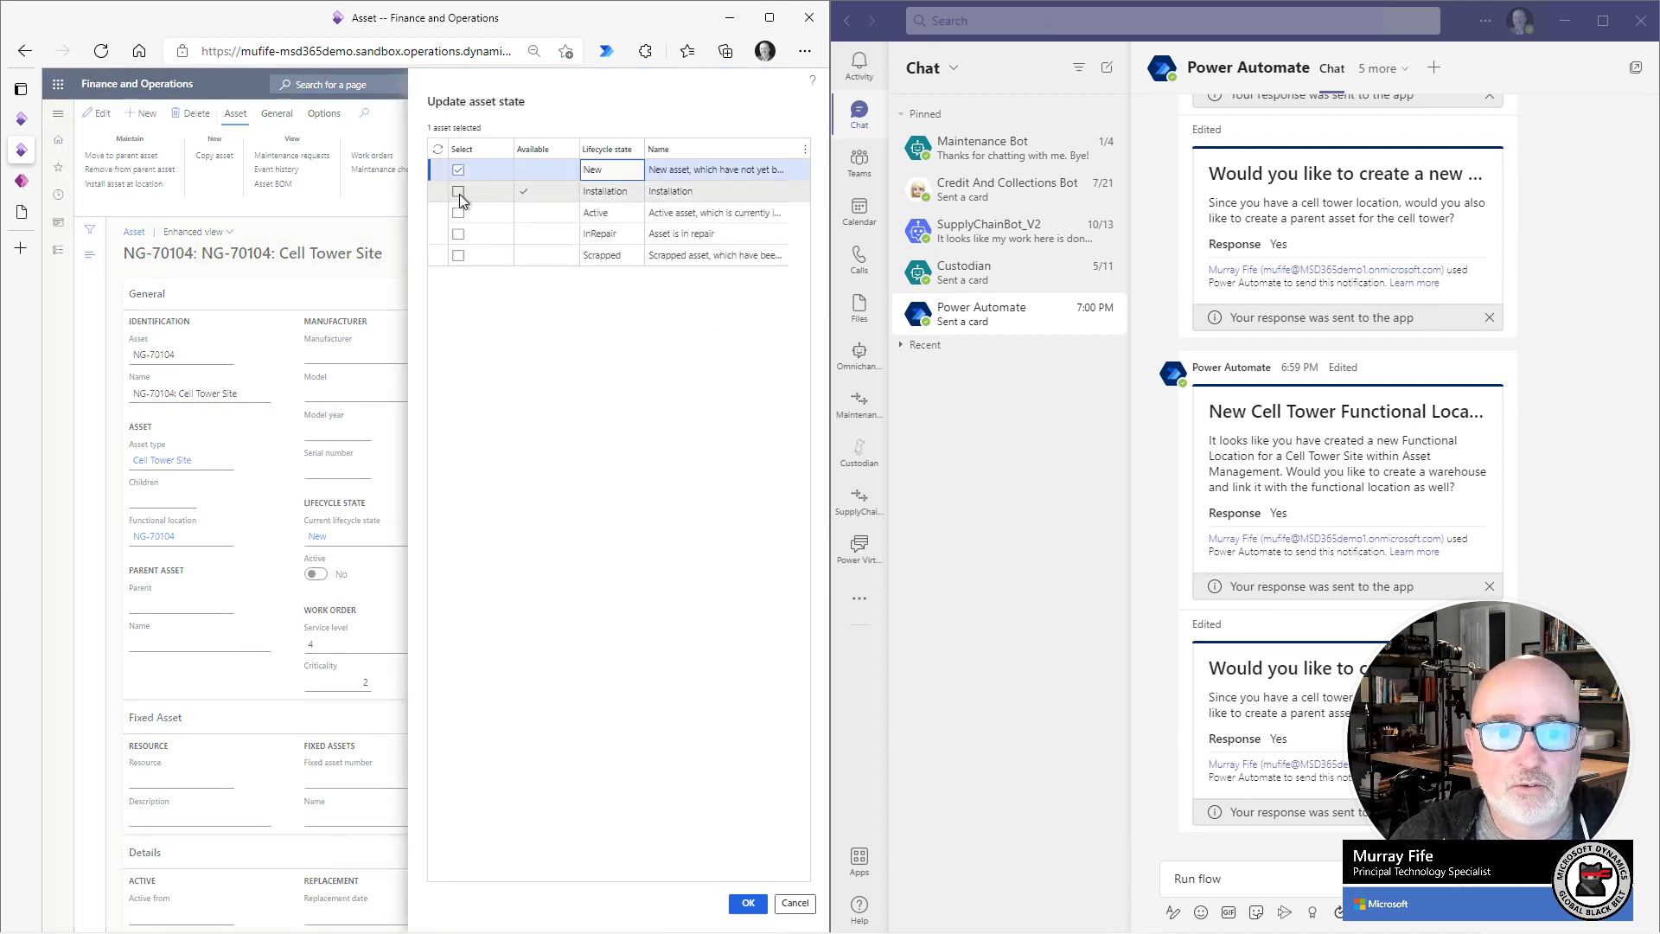
left_click(458, 192)
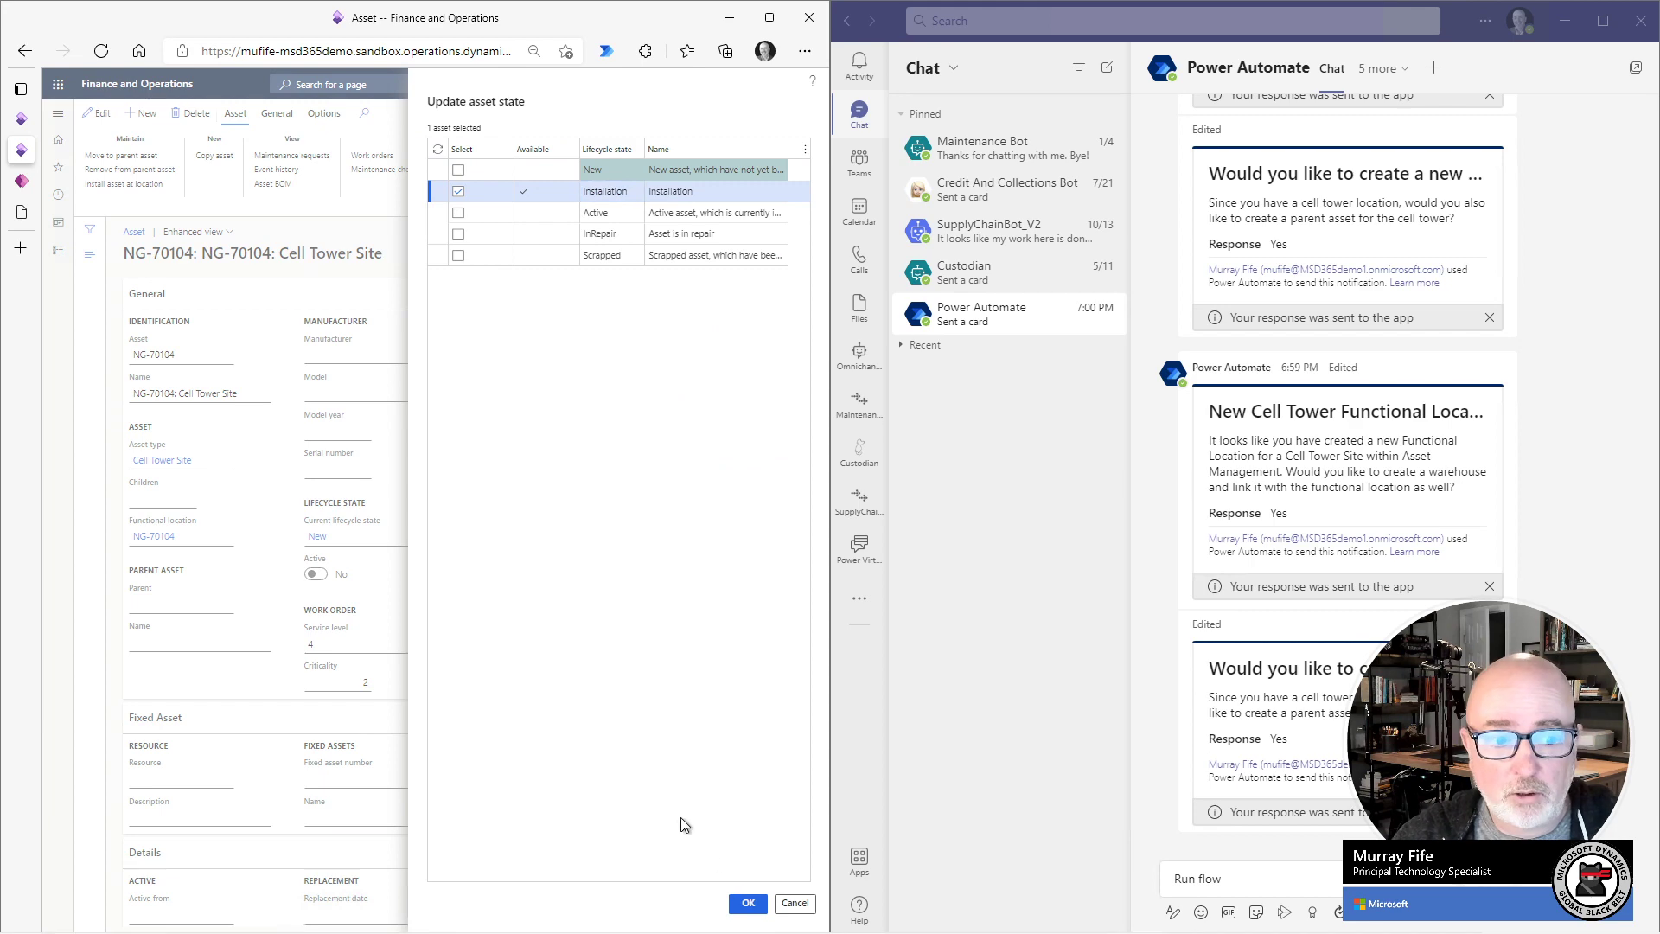
left_click(746, 903)
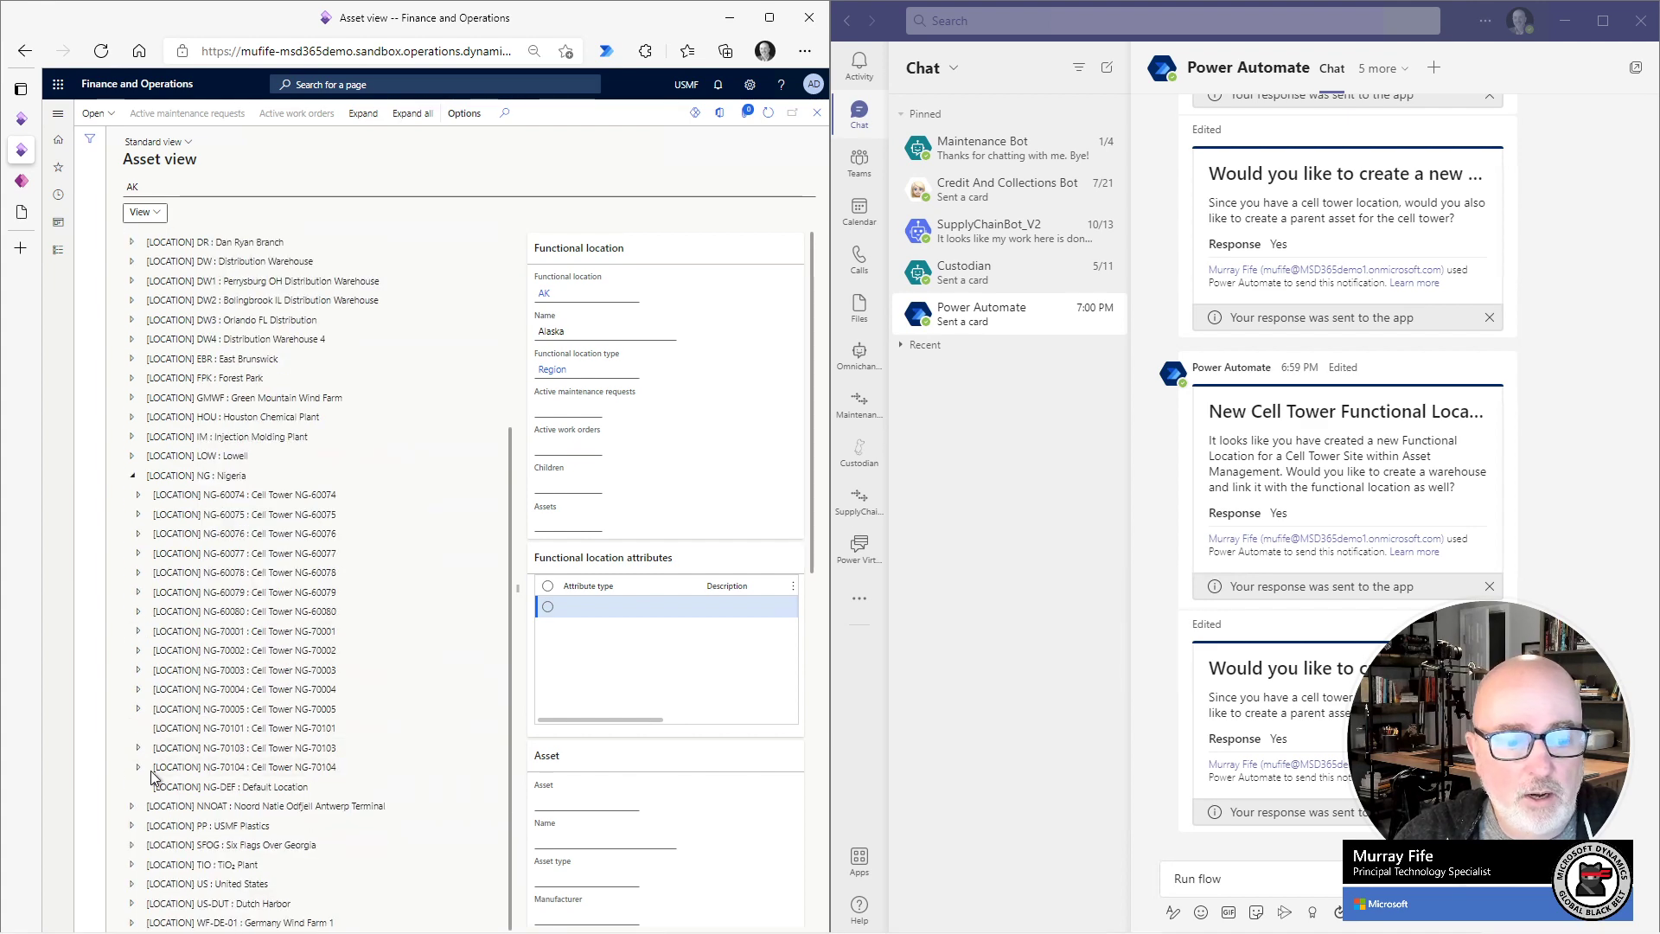
Select location NG-70104 and expand it to show the NG-70104: Cell Tower Site asset.
left_click(245, 767)
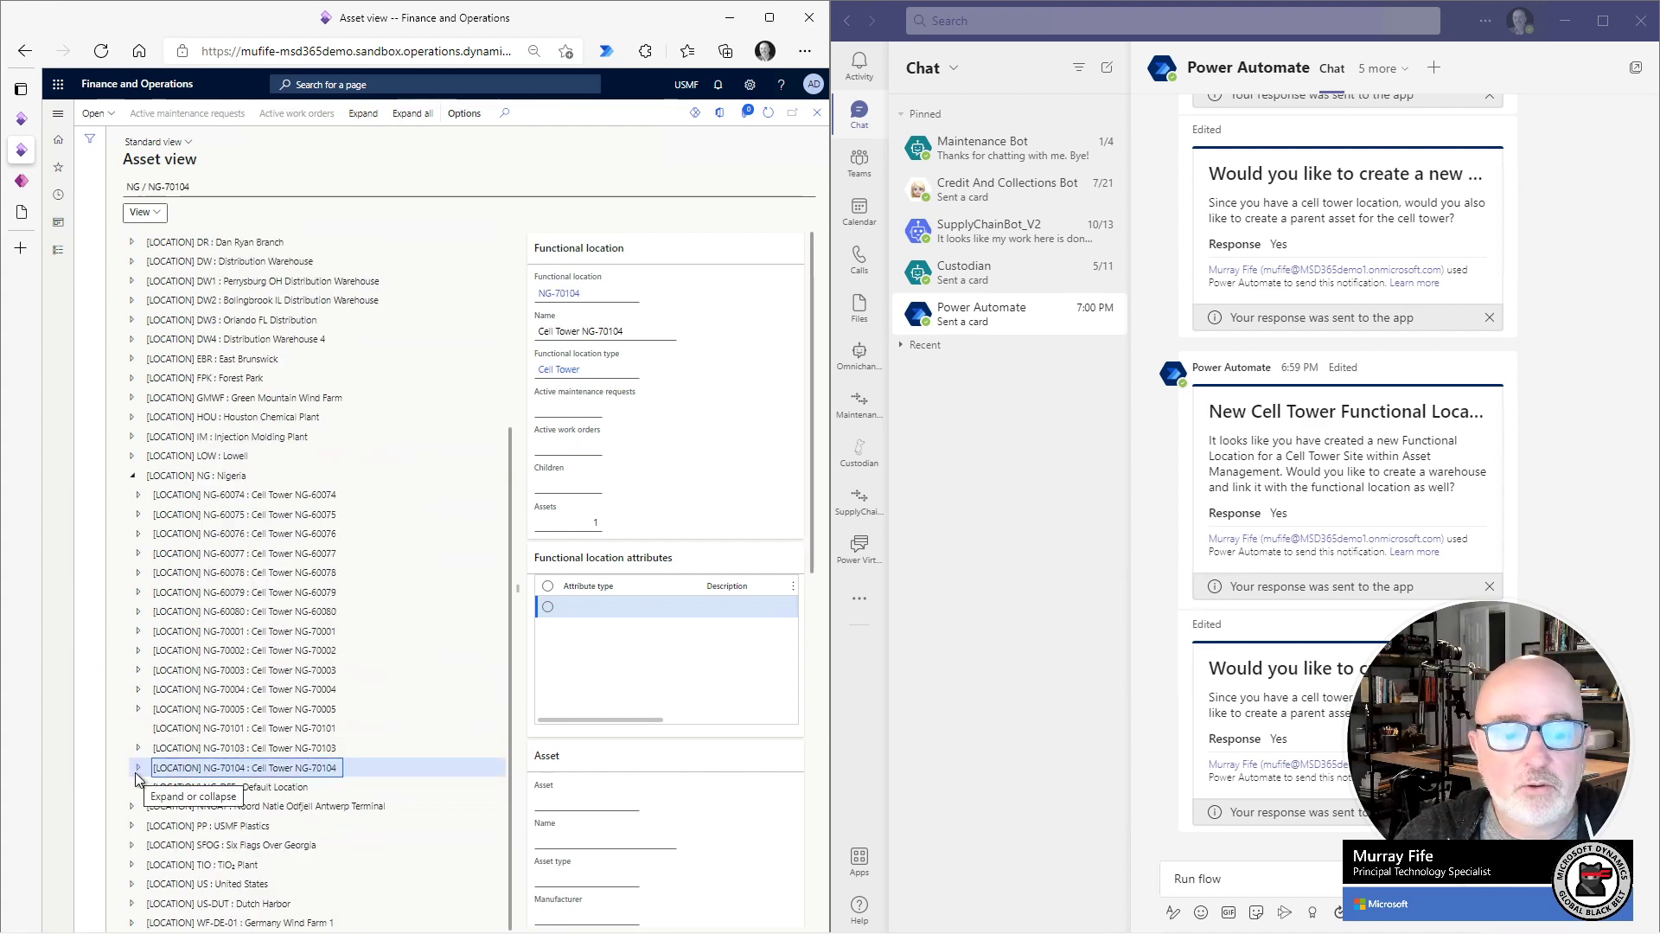
left_click(137, 767)
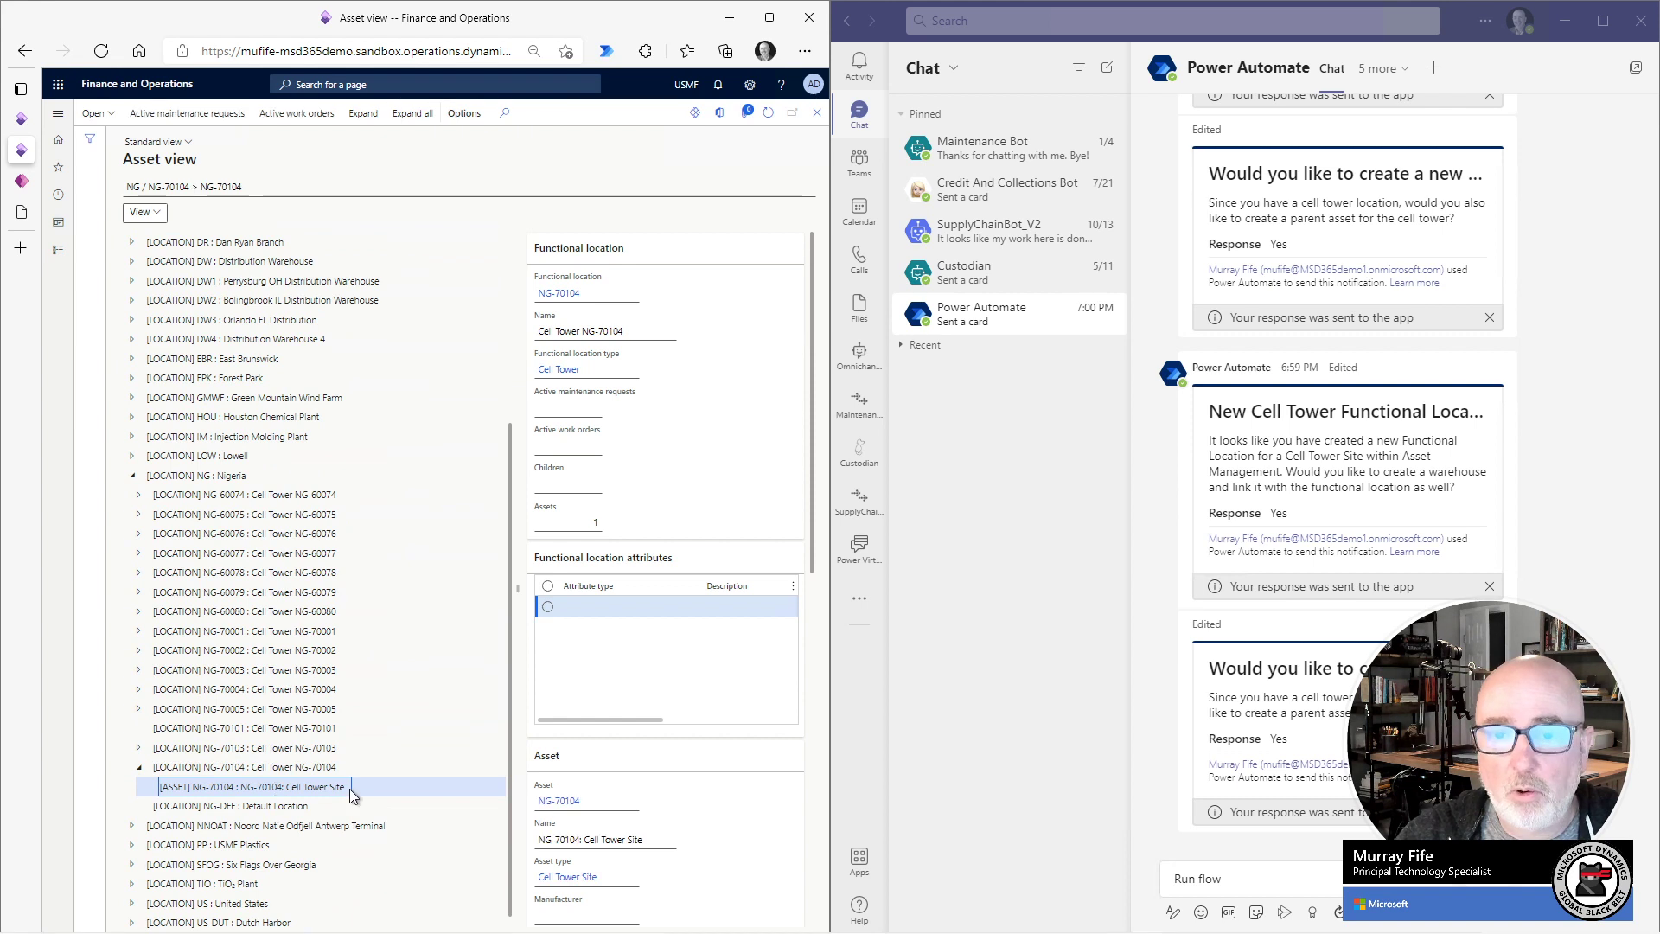
mouse_move(350, 791)
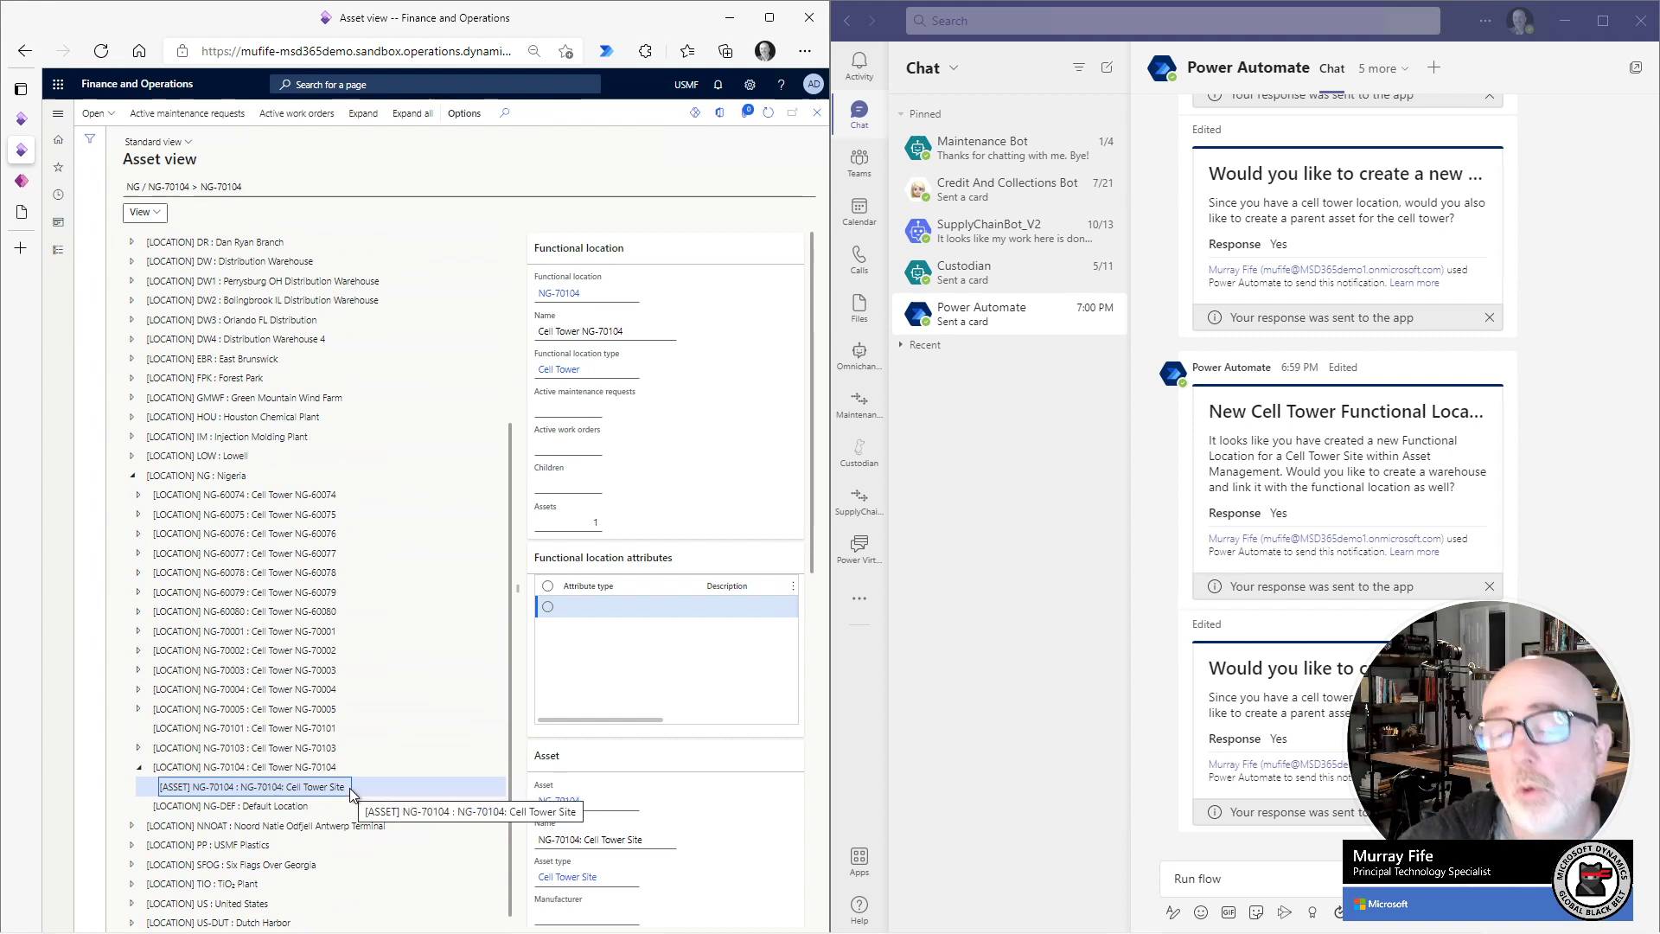